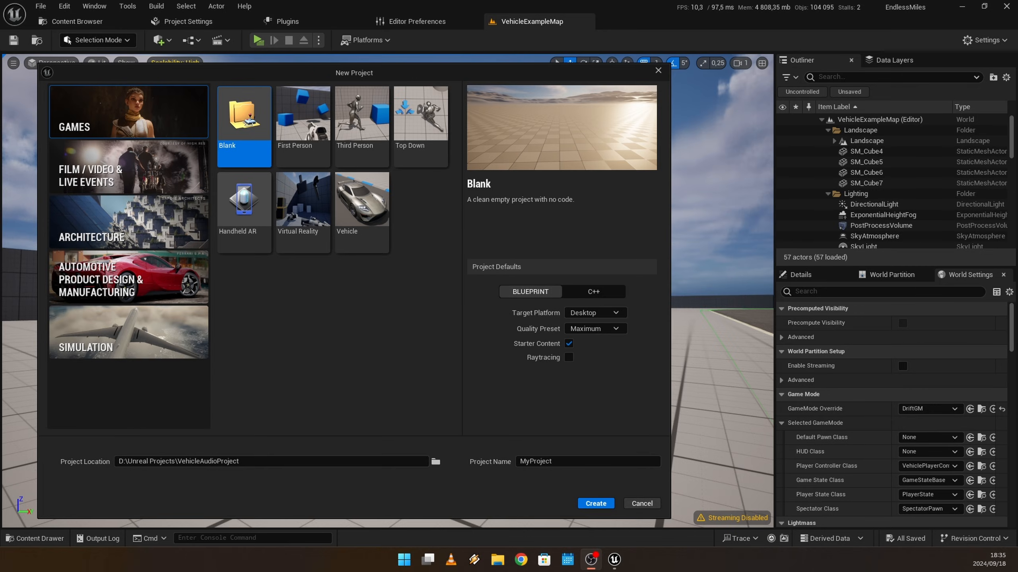
mouse_move(286, 375)
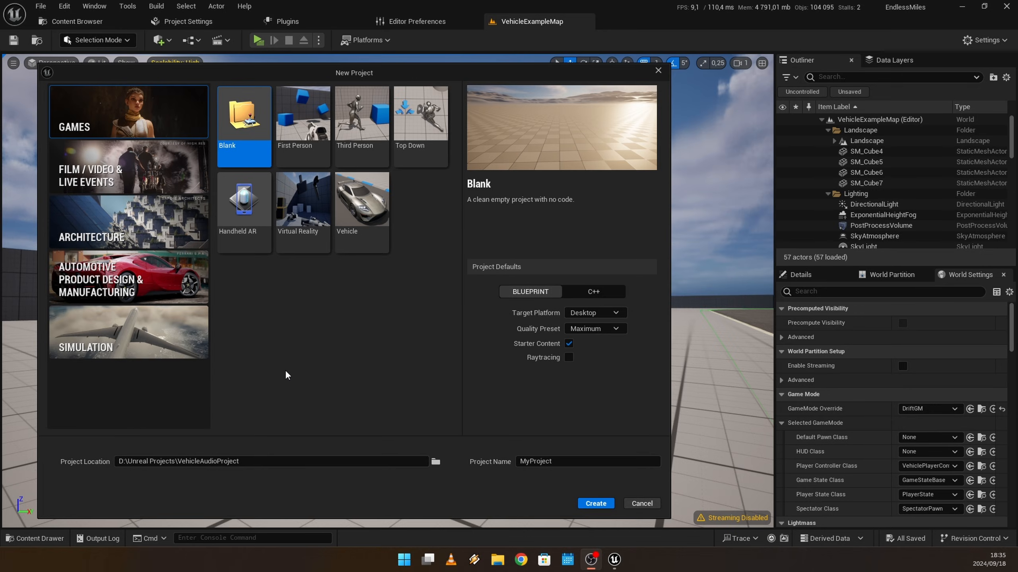
mouse_move(284, 370)
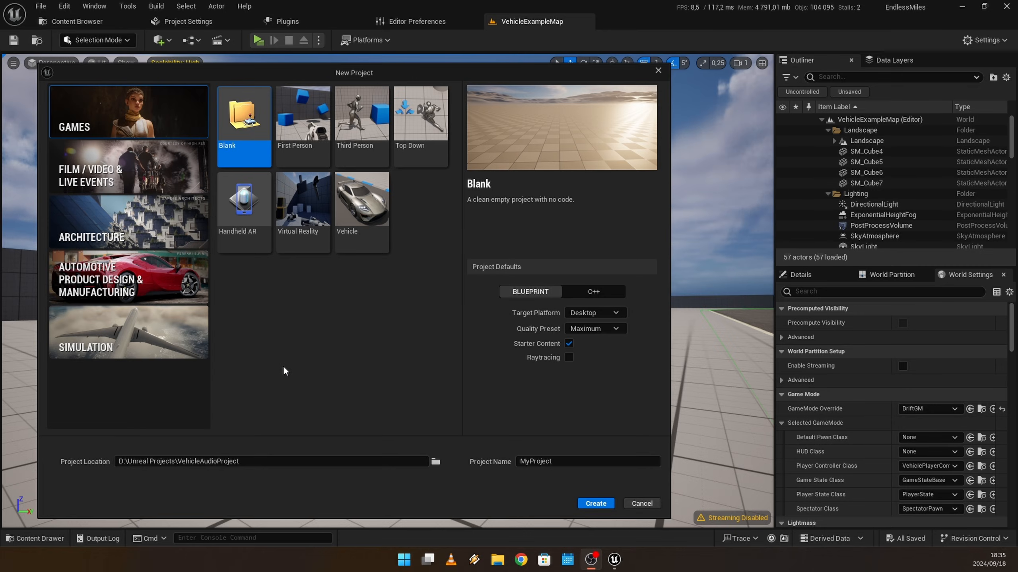
mouse_move(353, 281)
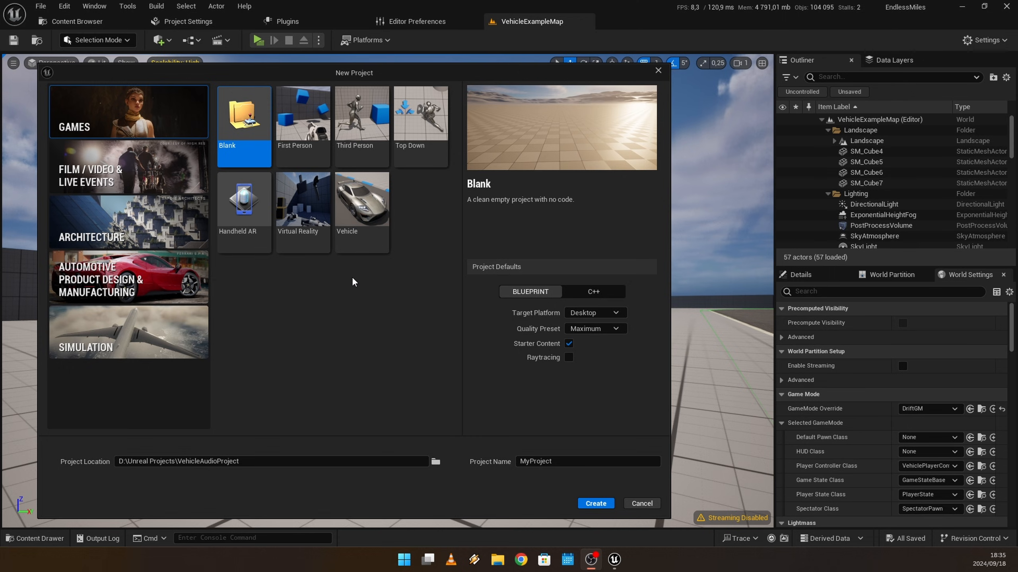
mouse_move(367, 336)
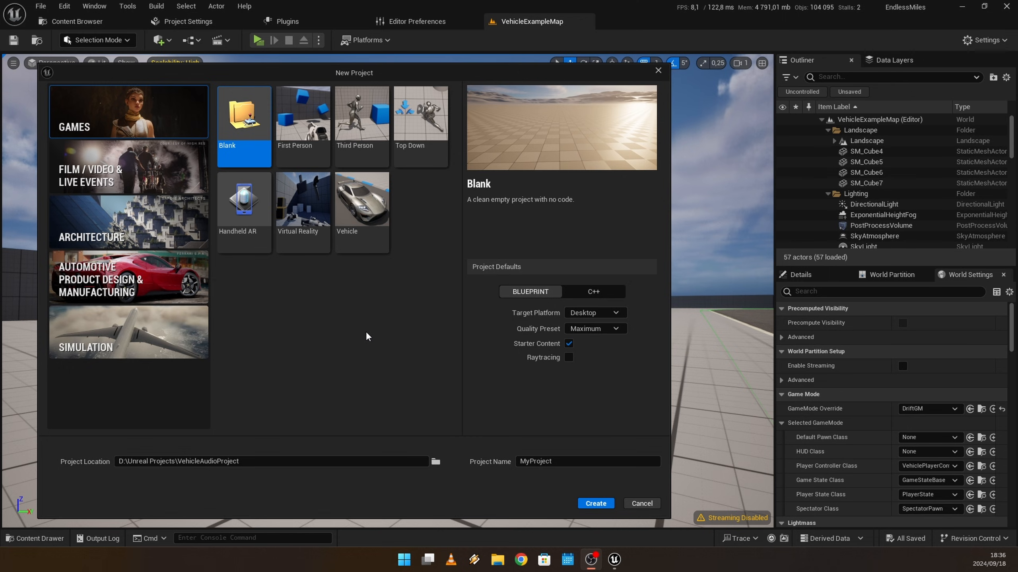
mouse_move(201, 87)
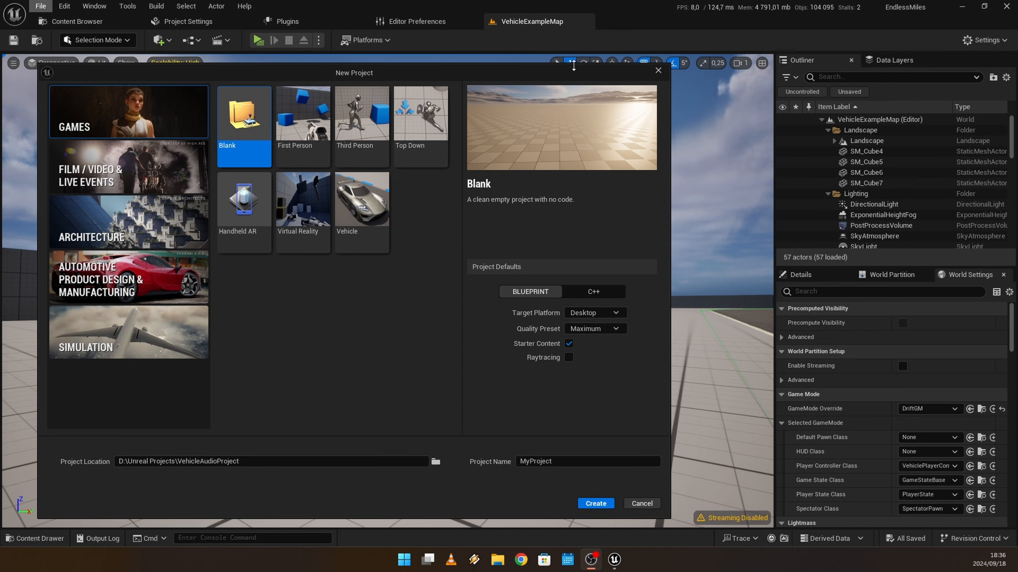
mouse_move(362, 201)
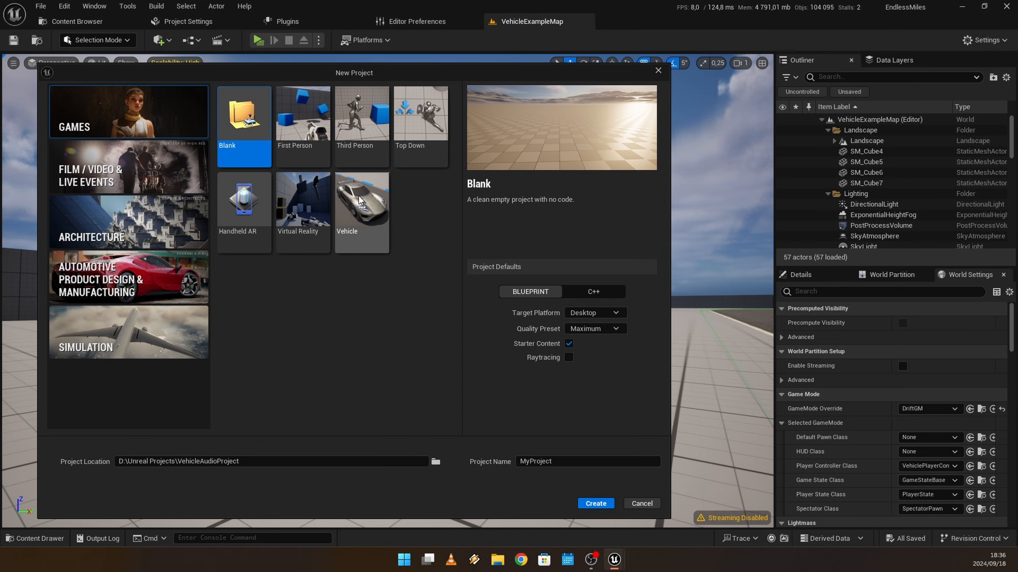
Choose the Vehicle template and name the new project DriftProject
left_click(362, 204)
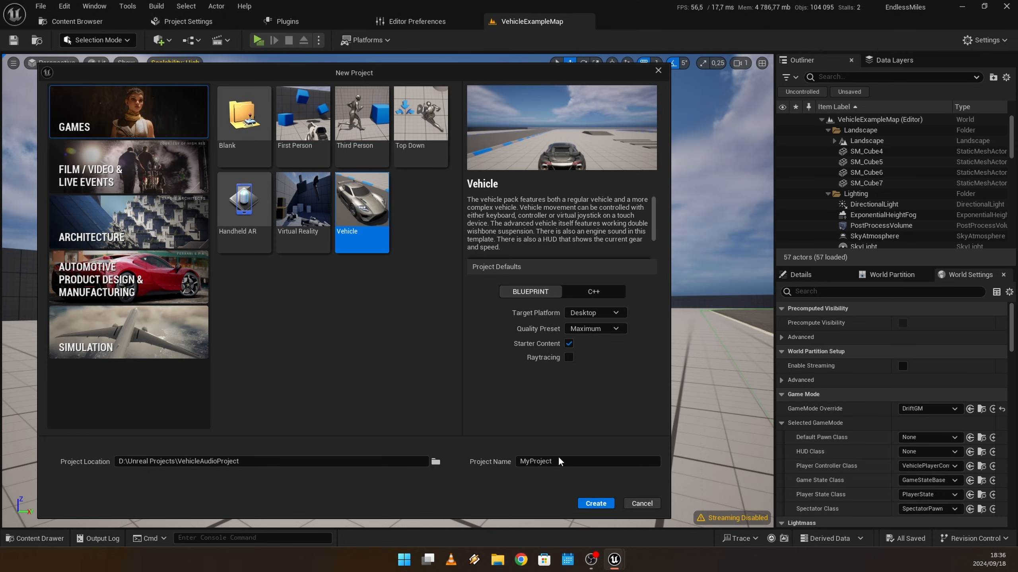
left_click(587, 461)
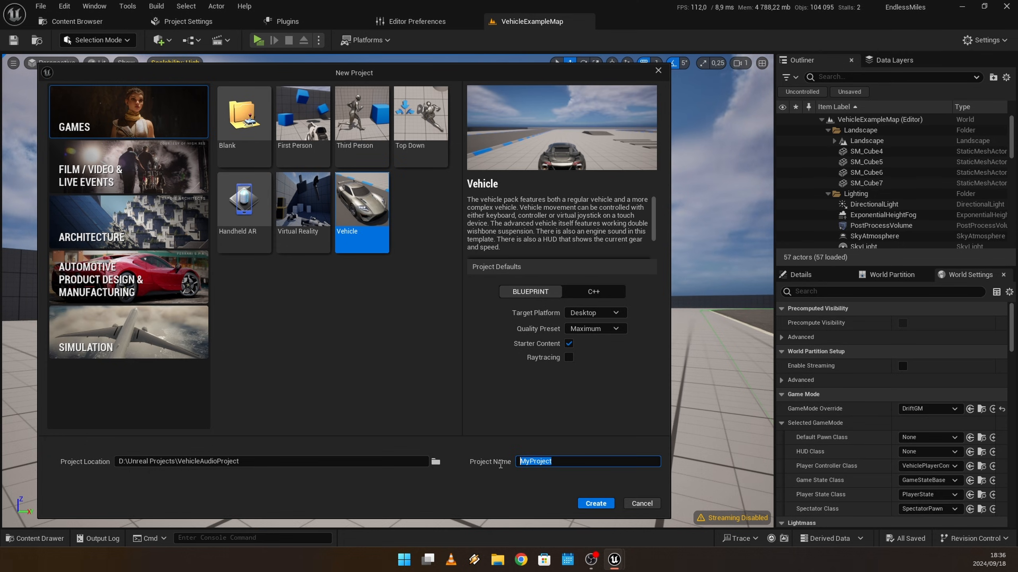
key("Delete")
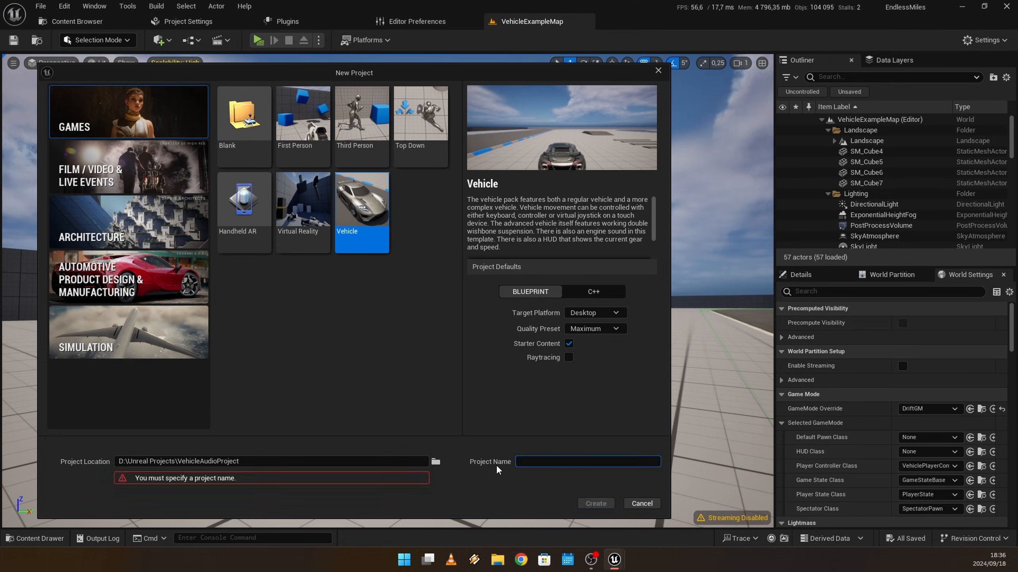
type("DriftProject")
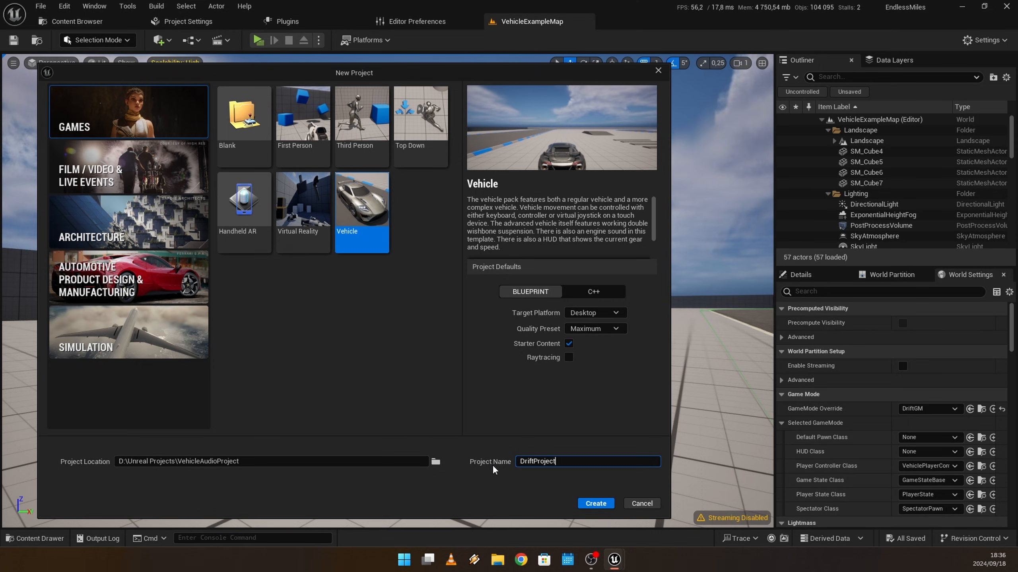
Create the project, then play-test the vehicle example map and stop the session
left_click(594, 503)
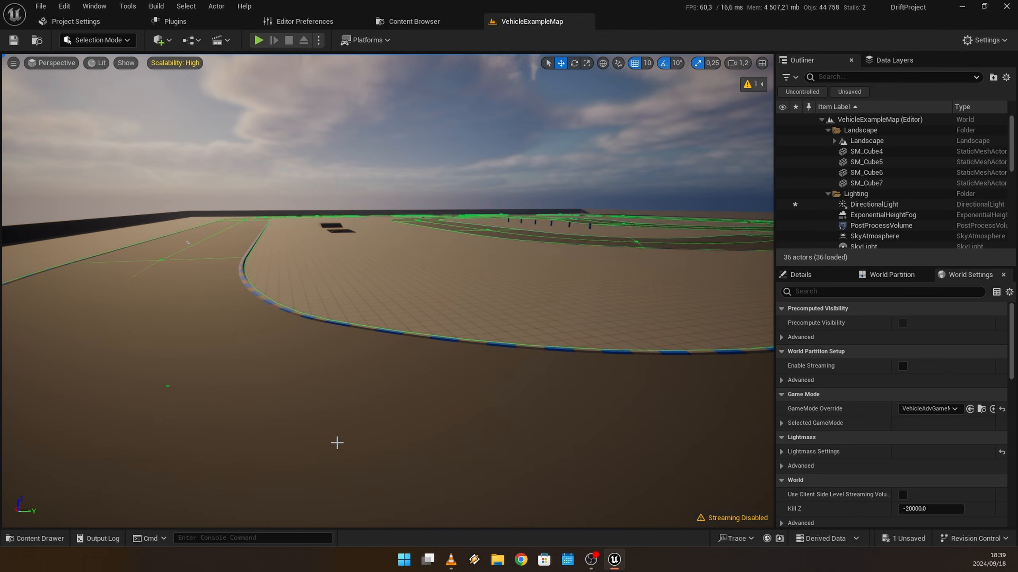
left_click(861, 211)
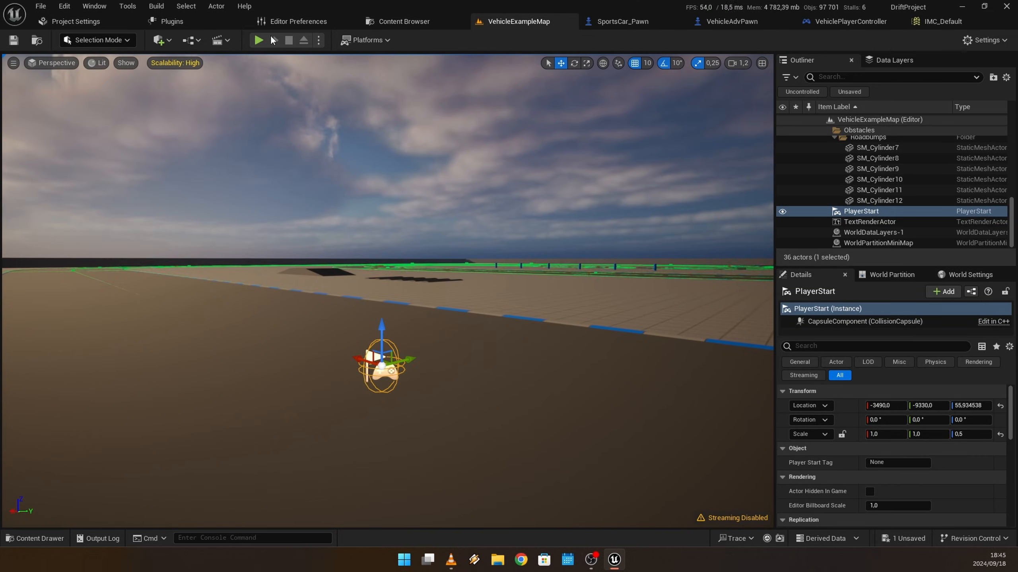
left_click(258, 40)
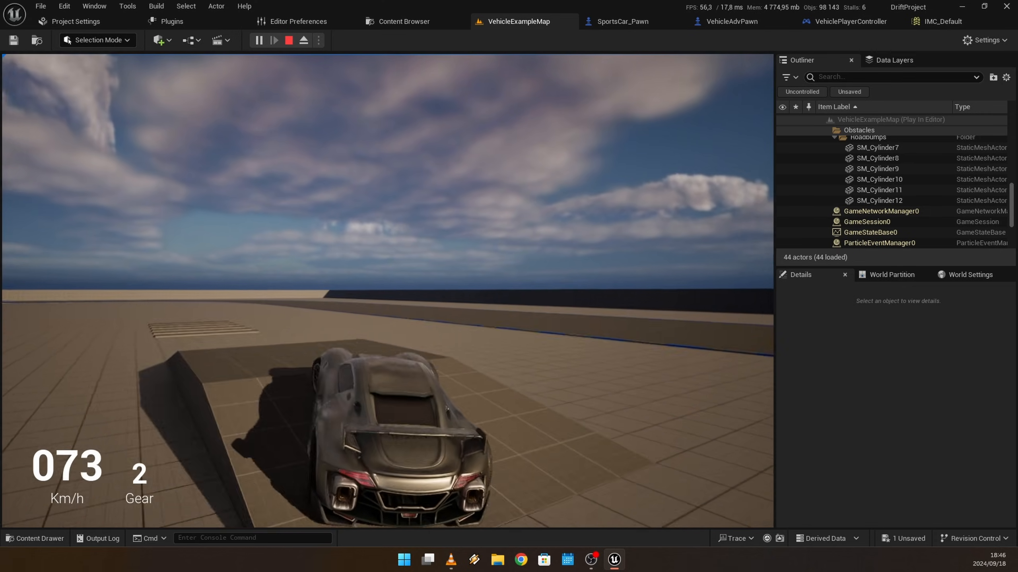
left_click(302, 40)
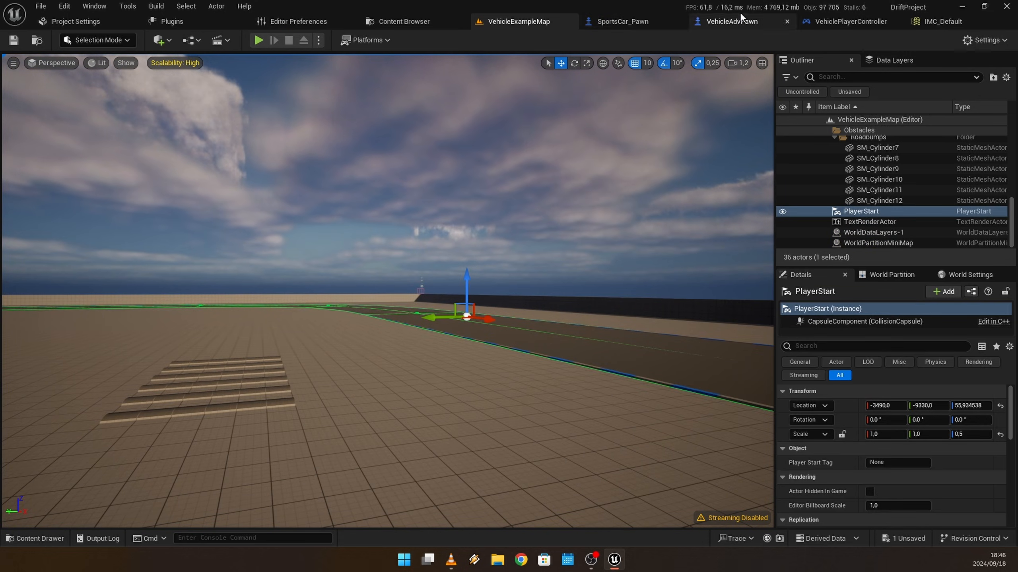
mouse_move(735, 21)
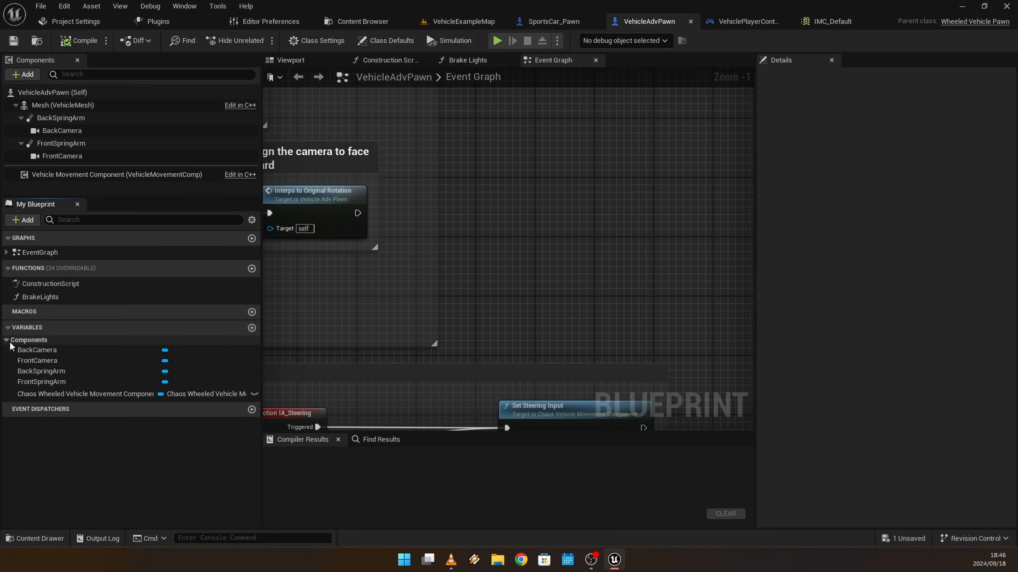
Feed the movement component's Get Engine Rotation Speed into a Print String node
left_click(85, 395)
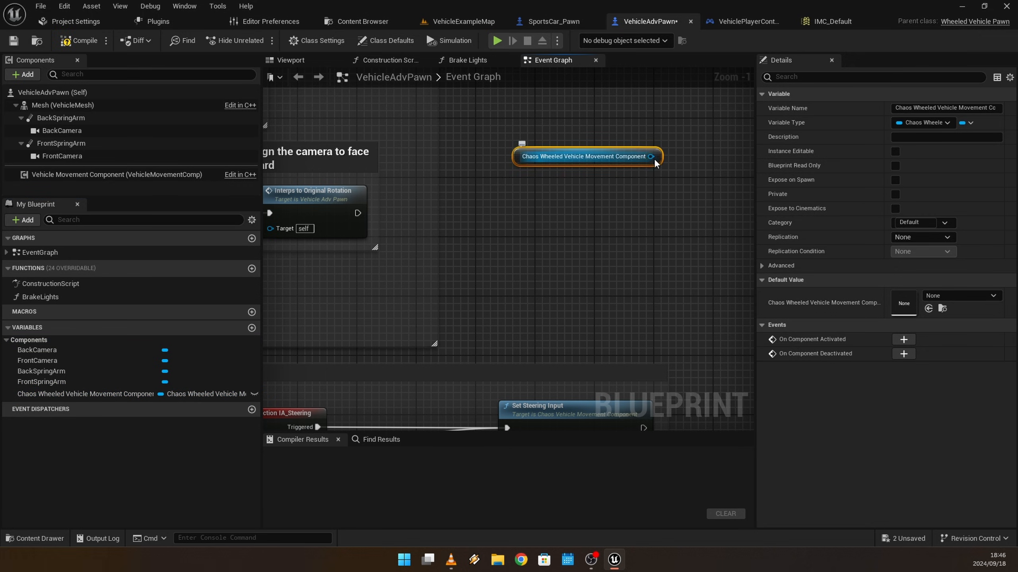
left_click_drag(655, 156, 616, 227)
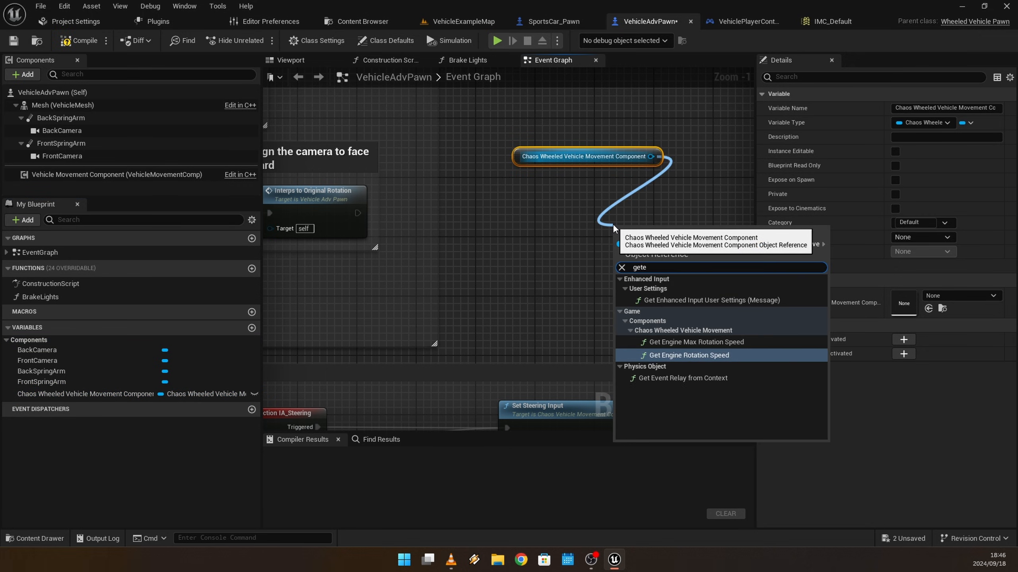
type("ngine")
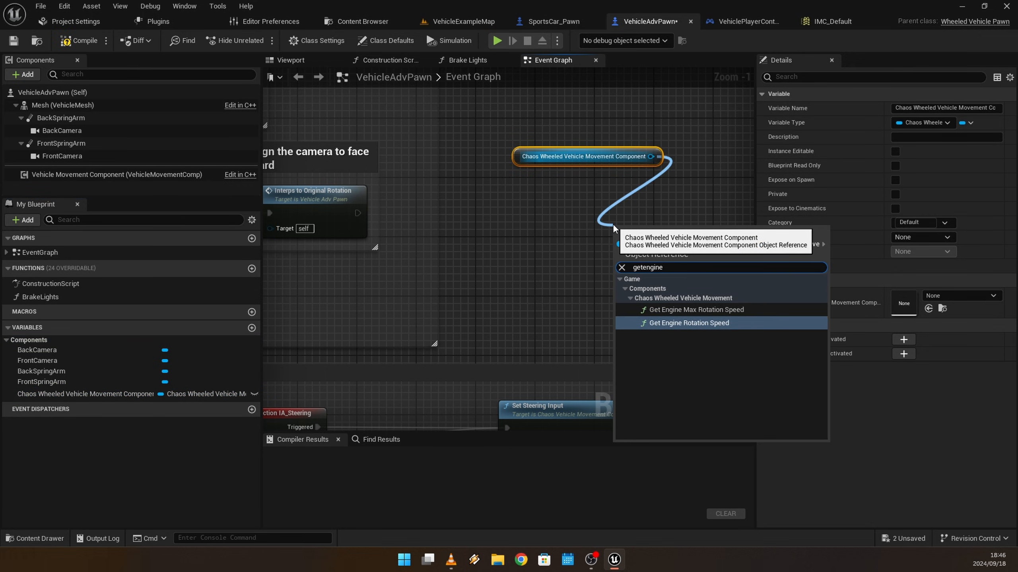
left_click(687, 323)
type("print")
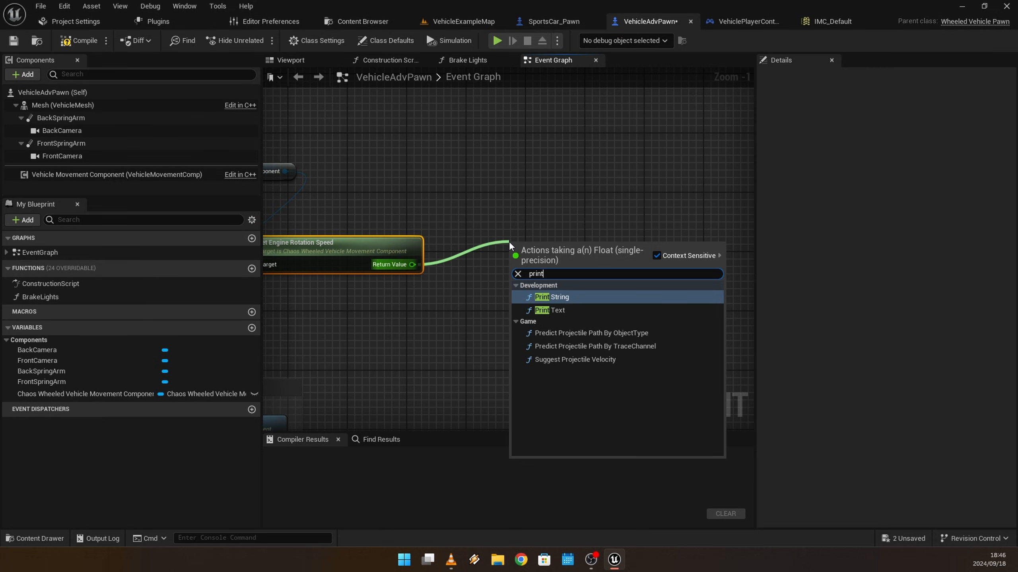
left_click(557, 297)
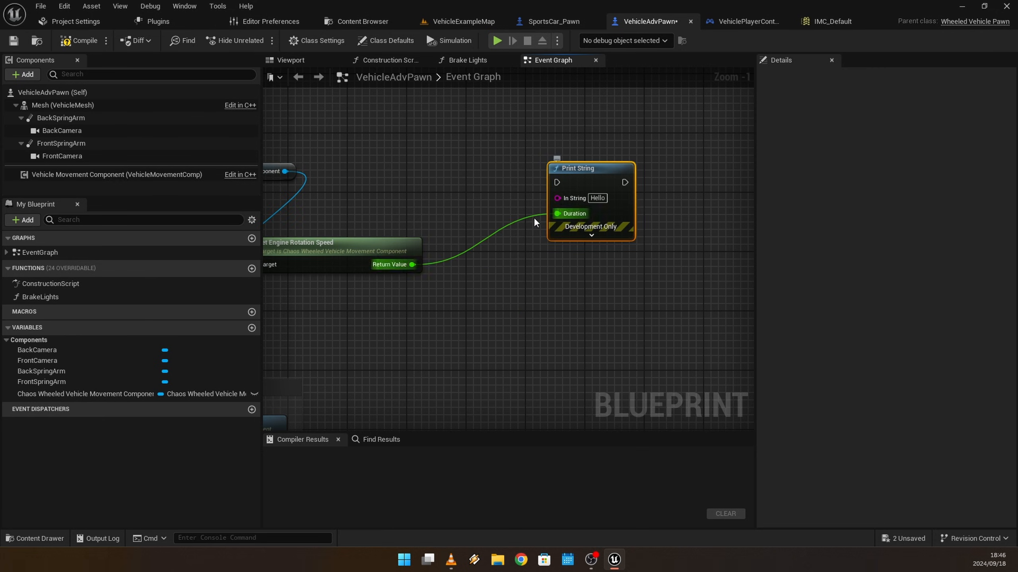
left_click_drag(556, 198, 454, 260)
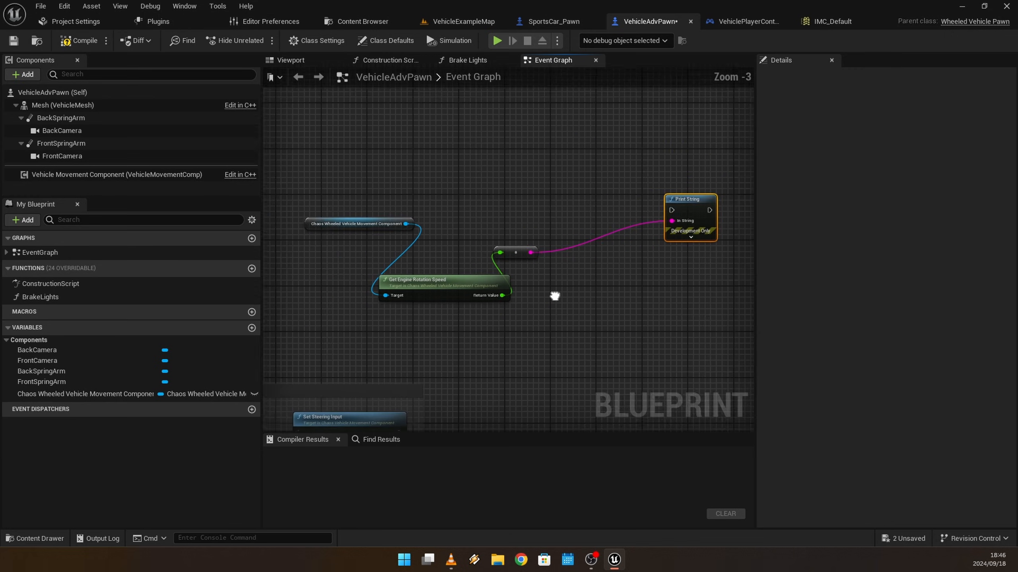
Insert an Append node so the value prints after the text Engine RPM
scroll("down", 3)
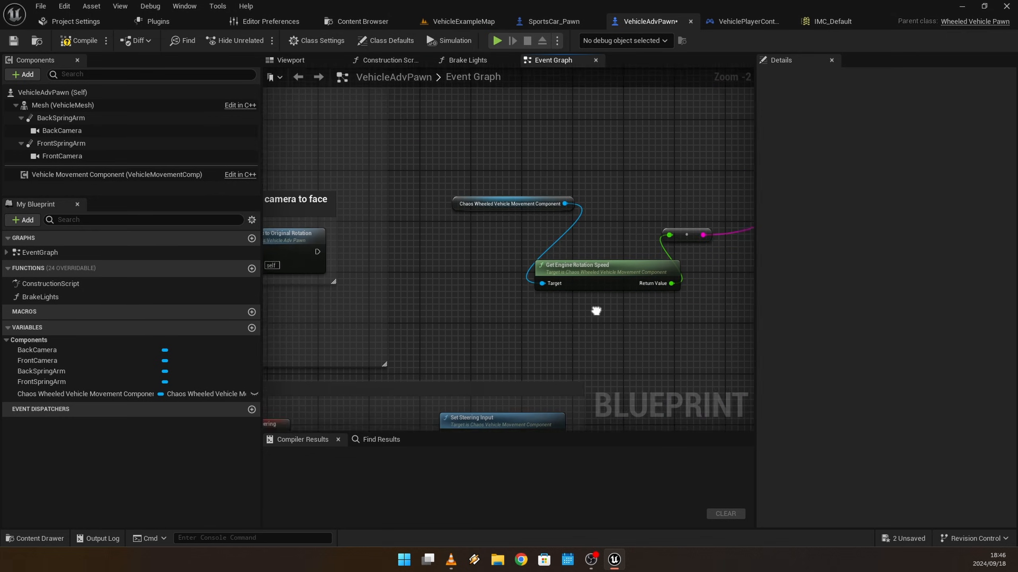
scroll("down", 3)
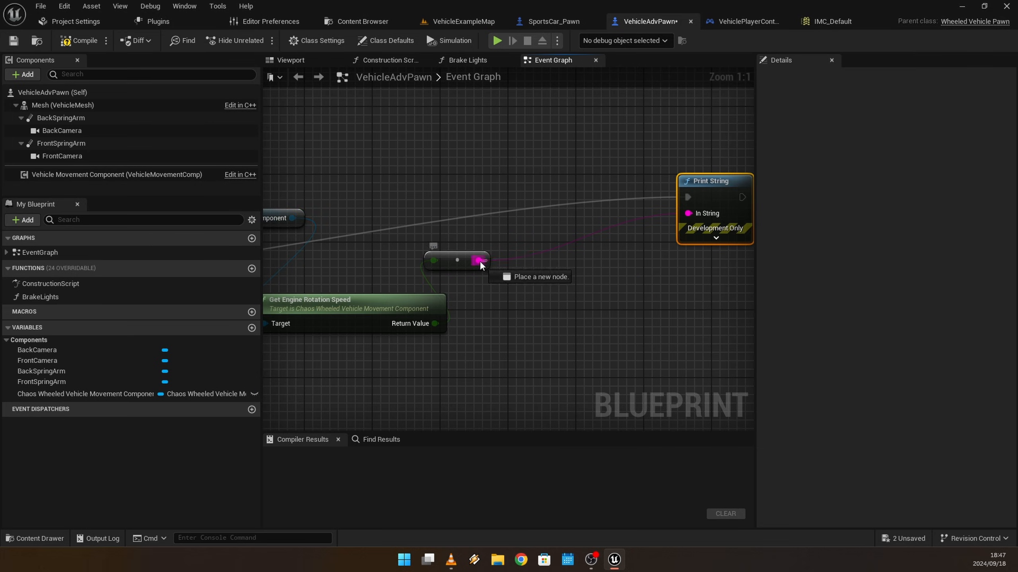
type("append")
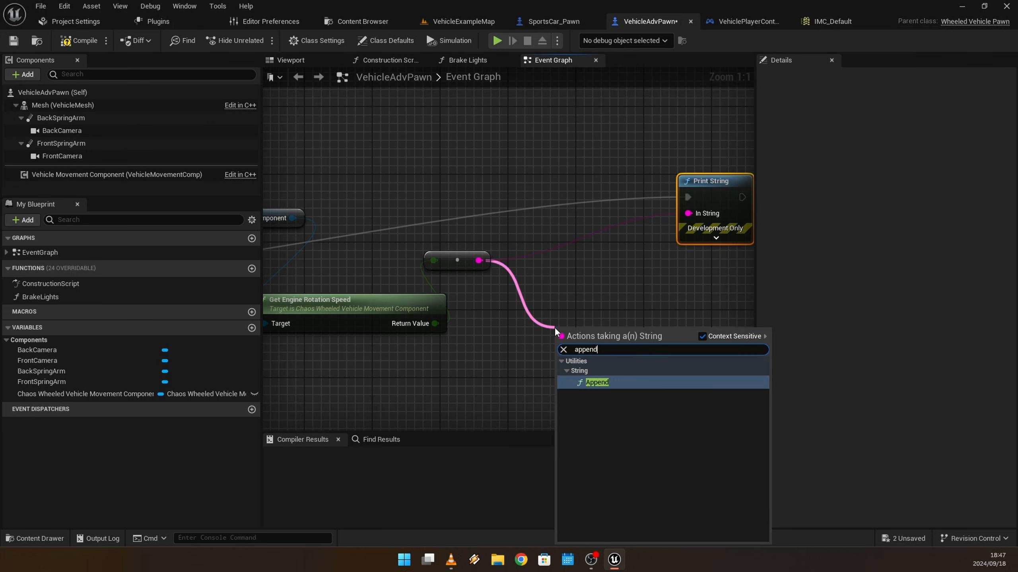
left_click(596, 382)
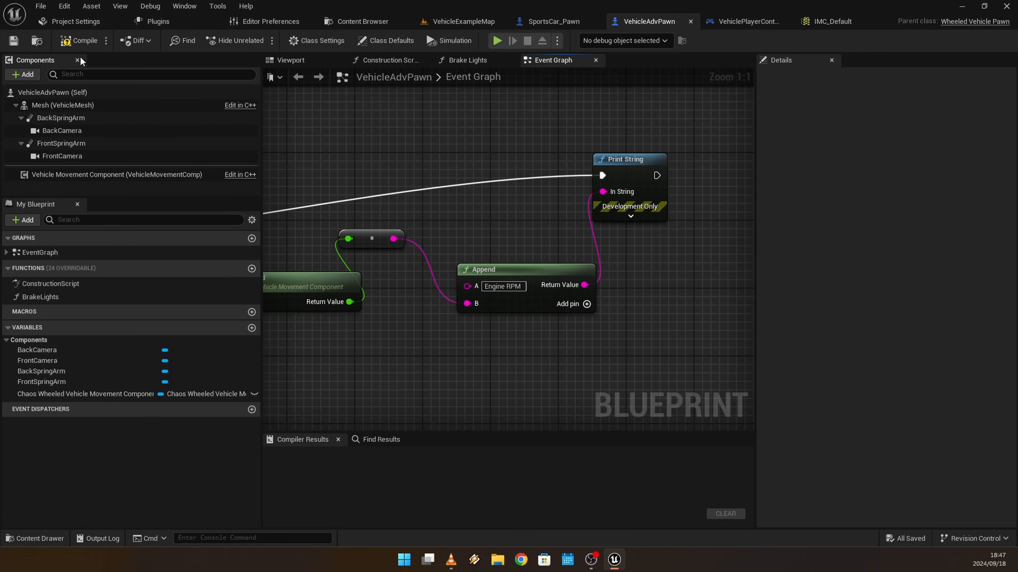
Compile VehicleAdvPawn and play-test to check the printed Engine RPM values
left_click(84, 40)
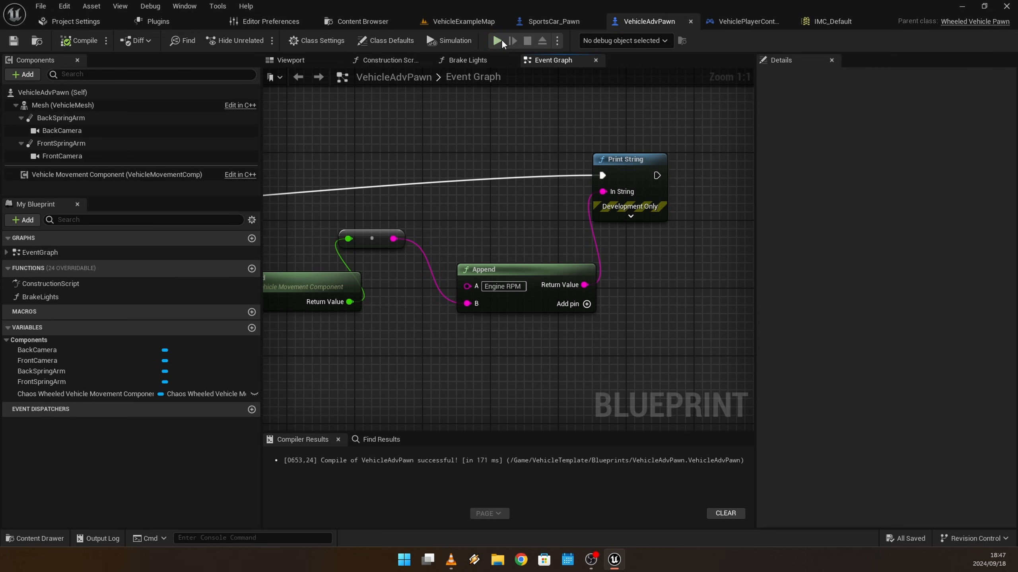
left_click(497, 40)
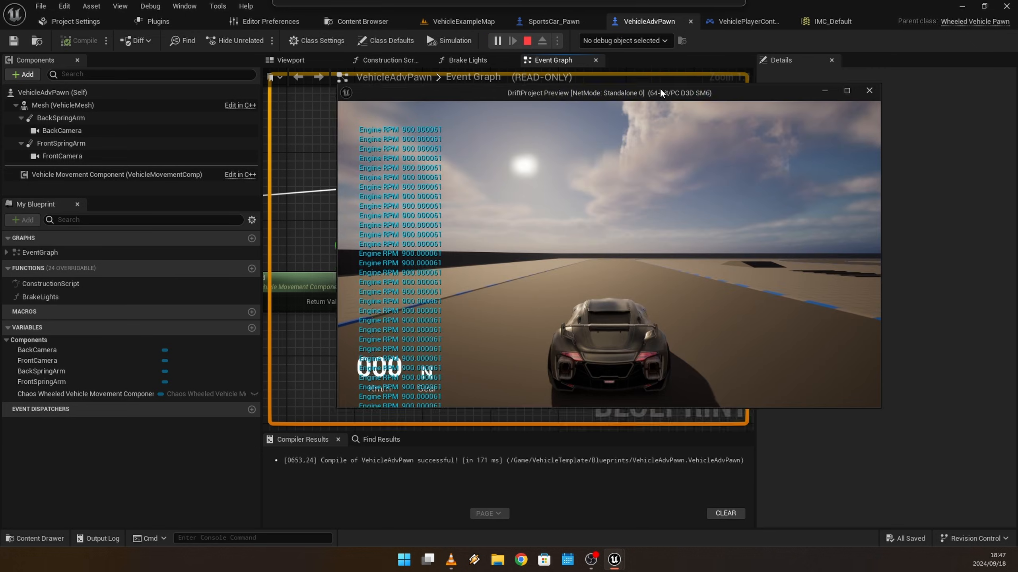
left_click(846, 90)
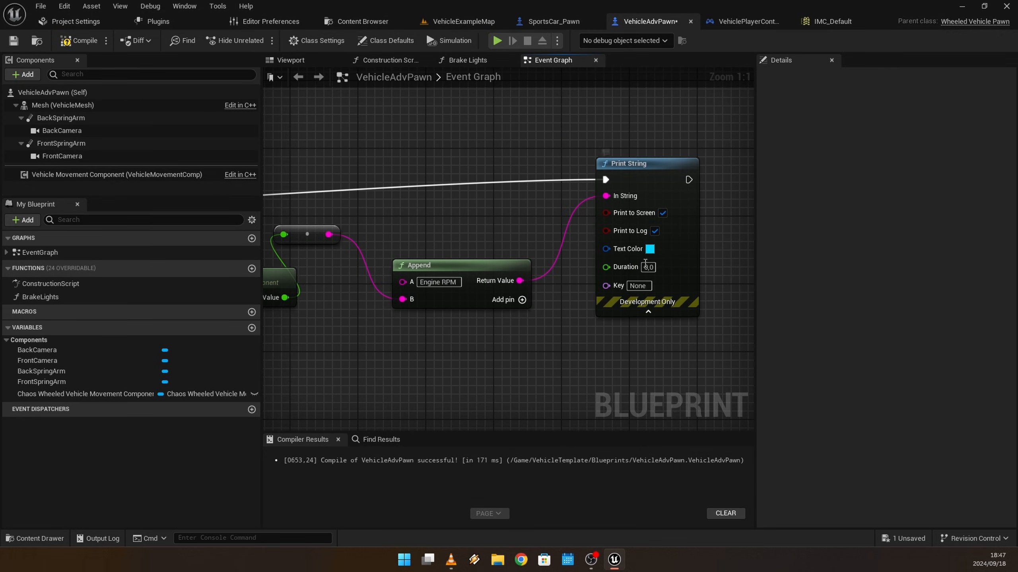
Make the Print String text red, then play and drive forward to watch Engine RPM
left_click(650, 249)
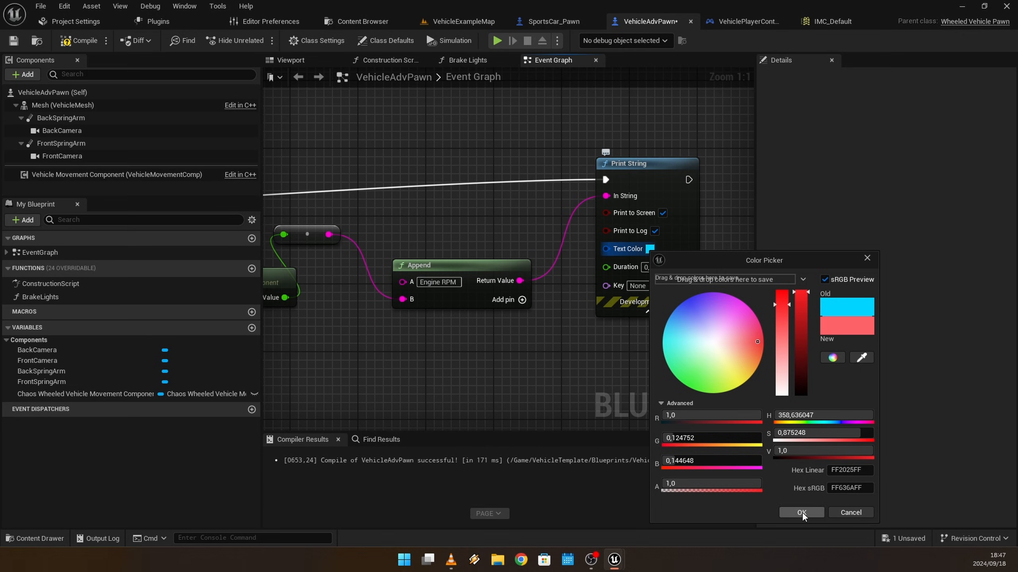
left_click(800, 513)
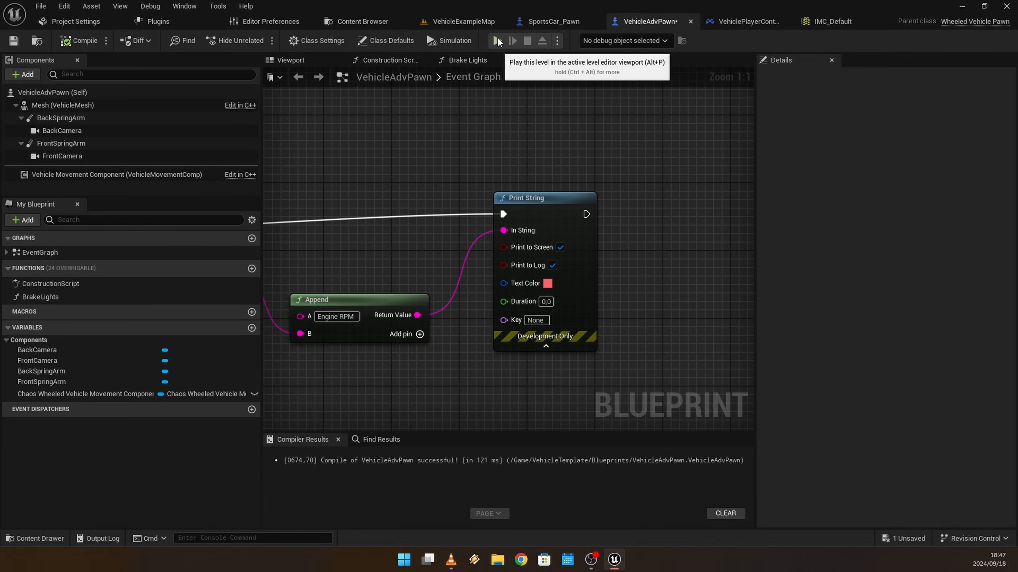
left_click(497, 40)
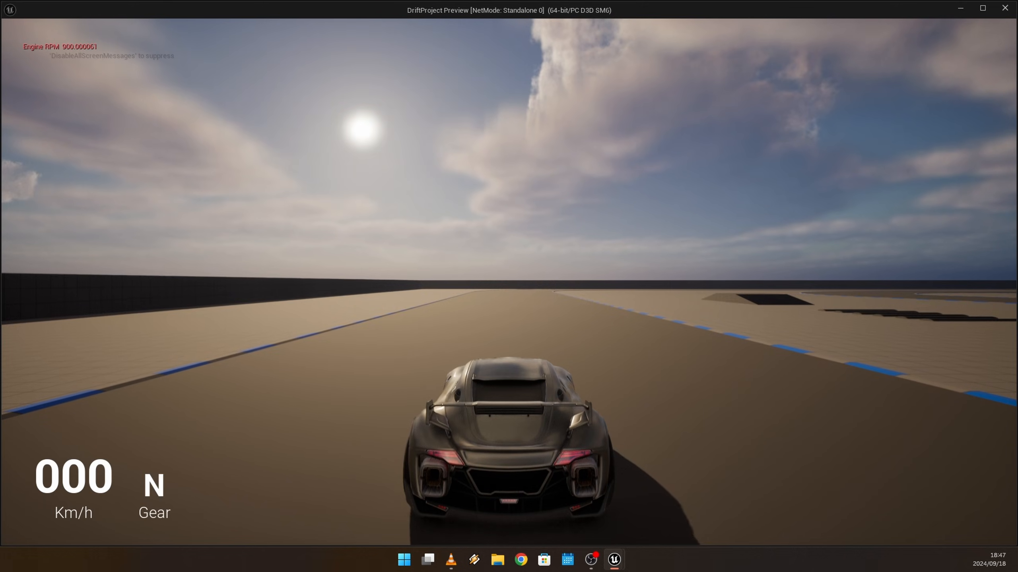
key("w")
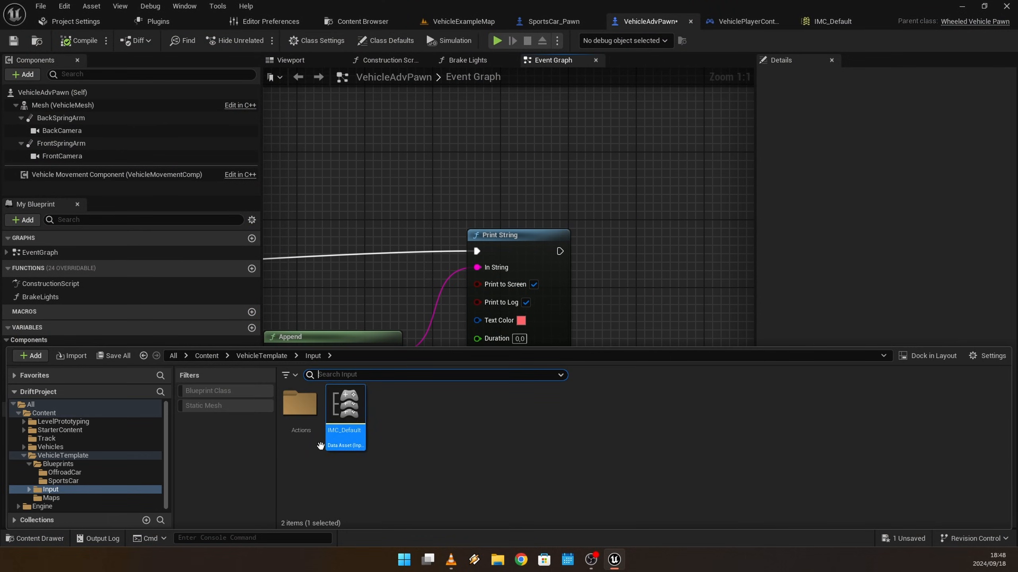
mouse_move(546, 20)
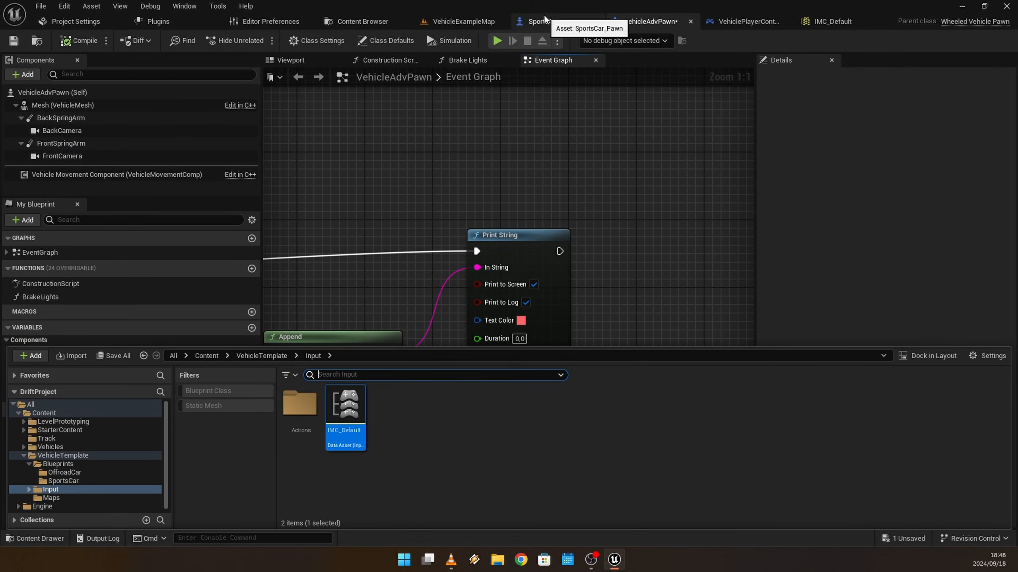
From SportsCar_Pawn's Vehicle Movement wheel setups, open the wheel blueprint for editing
left_click(551, 21)
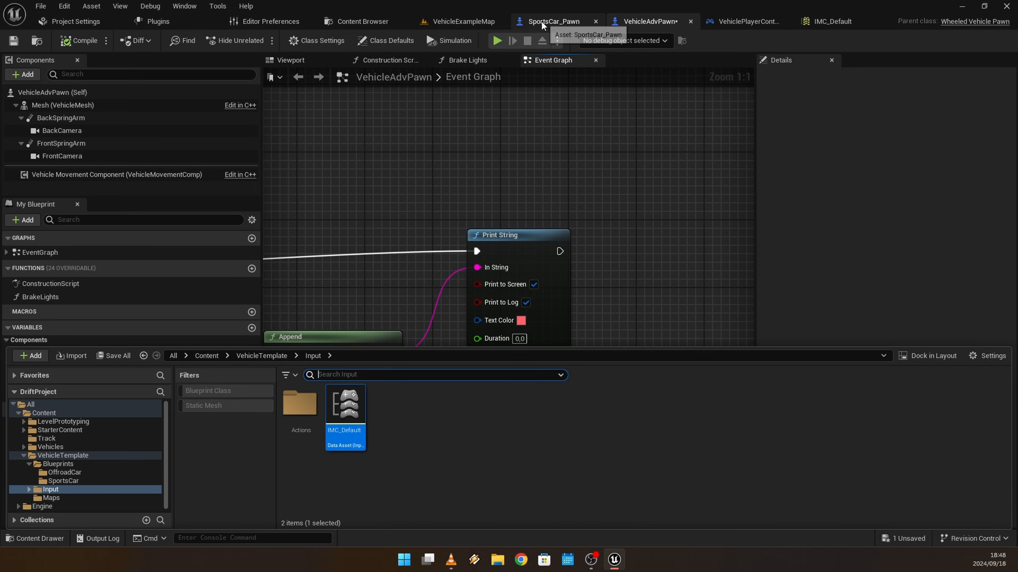
left_click(553, 20)
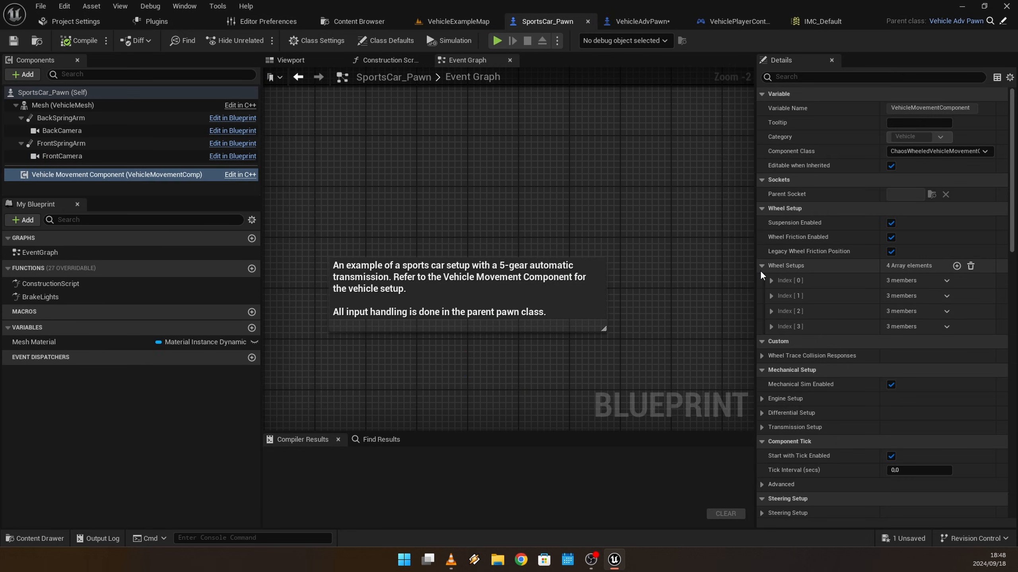
left_click(771, 281)
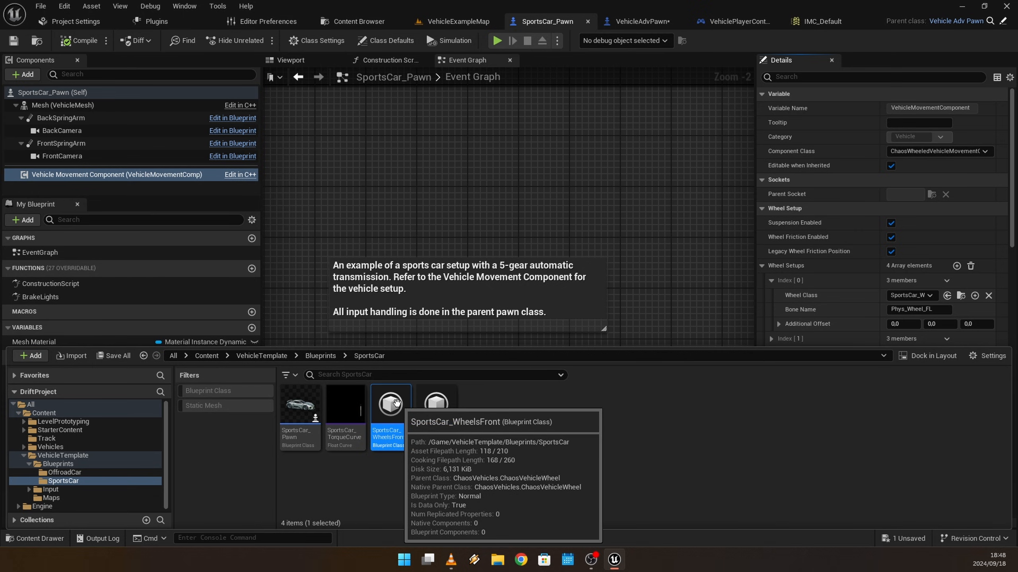
double_click(389, 405)
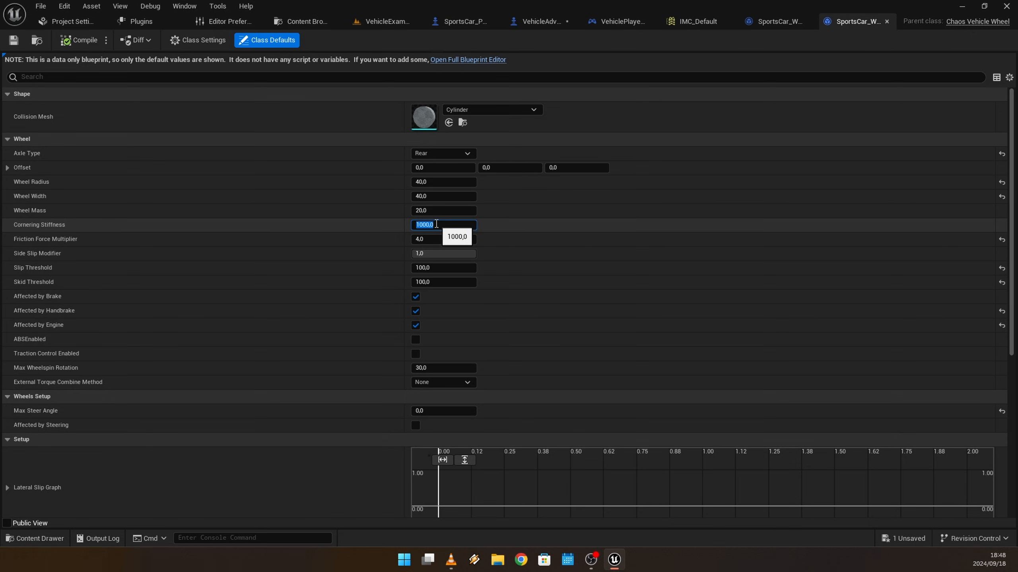
Set the rear wheel's Cornering Stiffness to 50
type("50")
left_click(443, 239)
type("1")
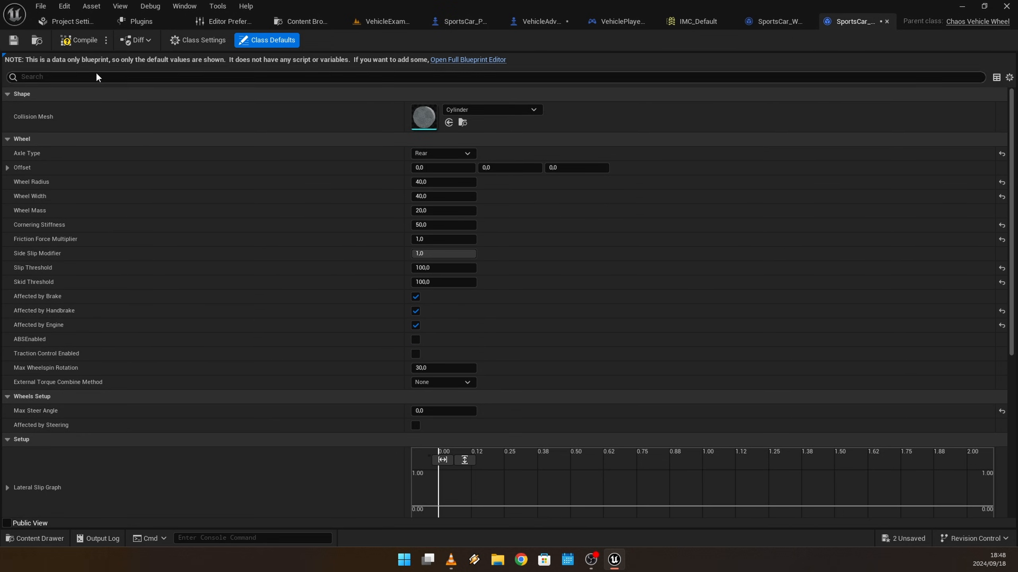
Test-drive the car in VehicleExampleMap and stop the play session
left_click(430, 21)
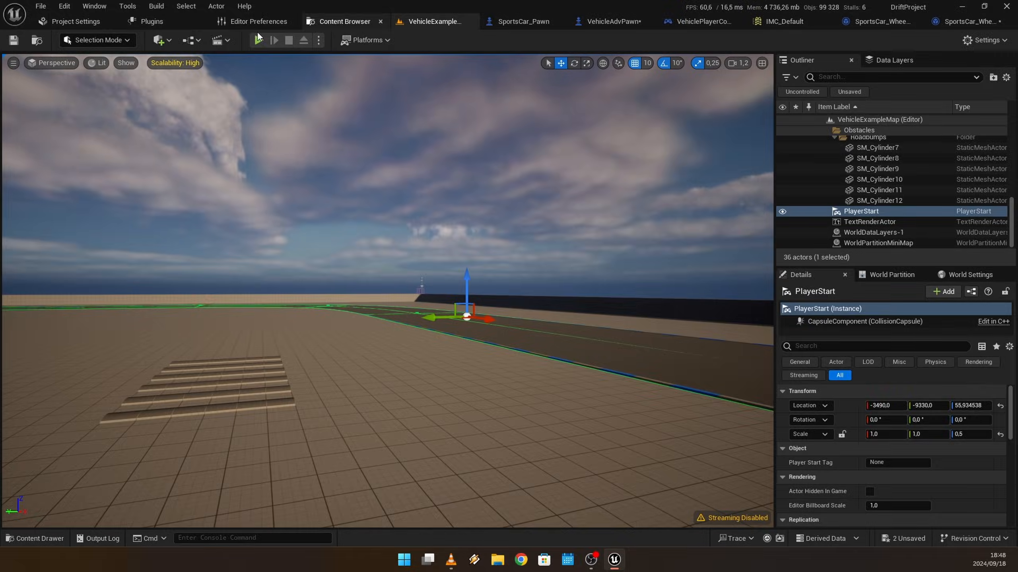
left_click(258, 40)
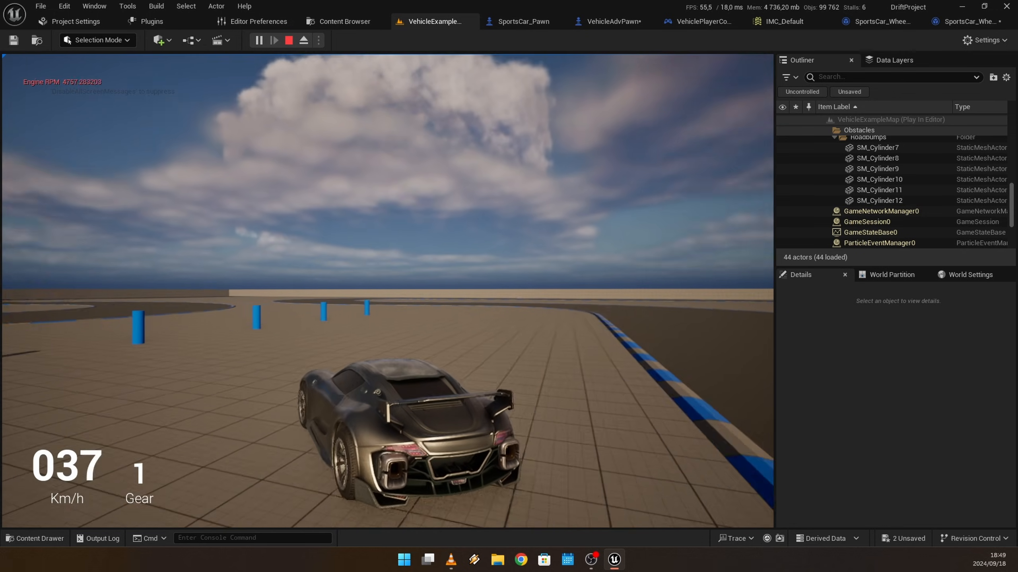
left_click(288, 40)
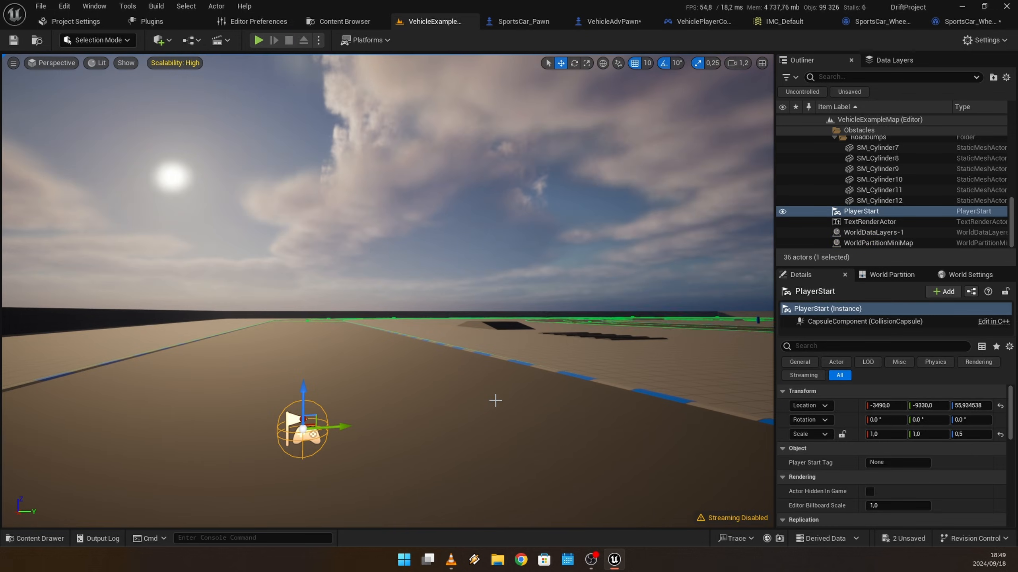
mouse_move(648, 345)
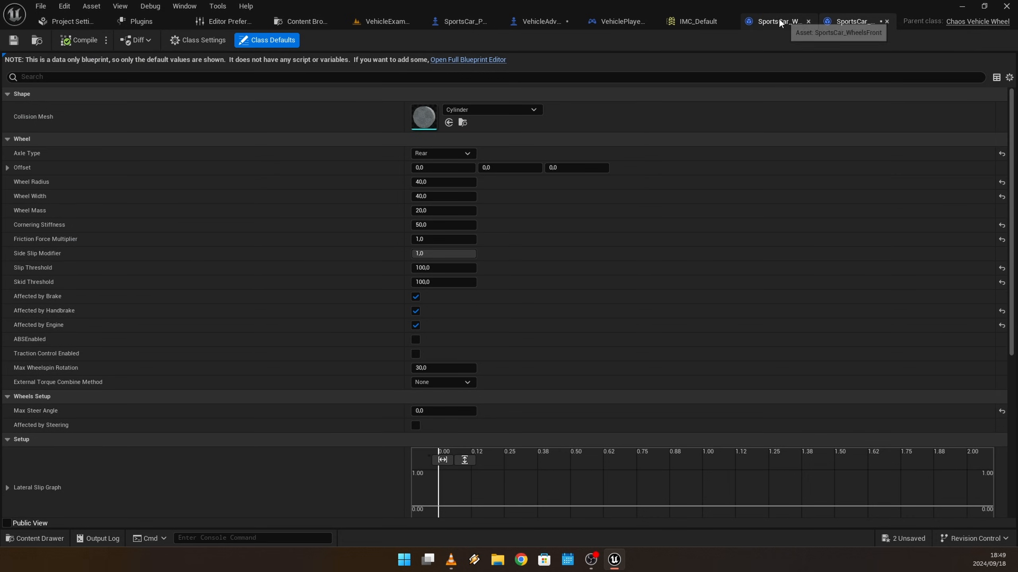
Set the rear wheel's Friction Force Multiplier to 2 and Cornering Stiffness to 250
left_click(850, 20)
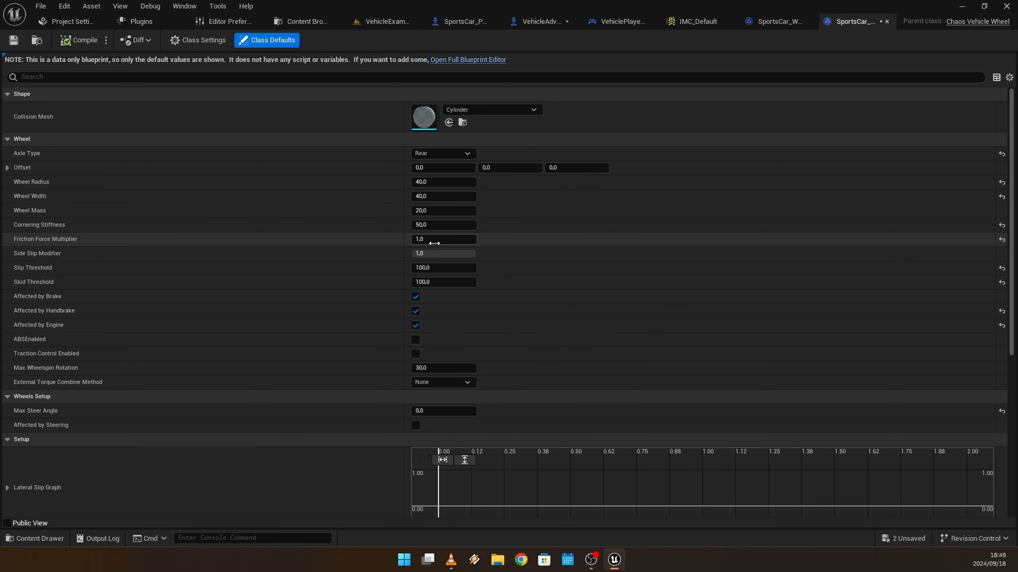
type("2")
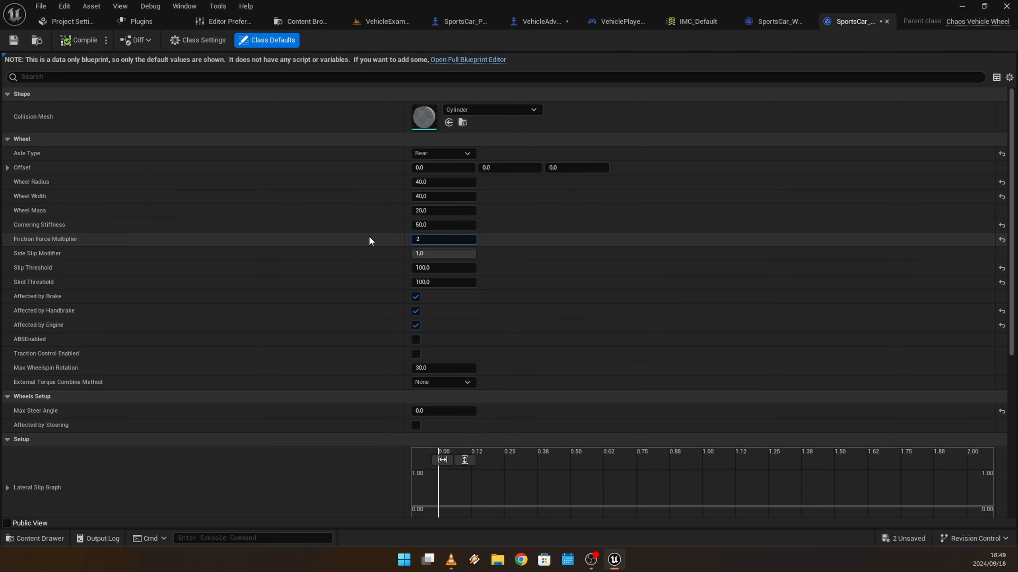
left_click(443, 224)
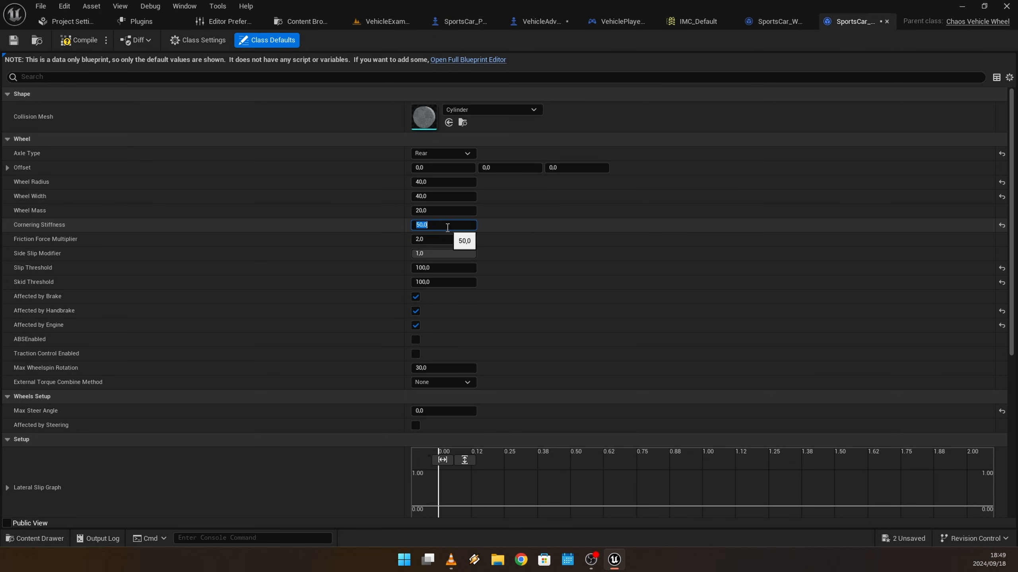
type("250,0")
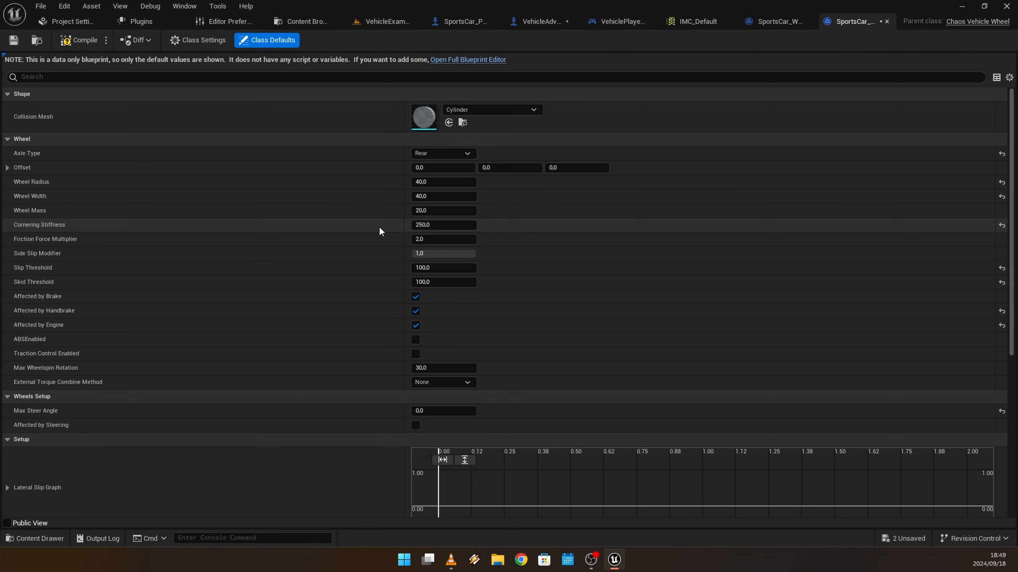
mouse_move(782, 21)
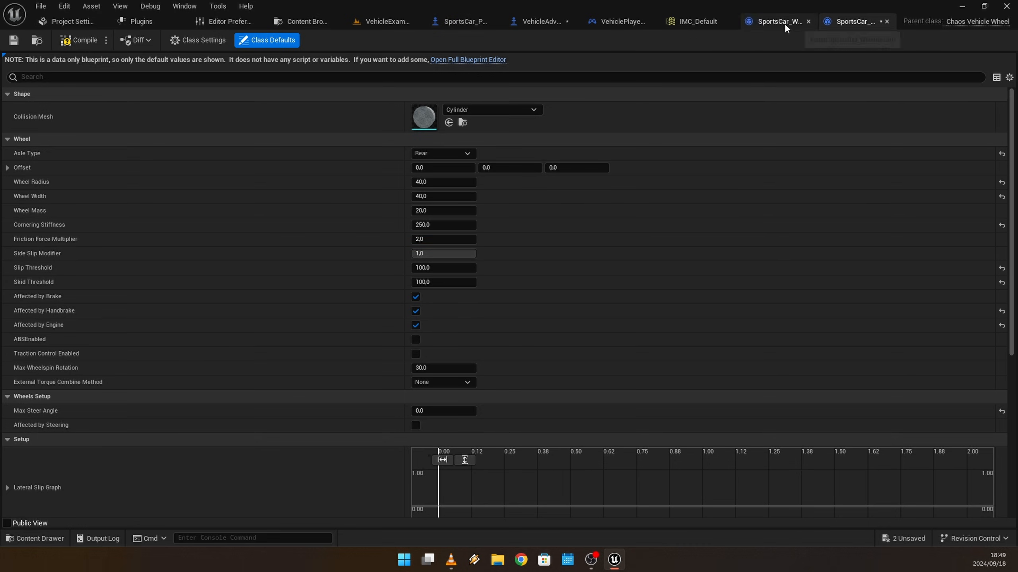
mouse_move(776, 22)
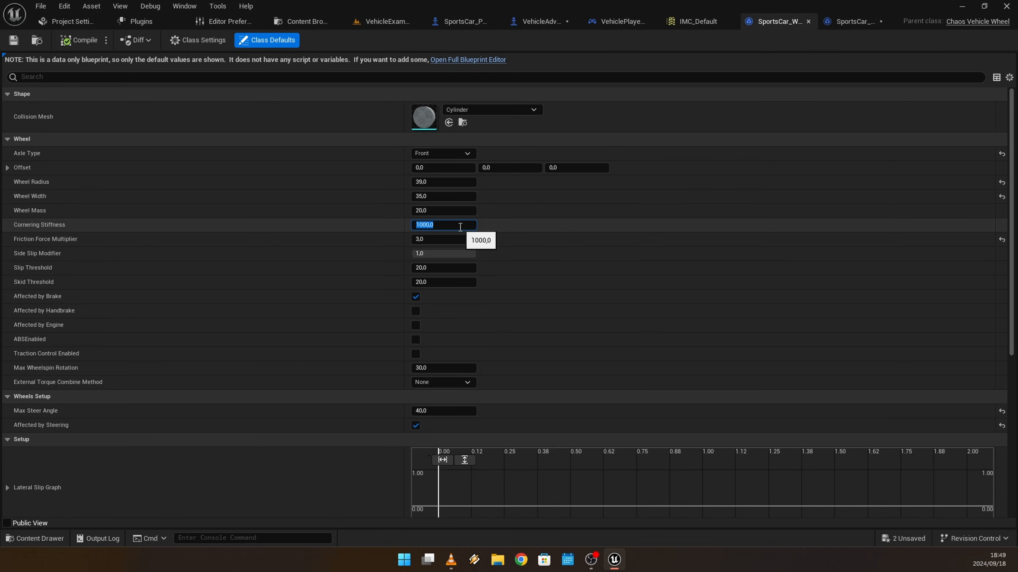
Set the front wheel's Cornering Stiffness to 200 and Friction Force Multiplier to 1.8
type("2")
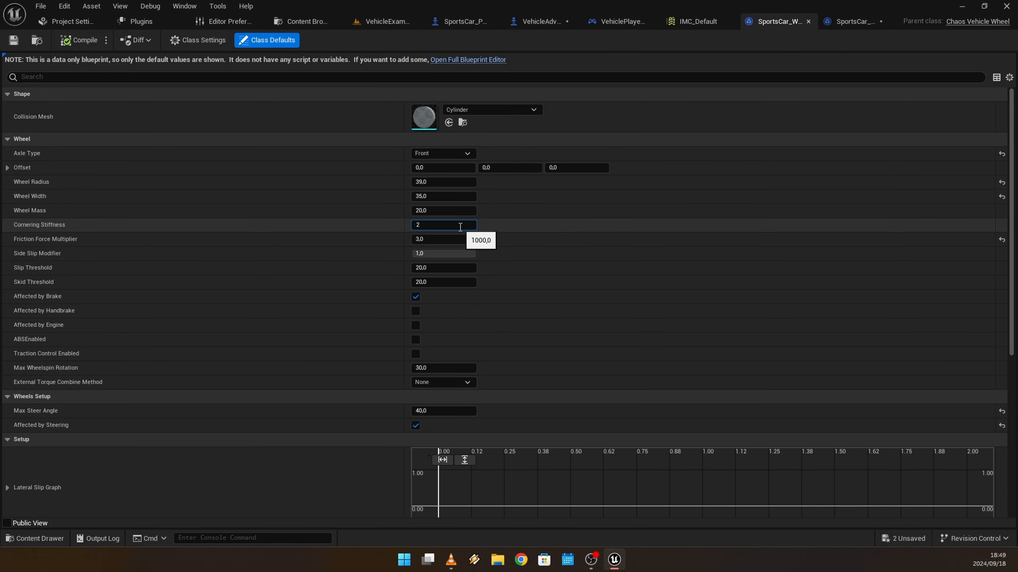
type("200,0")
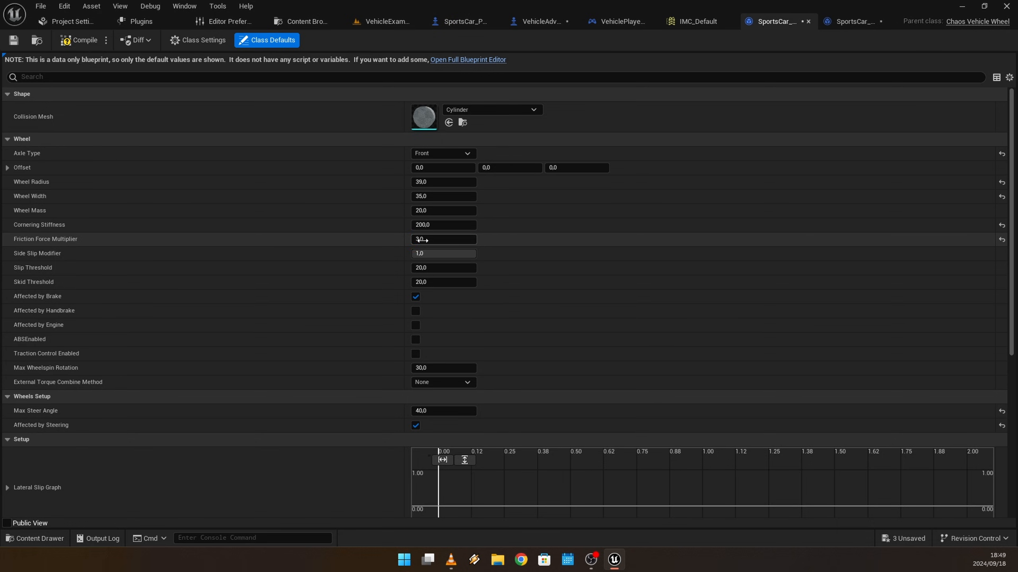
left_click(444, 239)
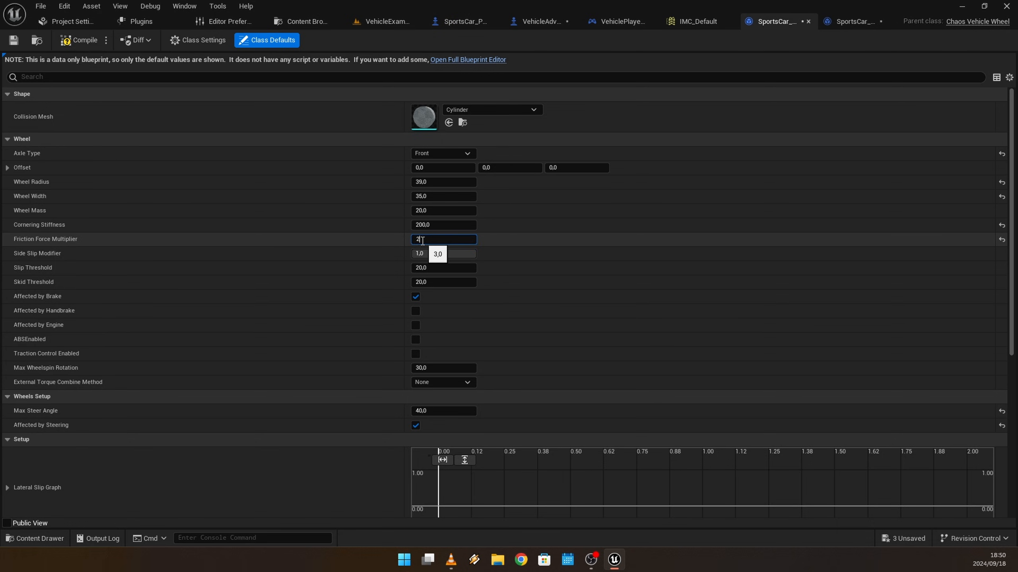
type("1.8")
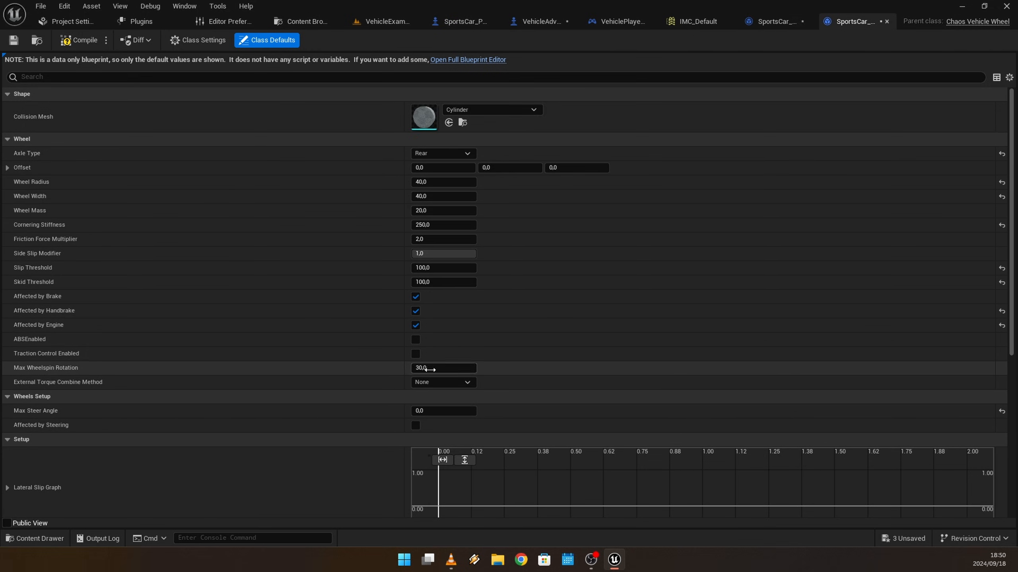
Give the rear wheel Max Wheelspin Rotation 25000 with Additive external torque combining, and compile
left_click(444, 368)
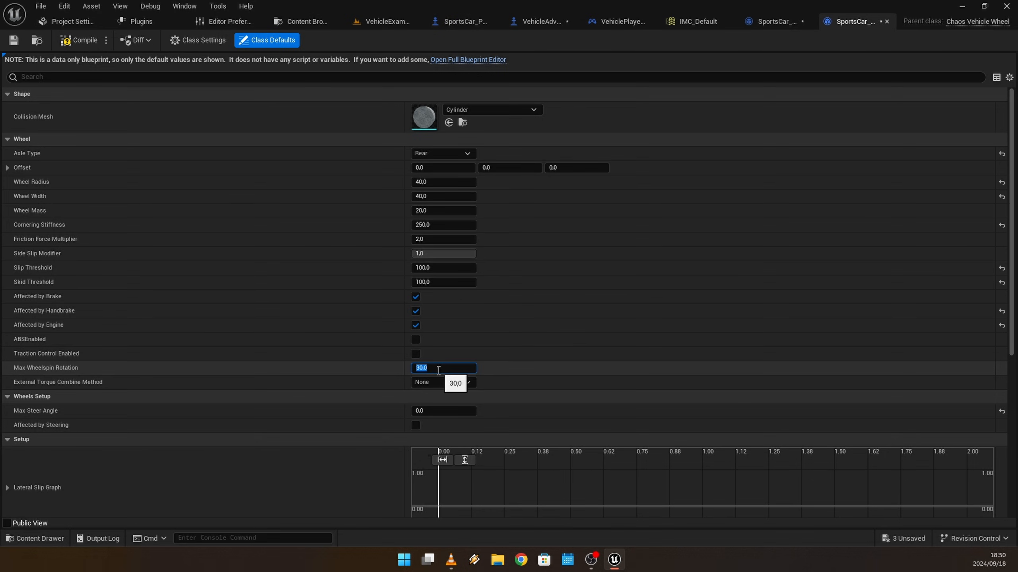
type("25000")
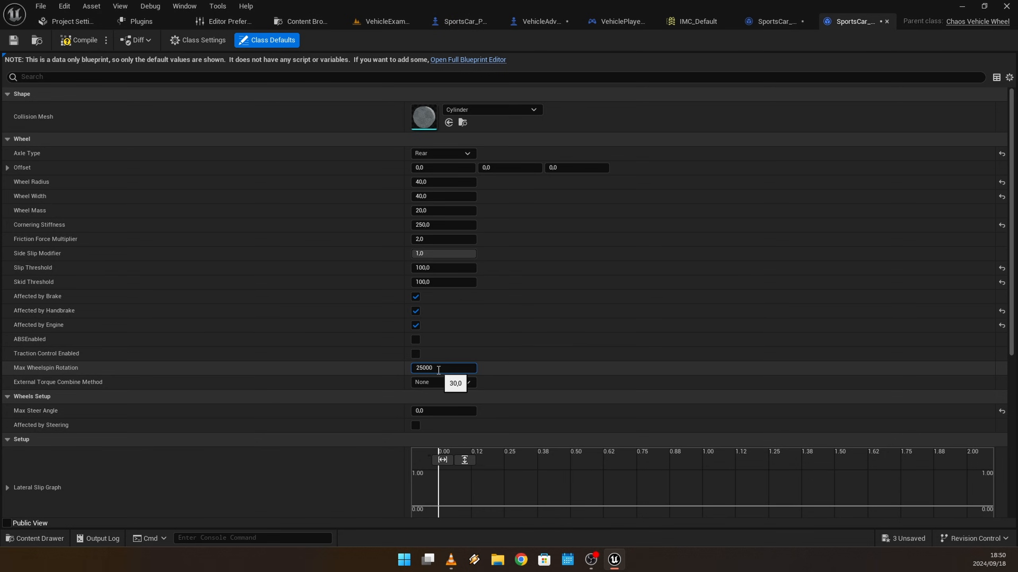
left_click(442, 381)
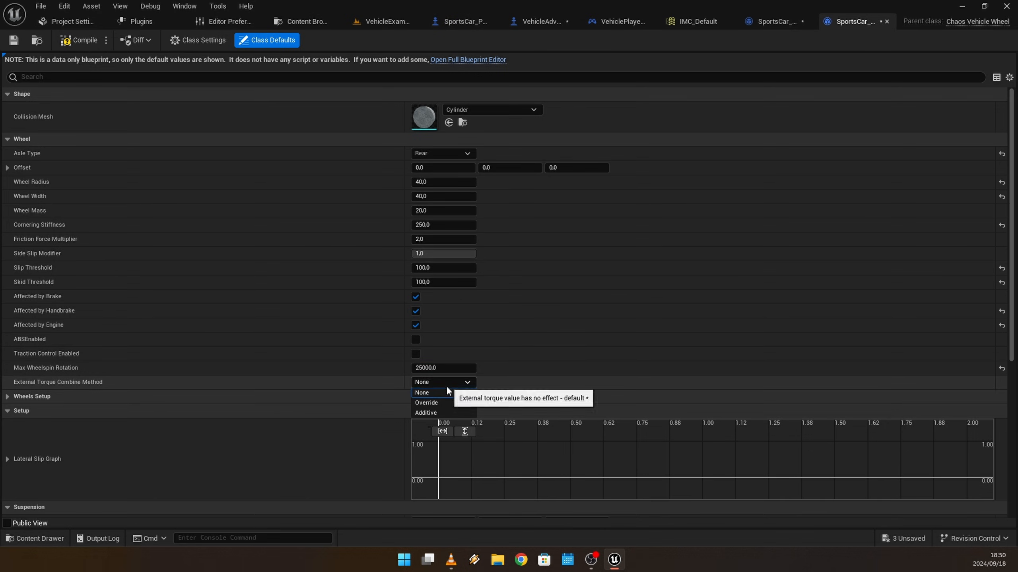
left_click(425, 412)
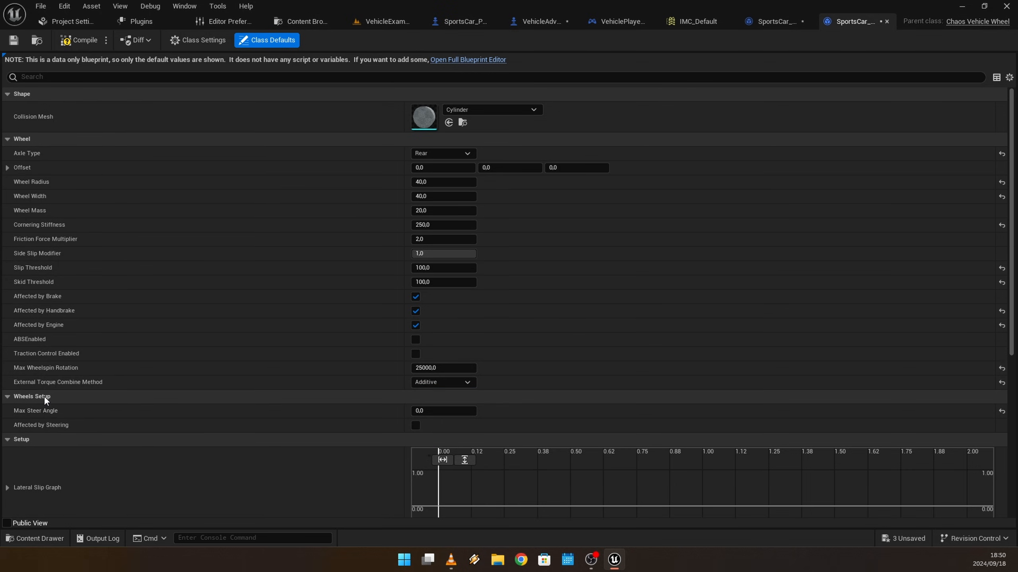
left_click(83, 40)
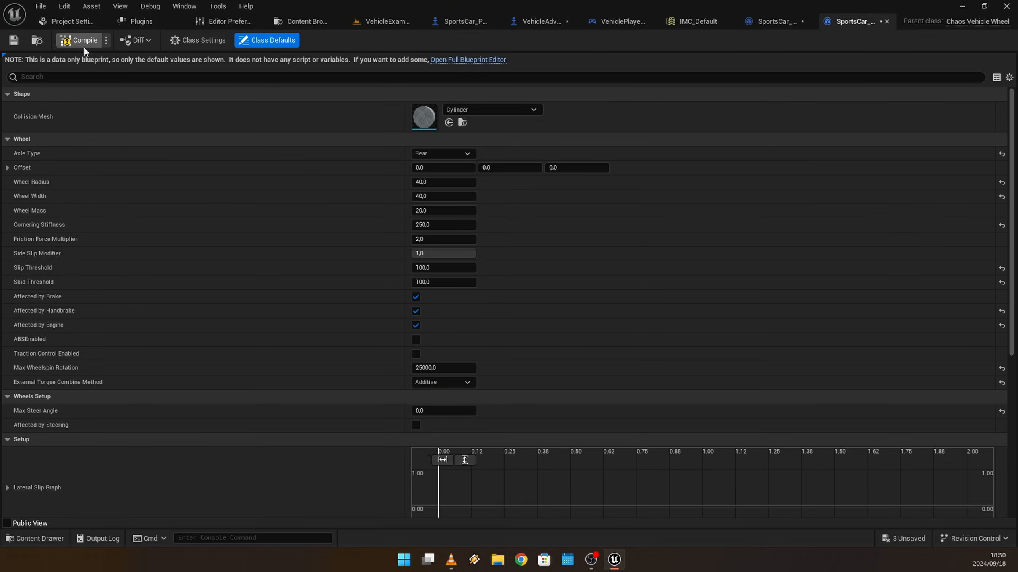
left_click(776, 20)
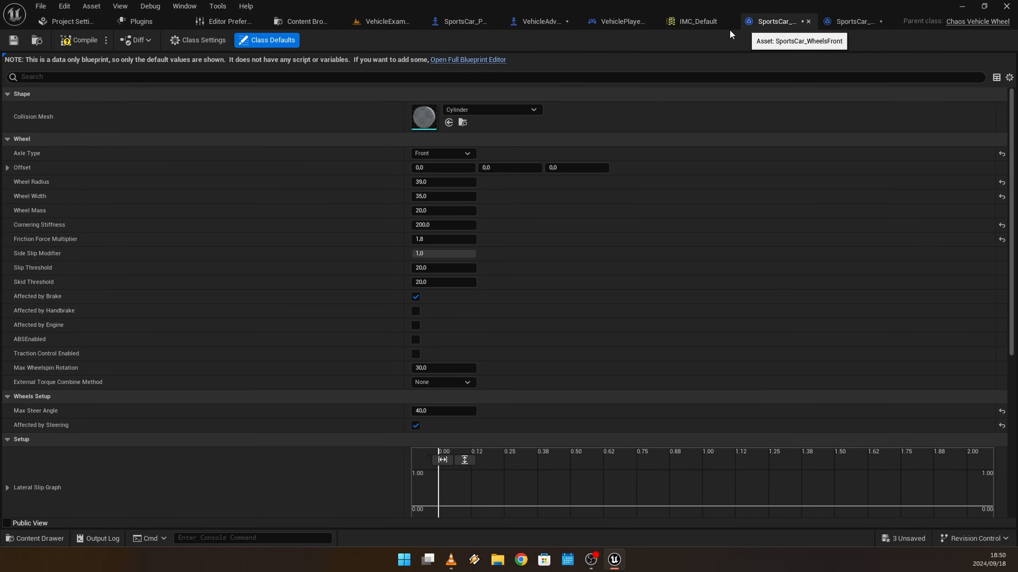
mouse_move(55, 371)
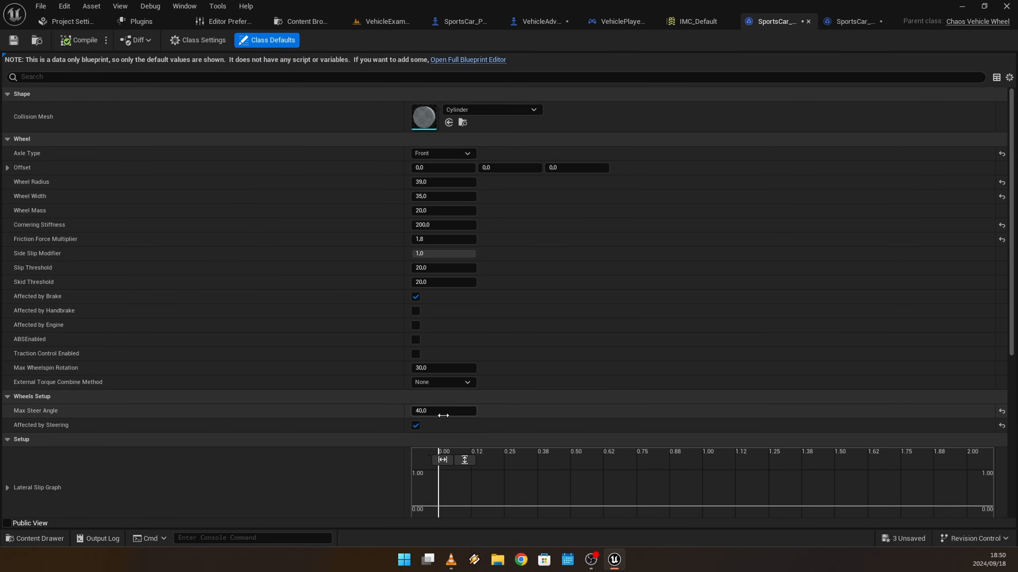
Set the front wheel's Max Steer Angle to 65, leaving Affected by Steering enabled
type("65")
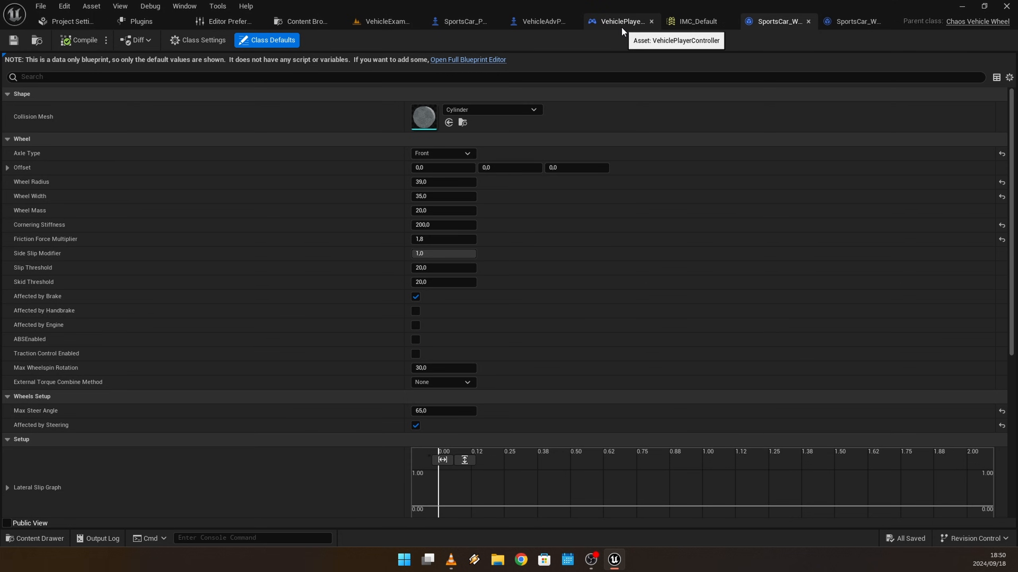
Add a Branch node after Event Tick in the VehicleAdvPawn Event Graph
left_click(539, 20)
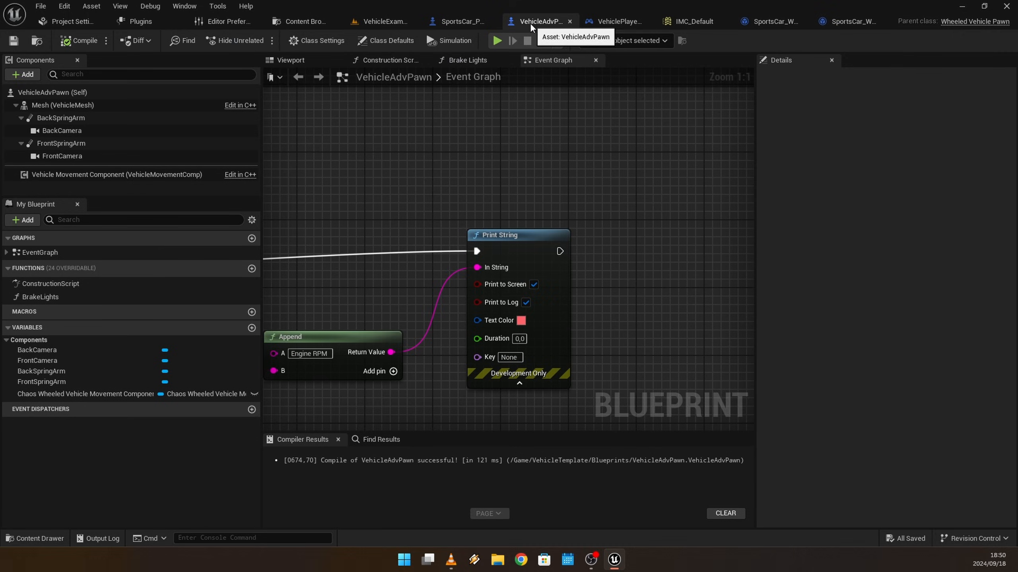
scroll("down", 3)
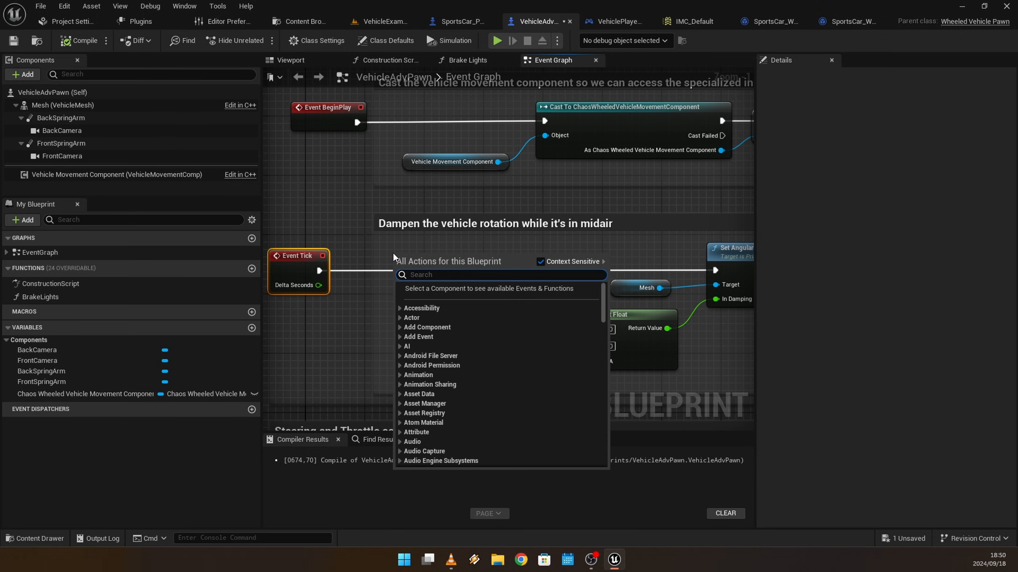
type("branch")
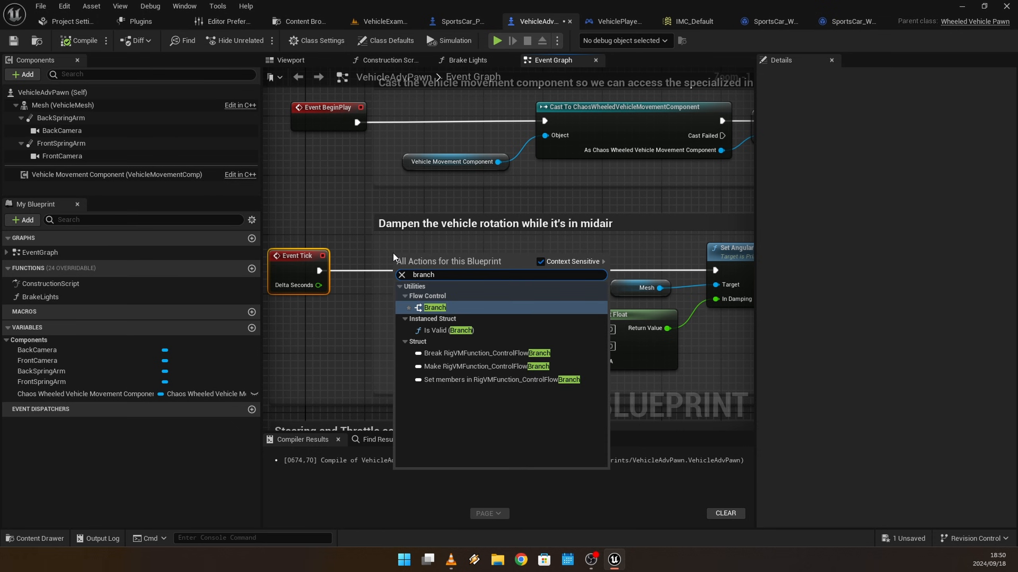
left_click(434, 308)
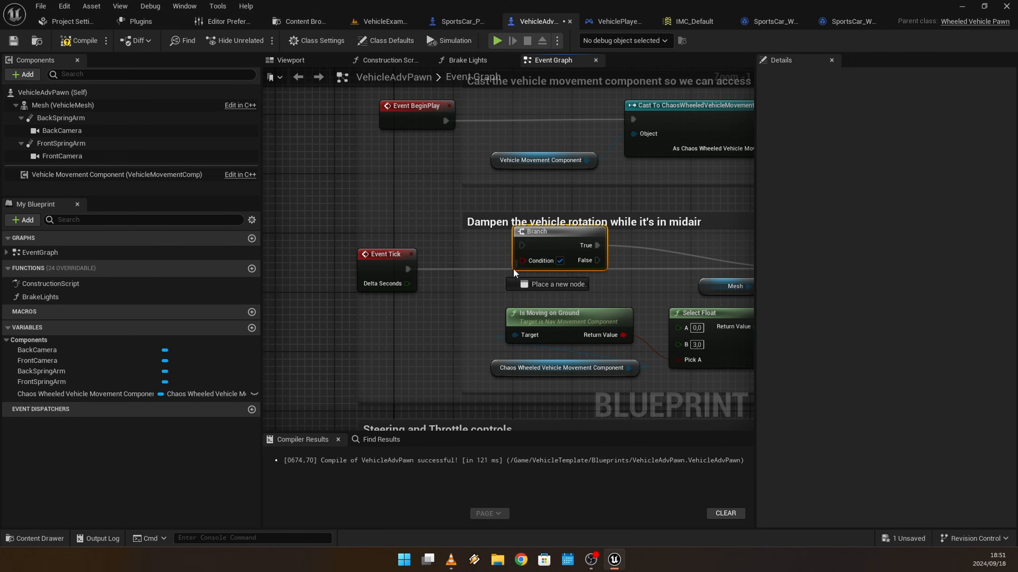
Promote the Branch condition to a boolean variable named EnablePowerCutting?, enabled by default
left_click_drag(531, 260, 512, 344)
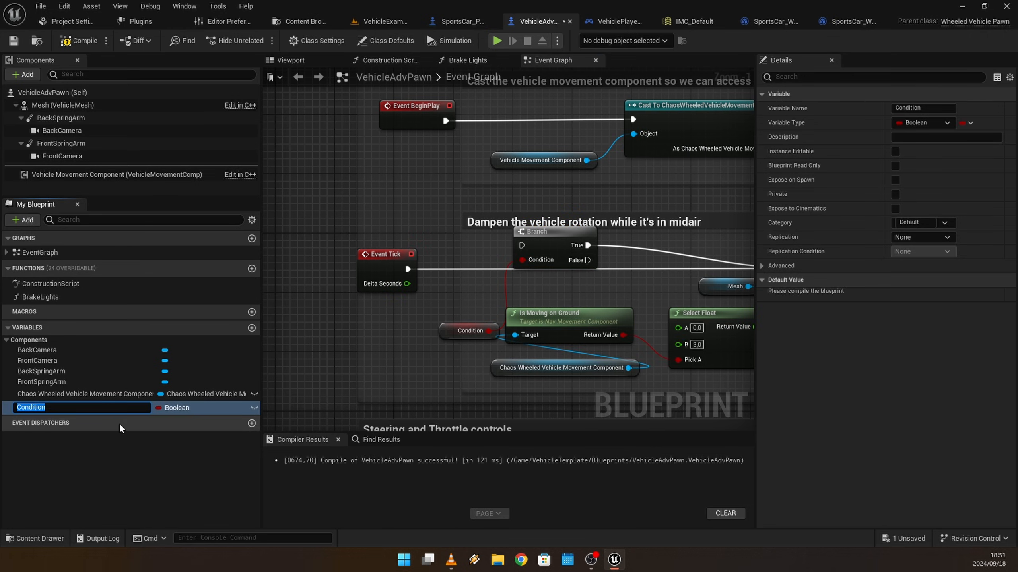
type("E")
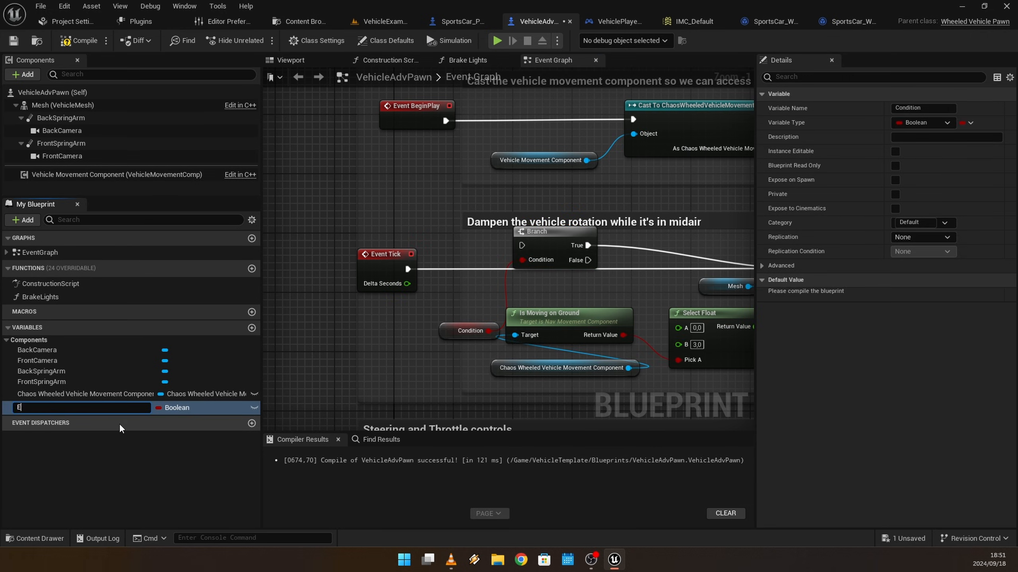
type("nablePowerCutting?")
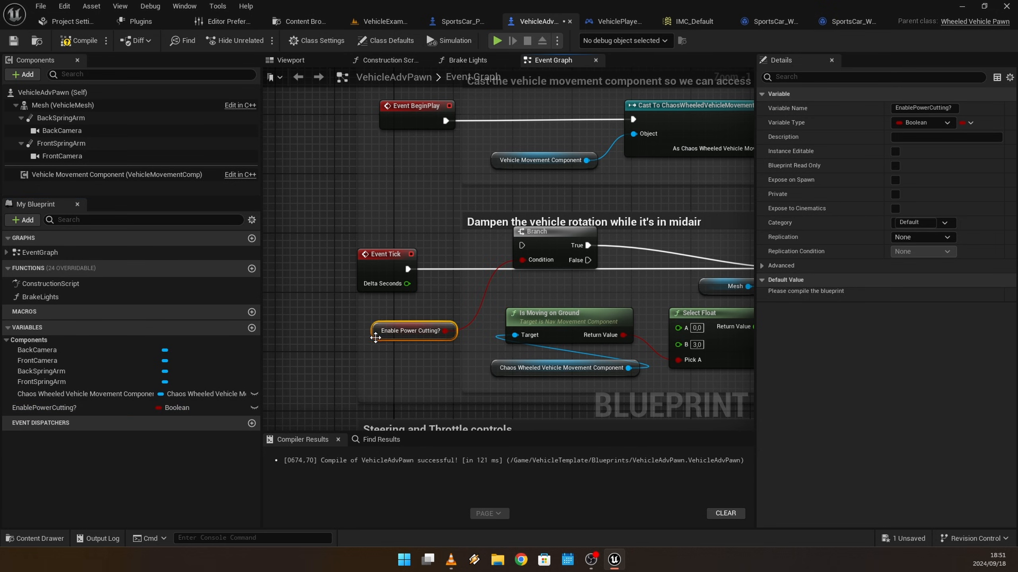
left_click(895, 294)
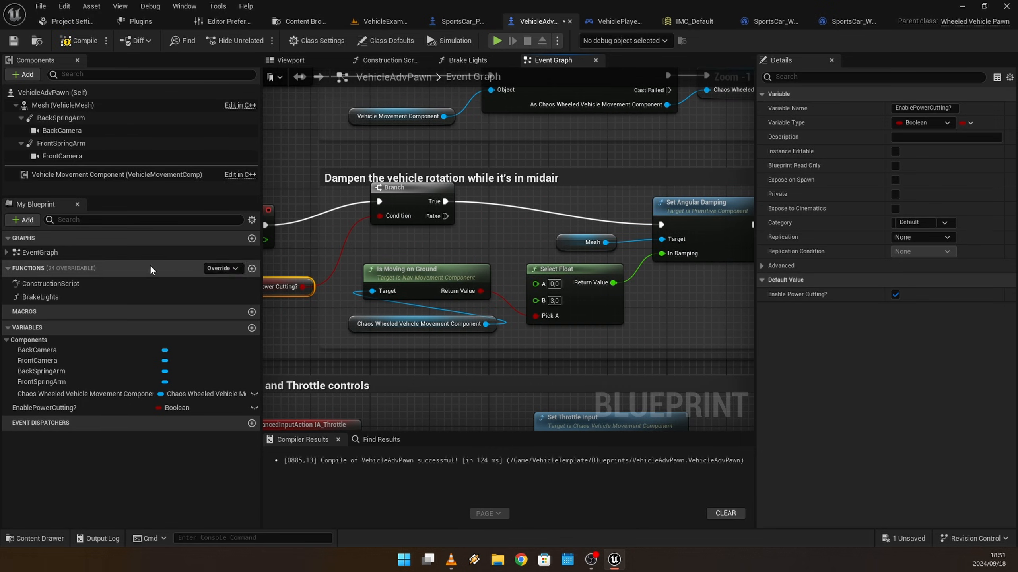
mouse_move(192, 270)
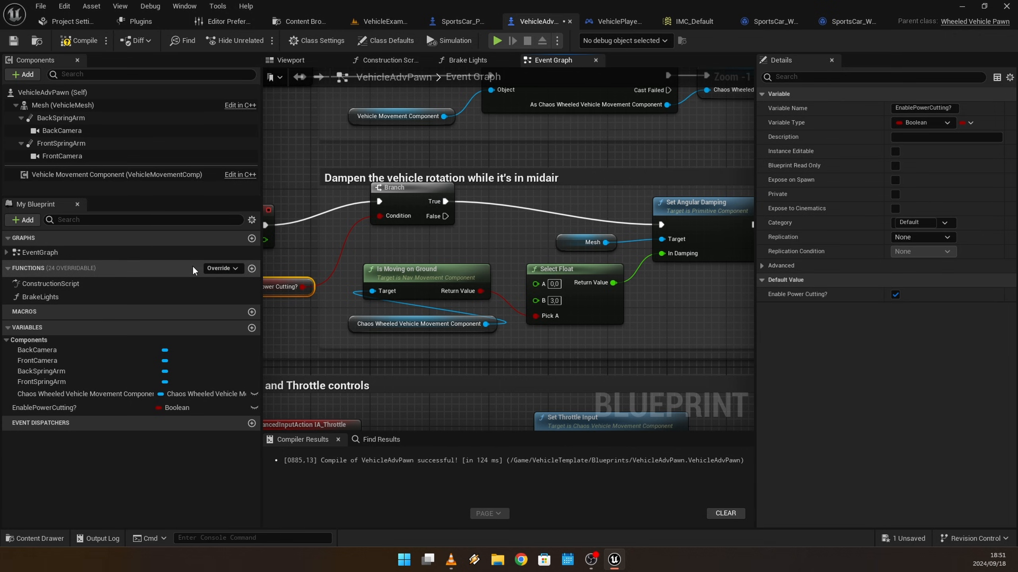
mouse_move(252, 268)
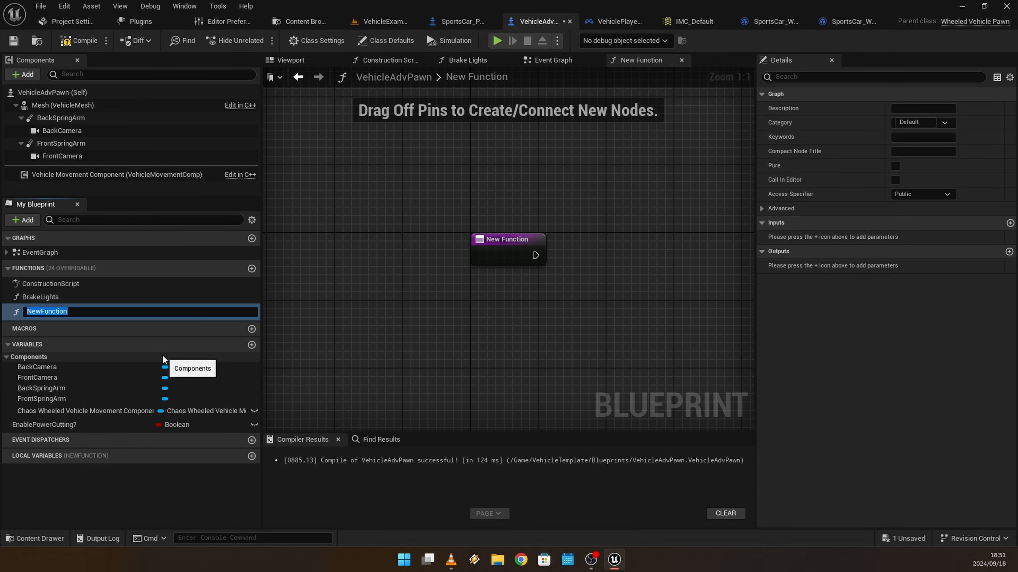
Name the new function TorqueCuttingFix and view its empty graph
type("TorqueCu")
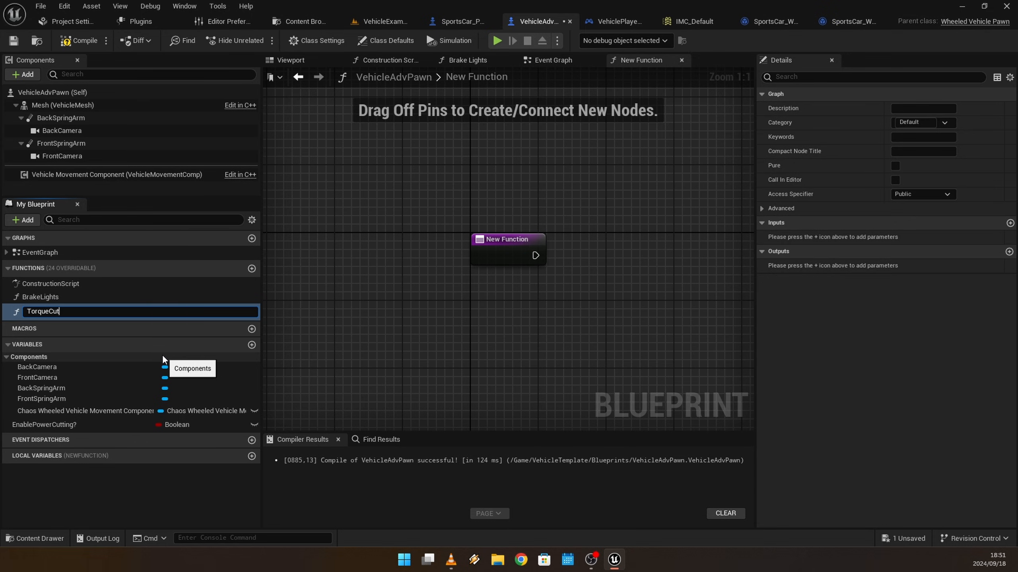
type("ting")
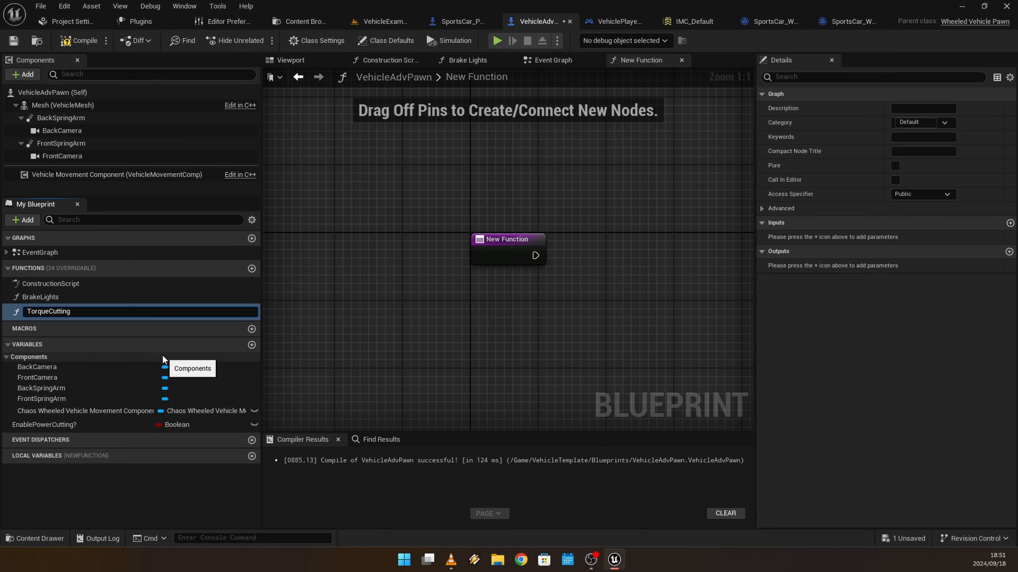
type("Fix")
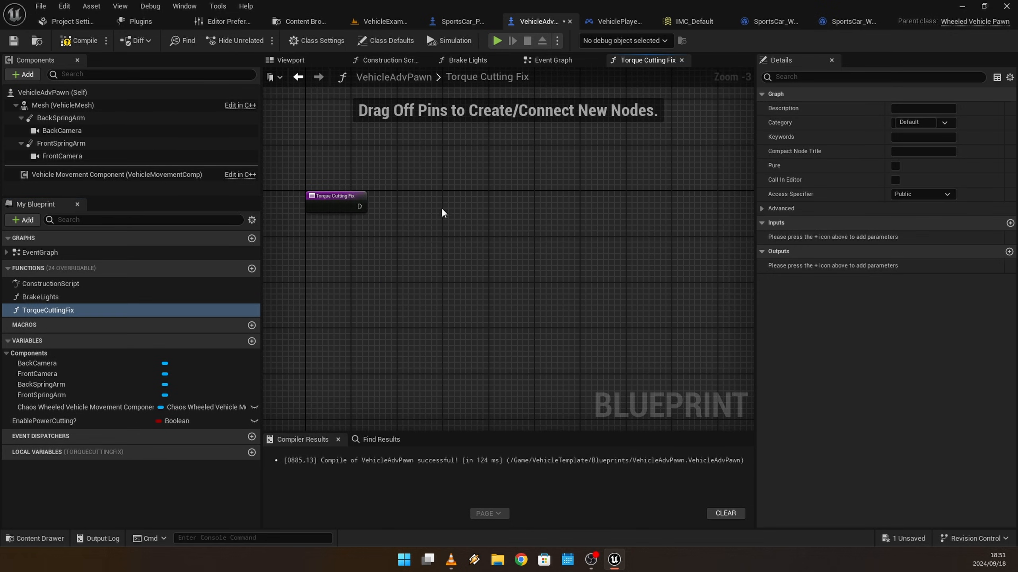
left_click_drag(333, 201, 387, 266)
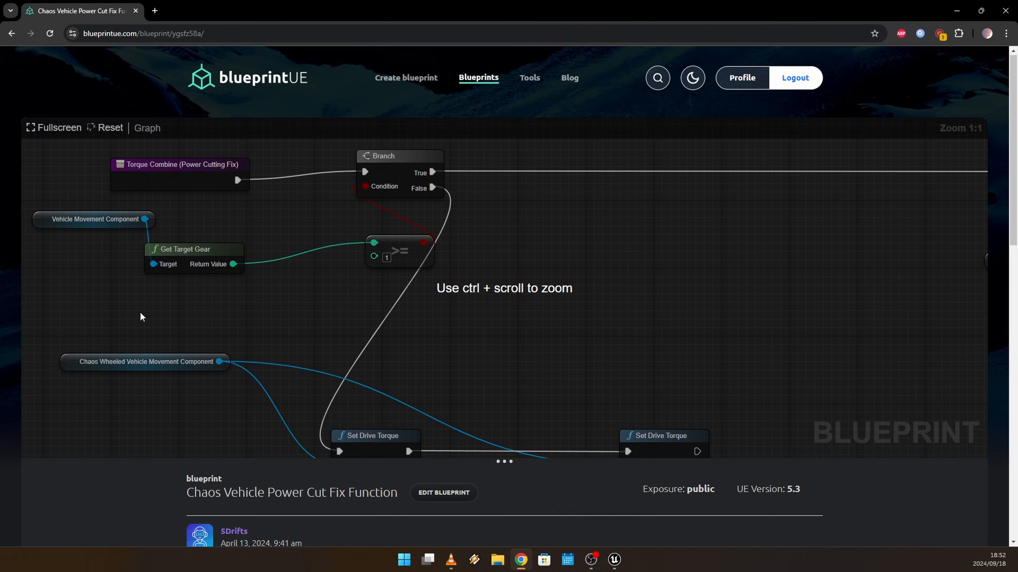
Review the Chaos Vehicle Power Cut Fix graph on blueprintUE and copy its blueprint code
scroll("down", 3)
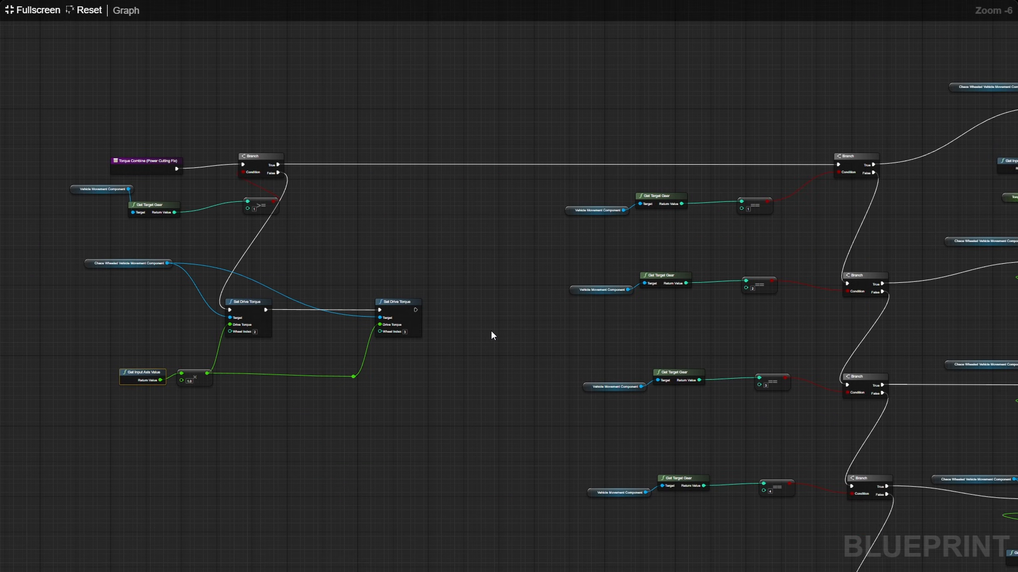
scroll("down", 3)
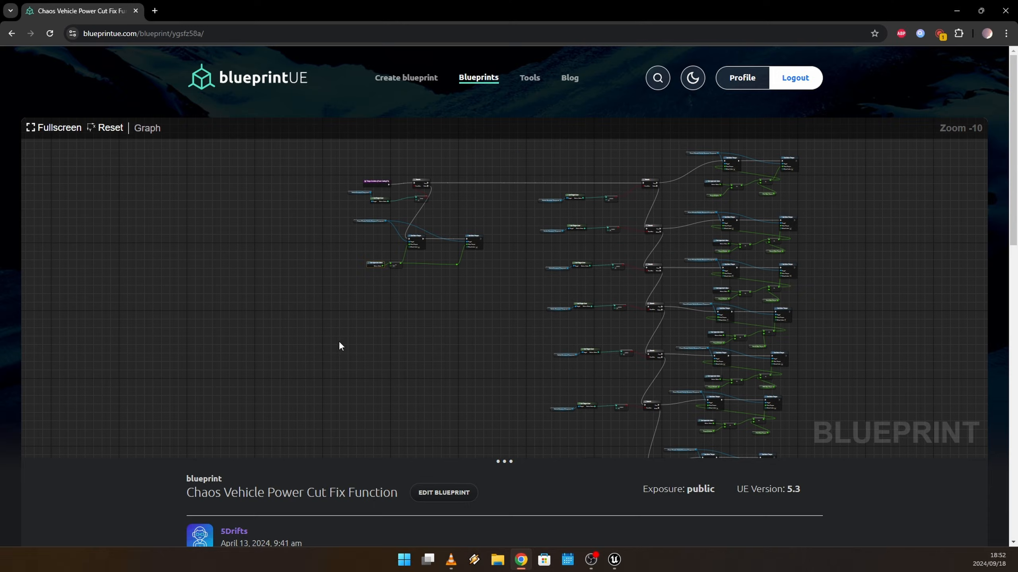
scroll("down", 3)
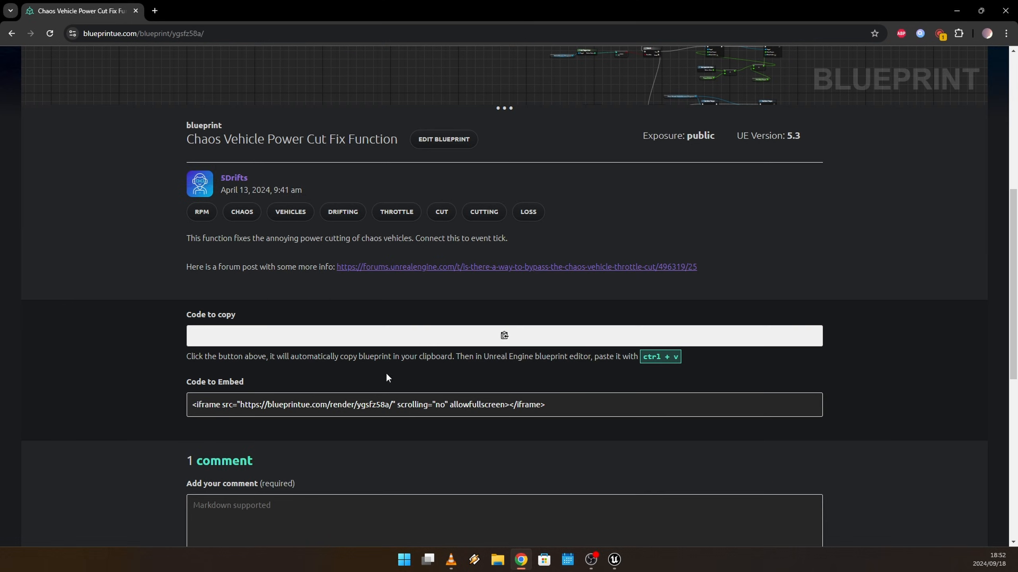
left_click(503, 335)
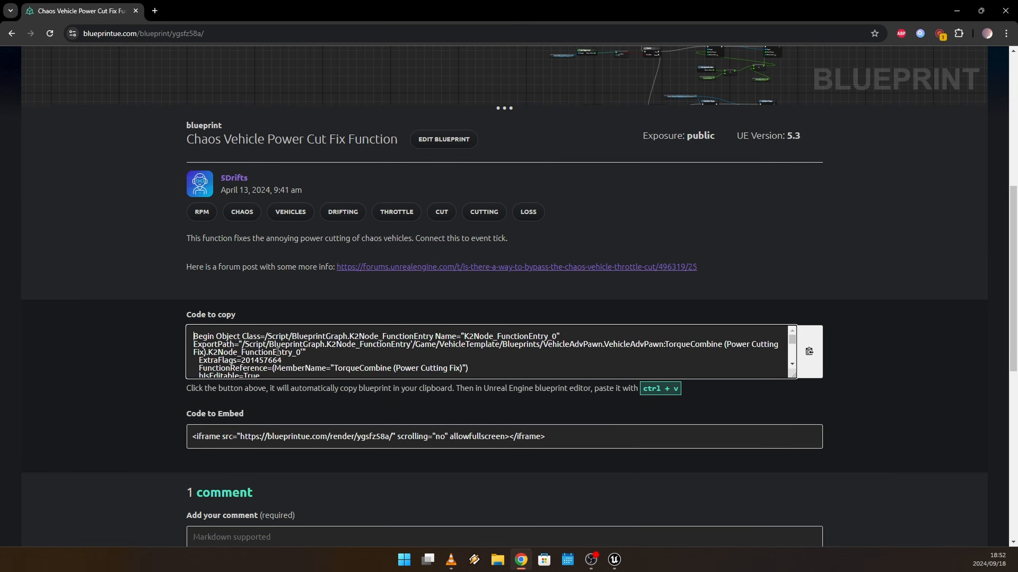
mouse_move(614, 563)
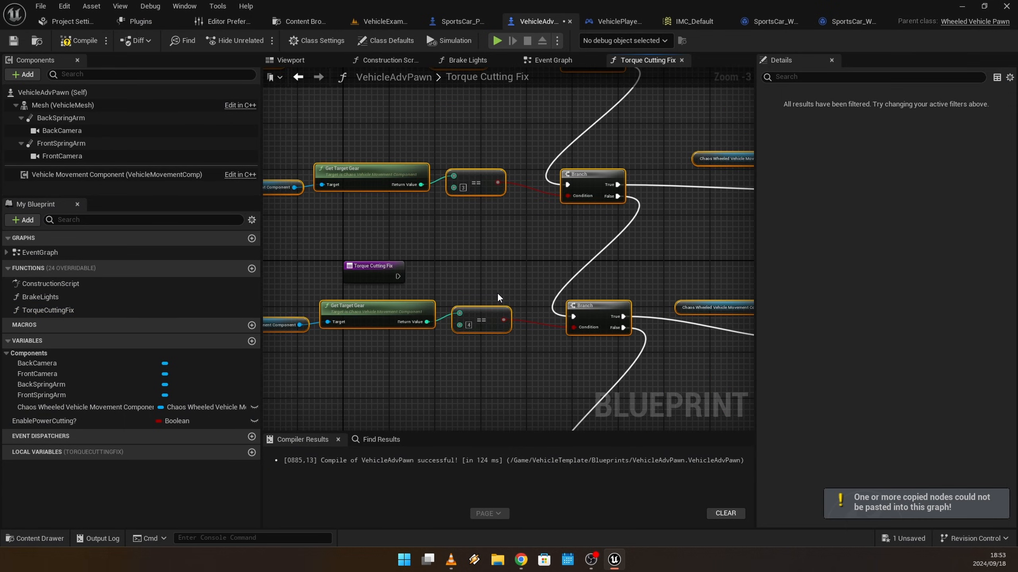
Review the pasted power-cut-fix nodes in the TorqueCuttingFix graph
scroll("down", 3)
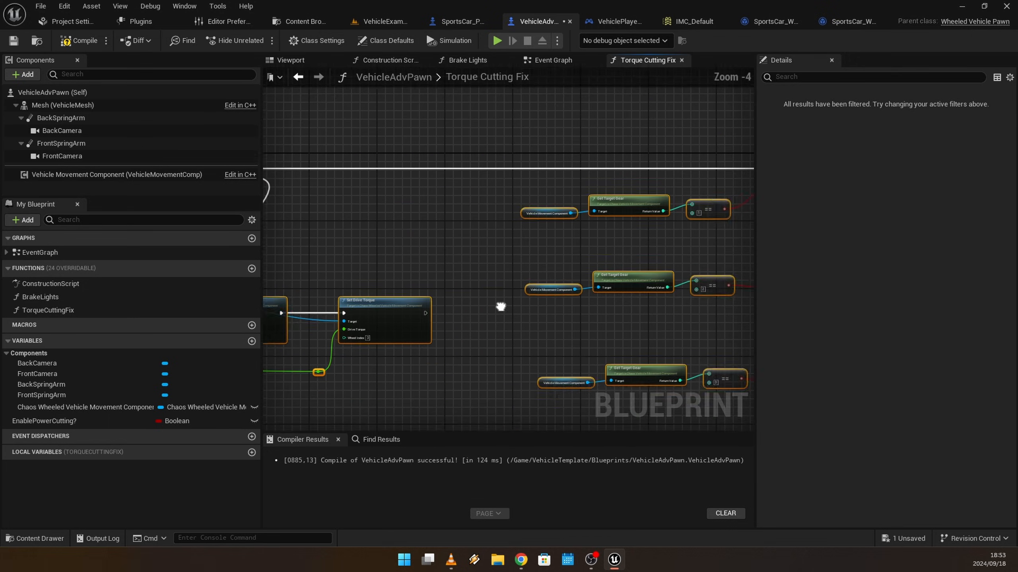
scroll("down", 3)
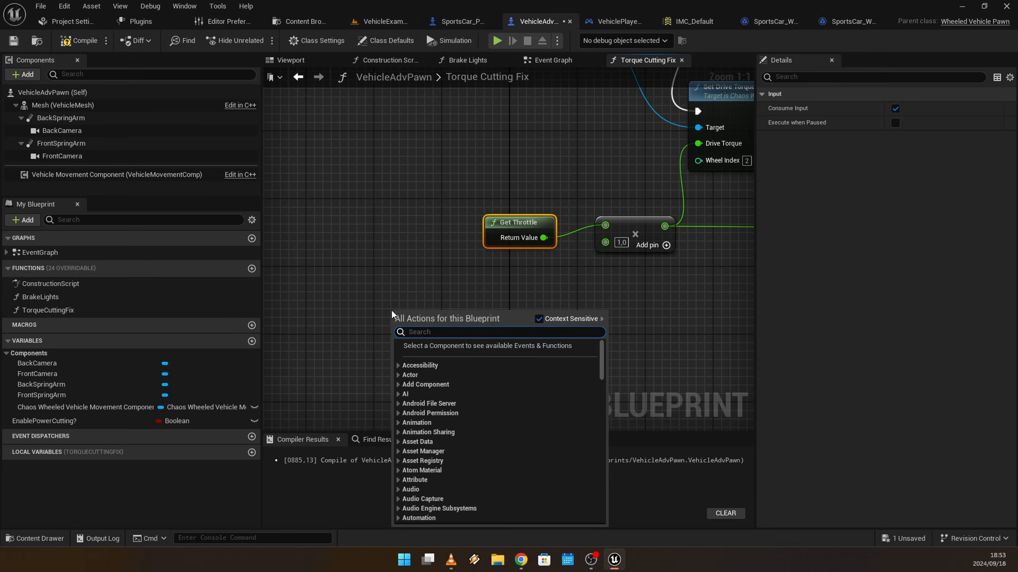
Add a Get Throttle Input node and wire its output into the torque multiply node
type("geth")
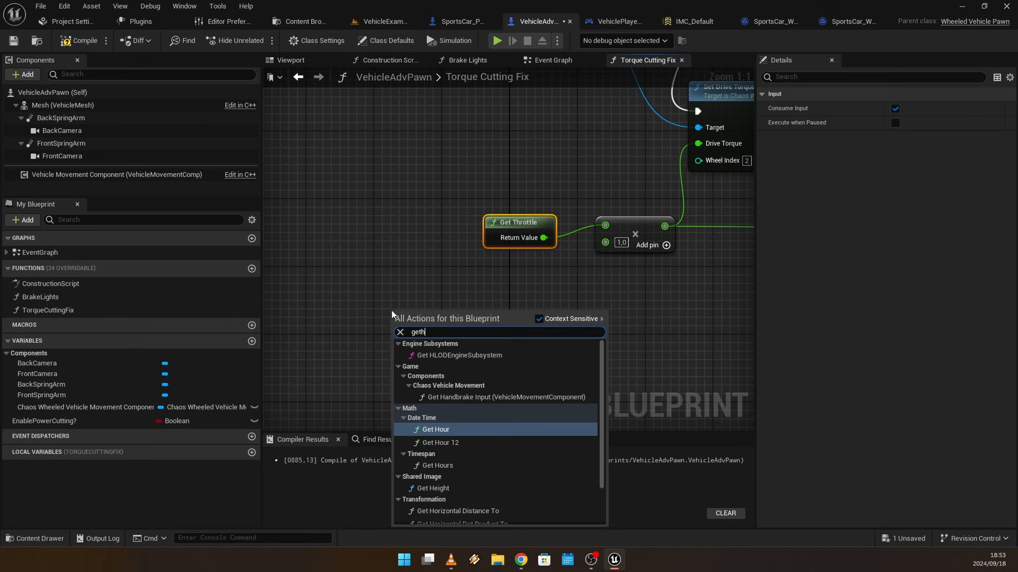
key("Backspace")
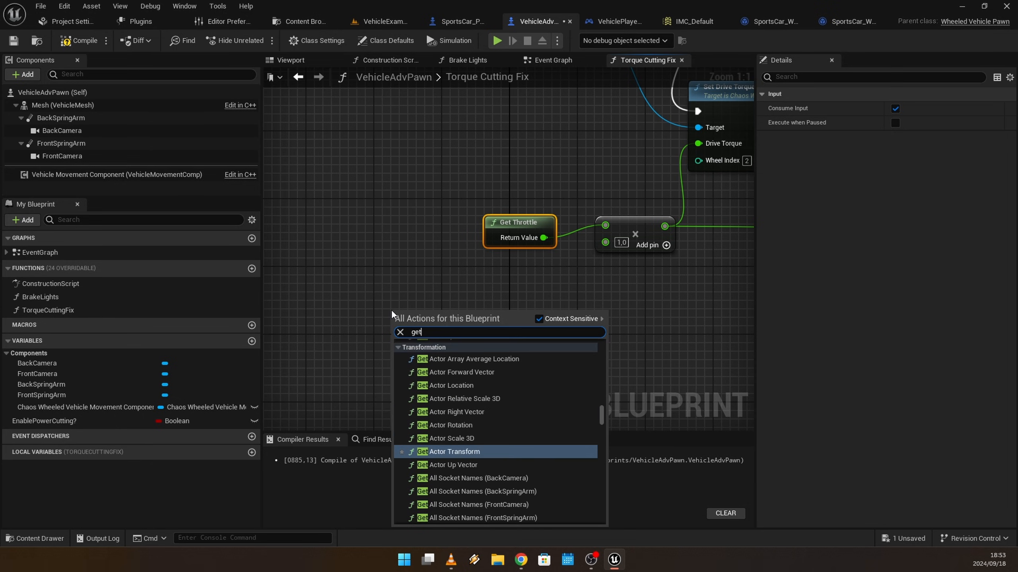
type("th")
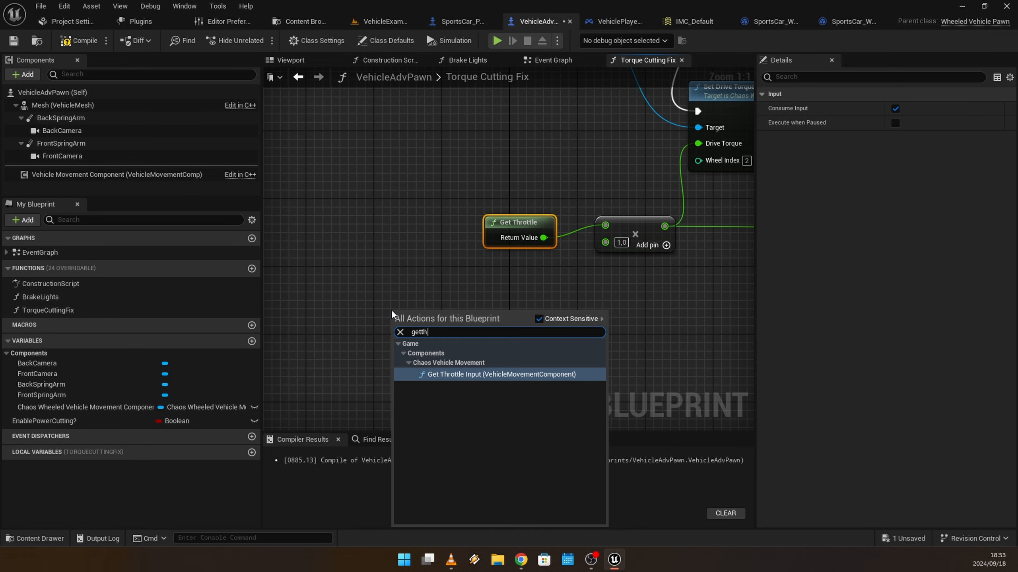
left_click(500, 374)
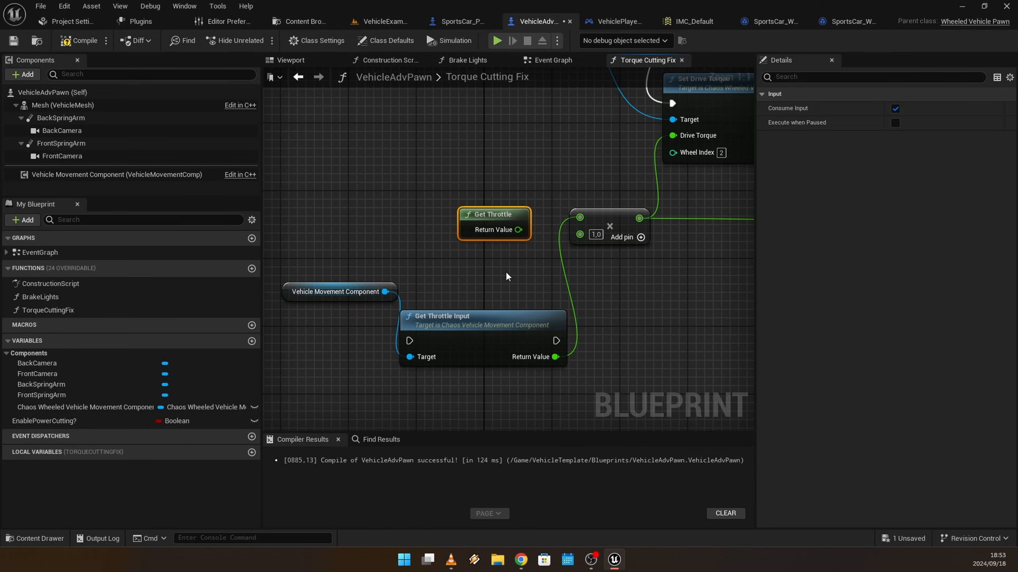
left_click_drag(493, 214, 443, 138)
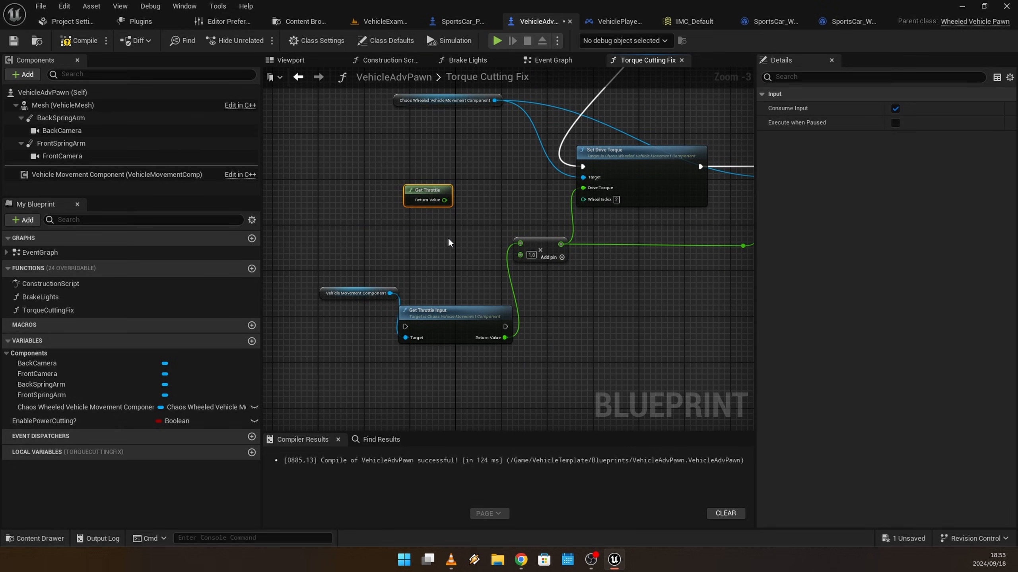
Paste the remaining drive-torque node chains into the TorqueCuttingFix graph
scroll("down", 3)
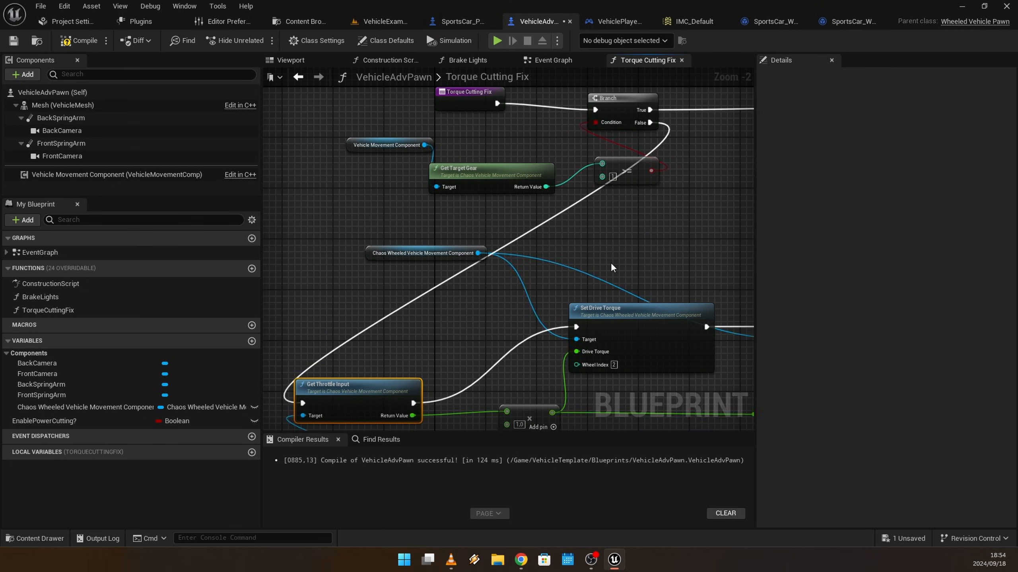
scroll("down", 3)
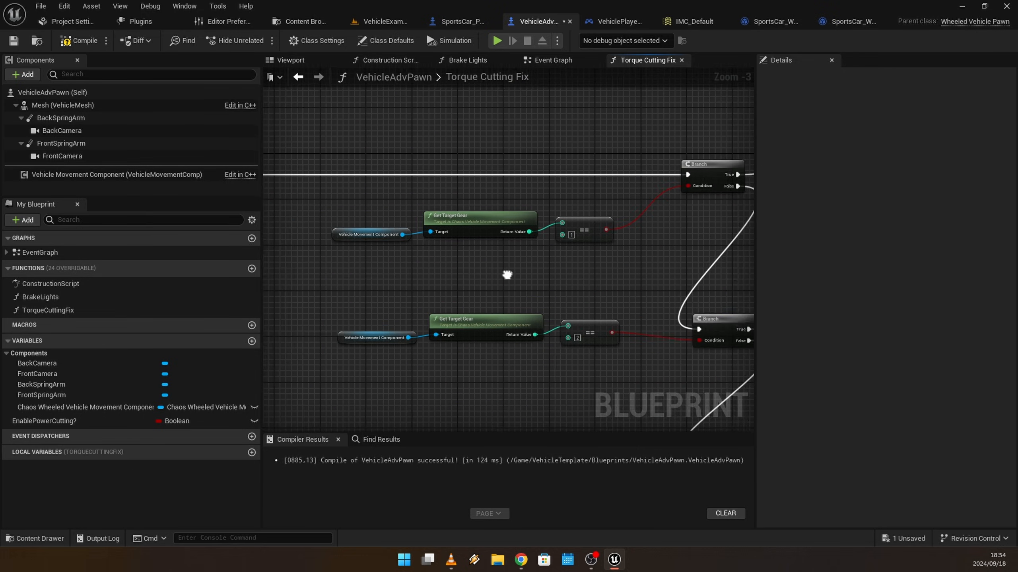
scroll("down", 3)
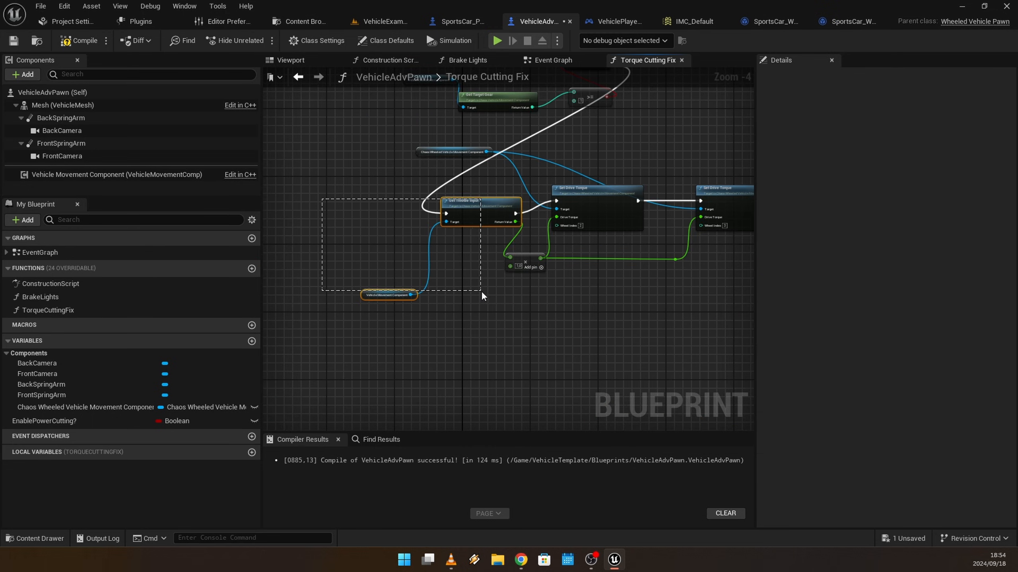
scroll("down", 3)
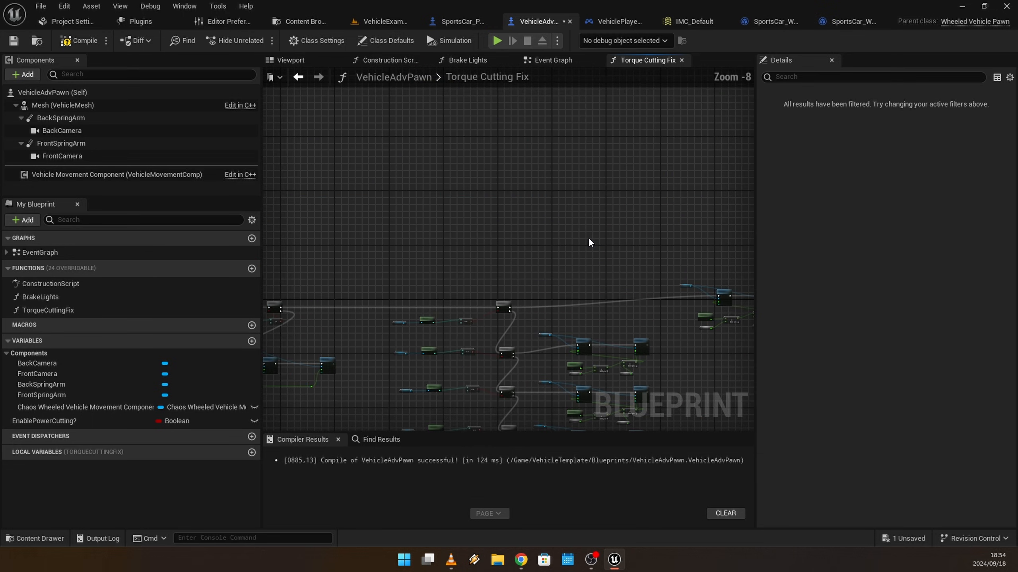
key("ctrl+v")
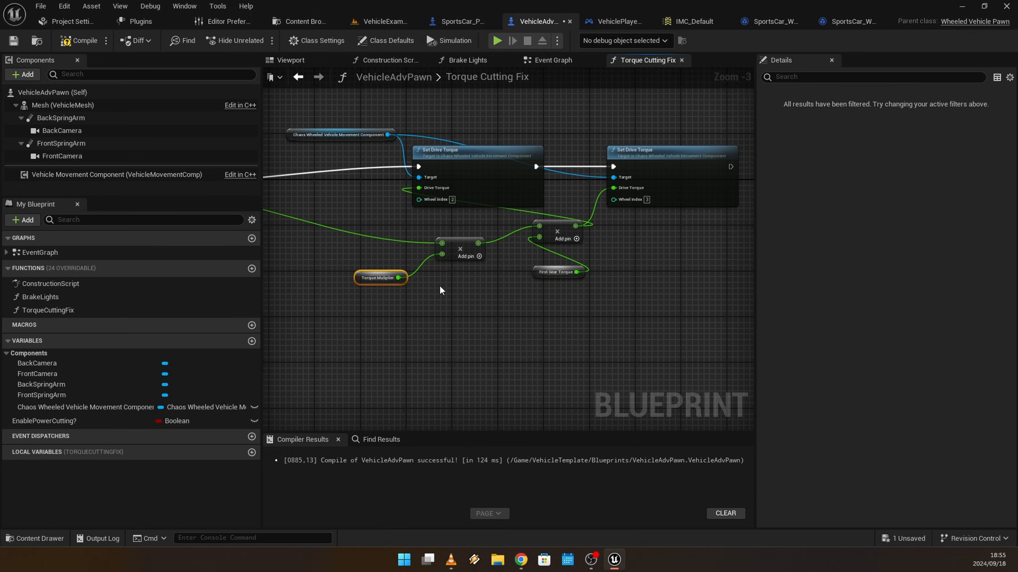
Create the TorqueMuliplier variable and promote First Gear Torque to a variable
right_click(380, 278)
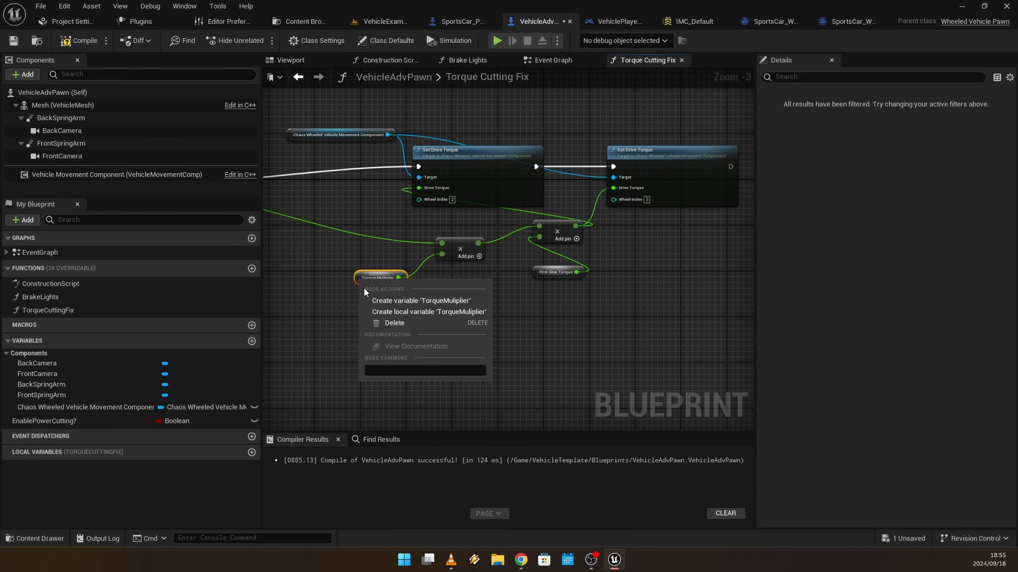
left_click(421, 301)
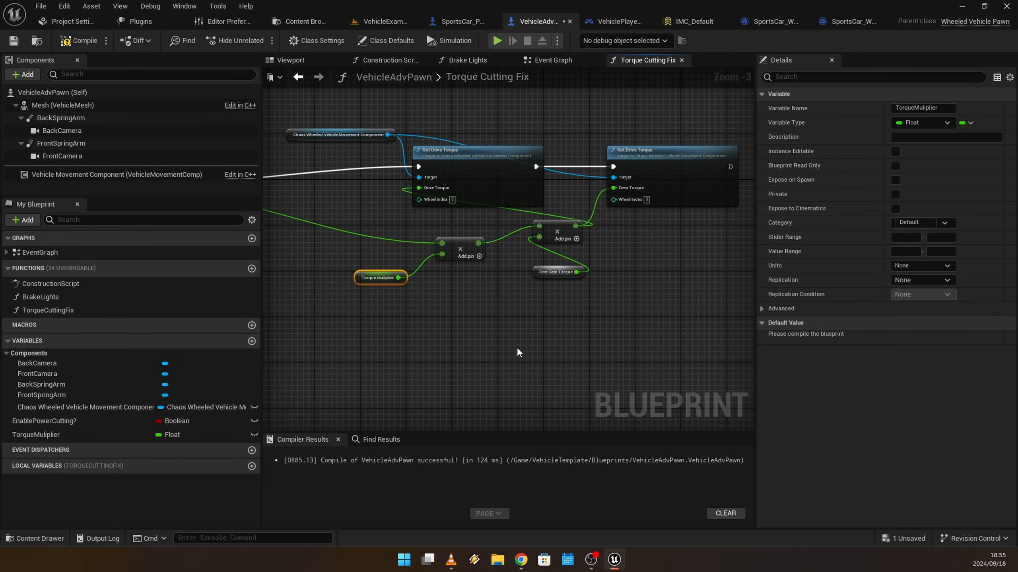
left_click(558, 272)
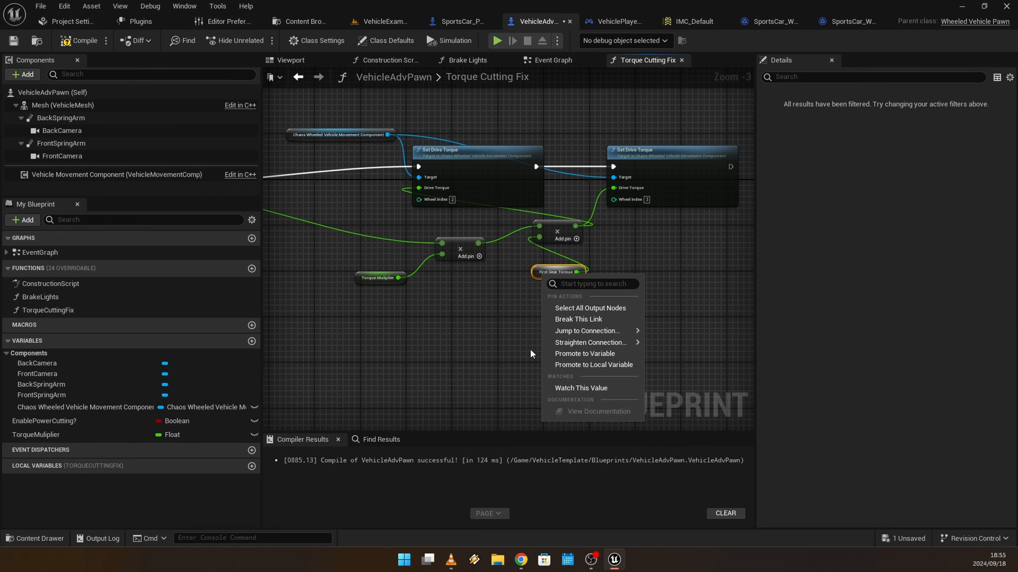
left_click(584, 353)
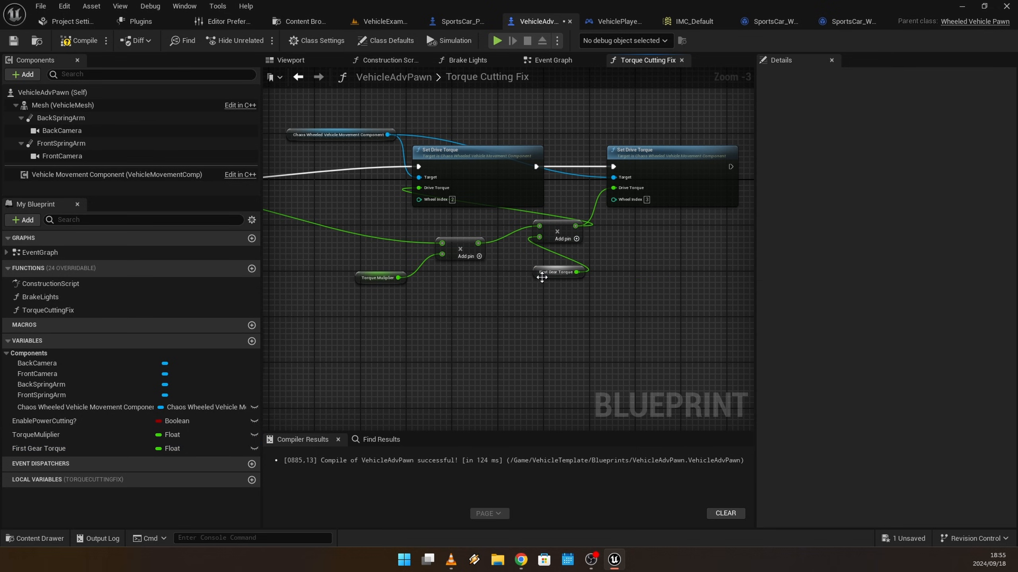
Create FirstGearTorque and SecondGearTorque float variables for their torque nodes
left_click(556, 271)
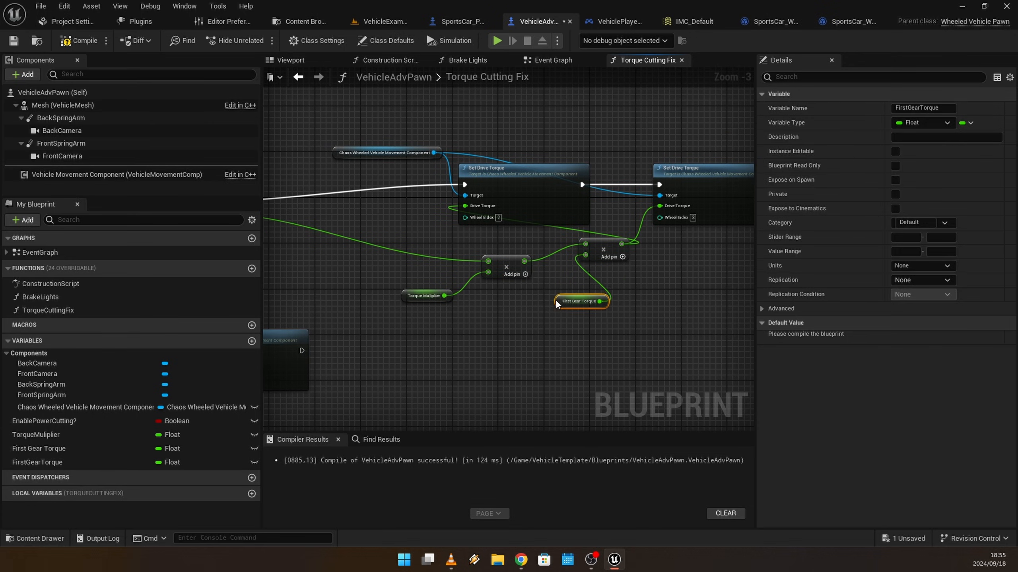
scroll("down", 3)
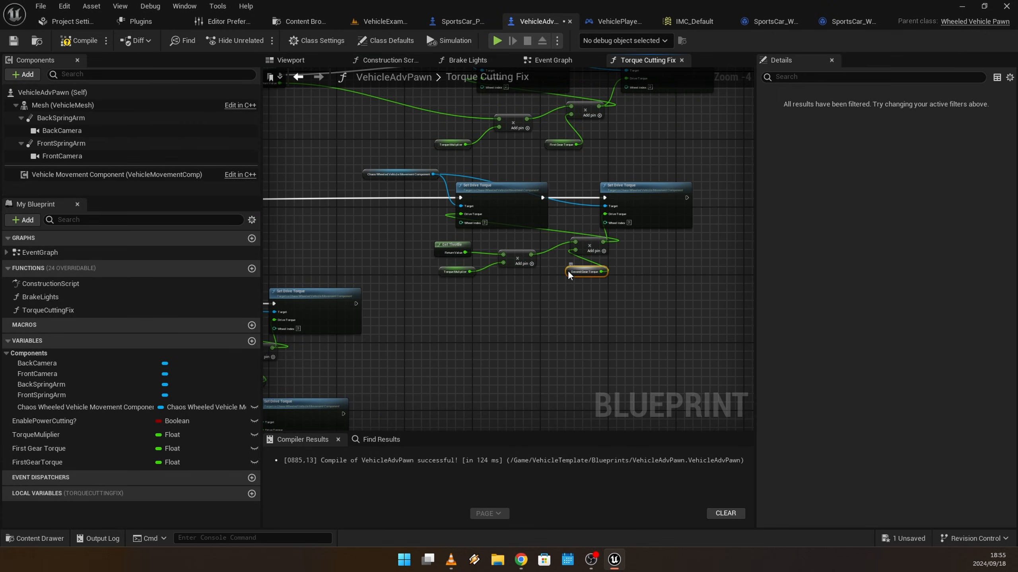
left_click(585, 271)
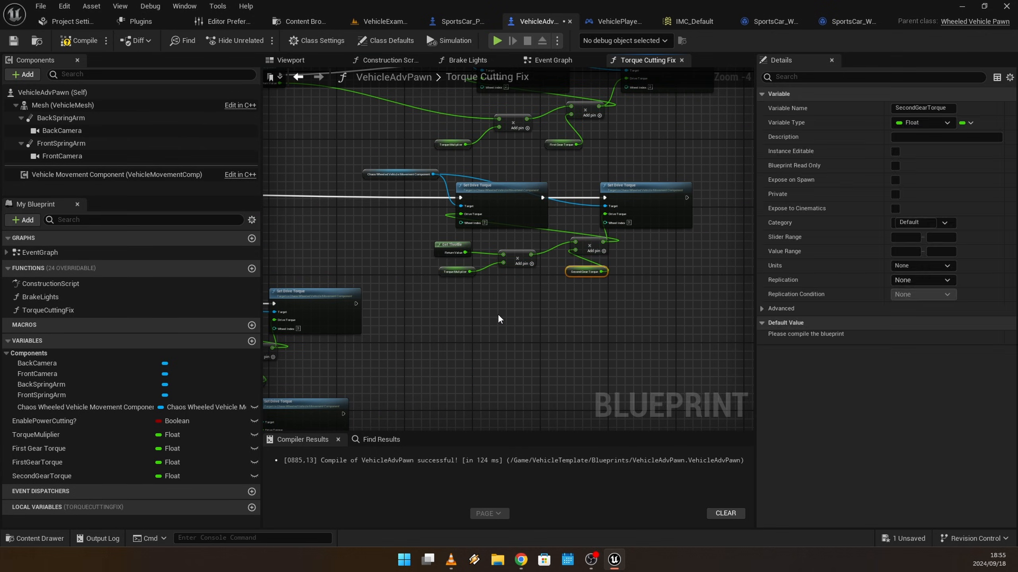
scroll("down", 3)
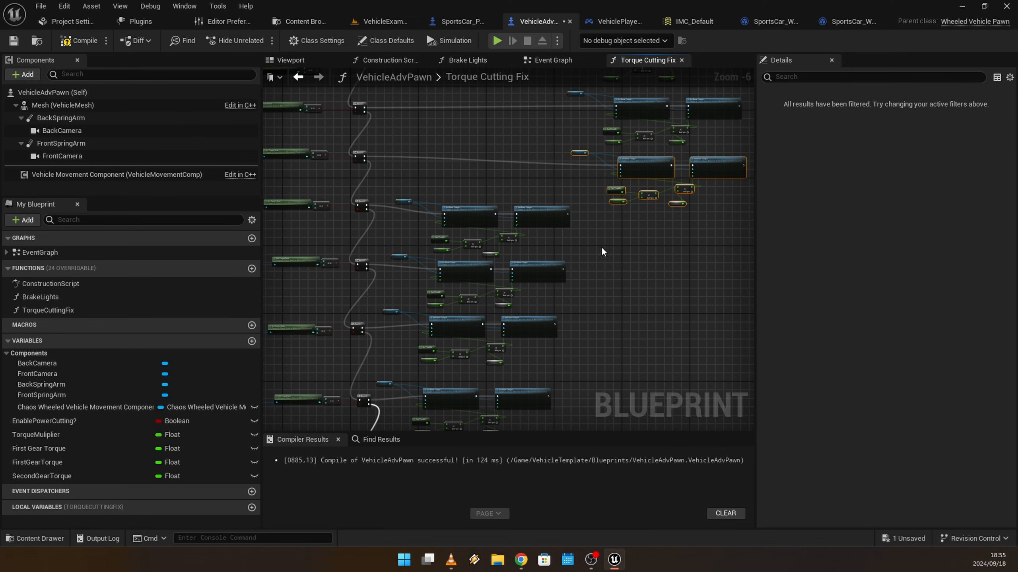
Create ThirdGearTorque and FourthGearTorque float variables for the remaining gear nodes
left_click_drag(400, 189, 531, 264)
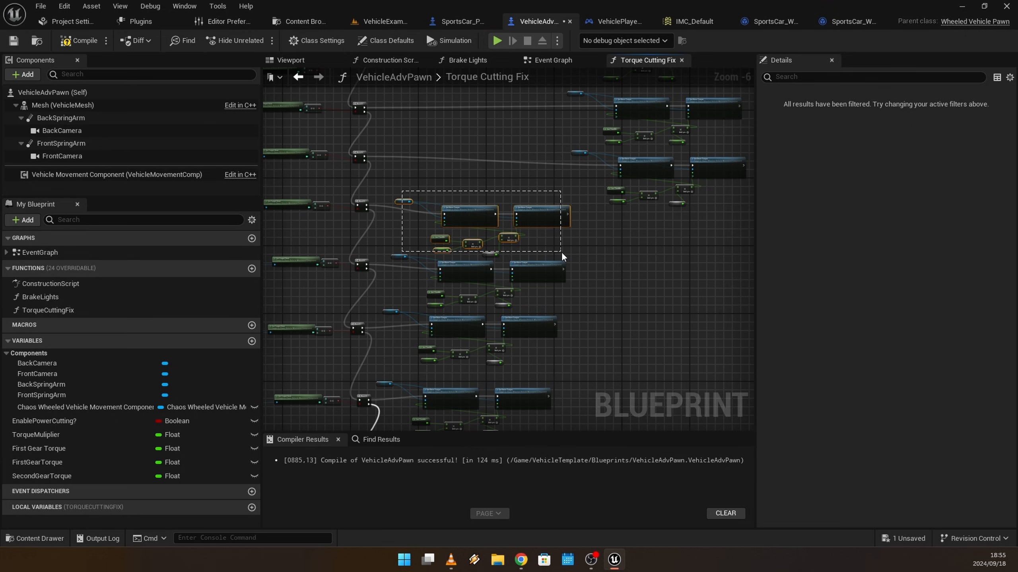
mouse_move(541, 225)
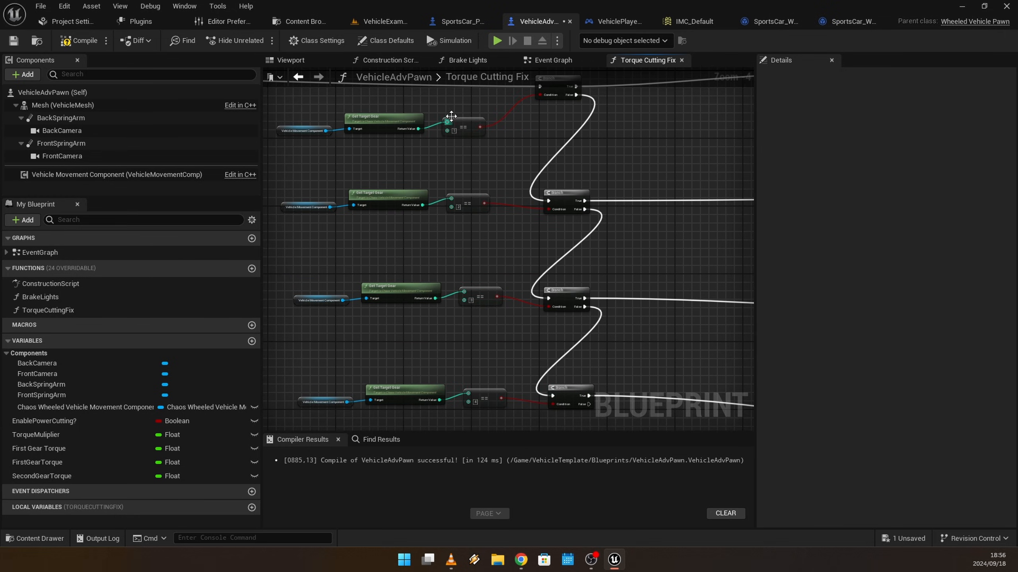
mouse_move(489, 385)
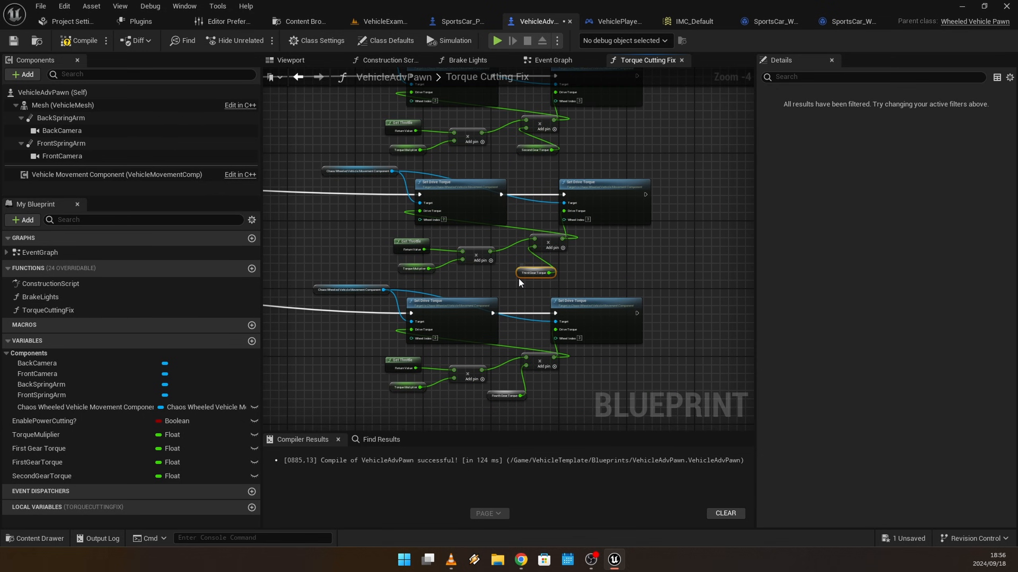
left_click(535, 272)
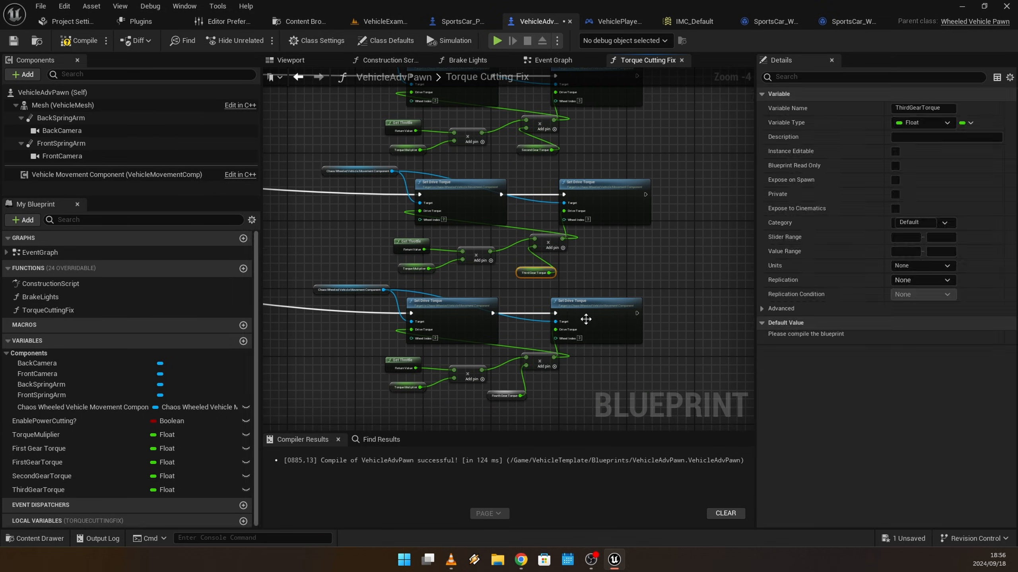
right_click(505, 326)
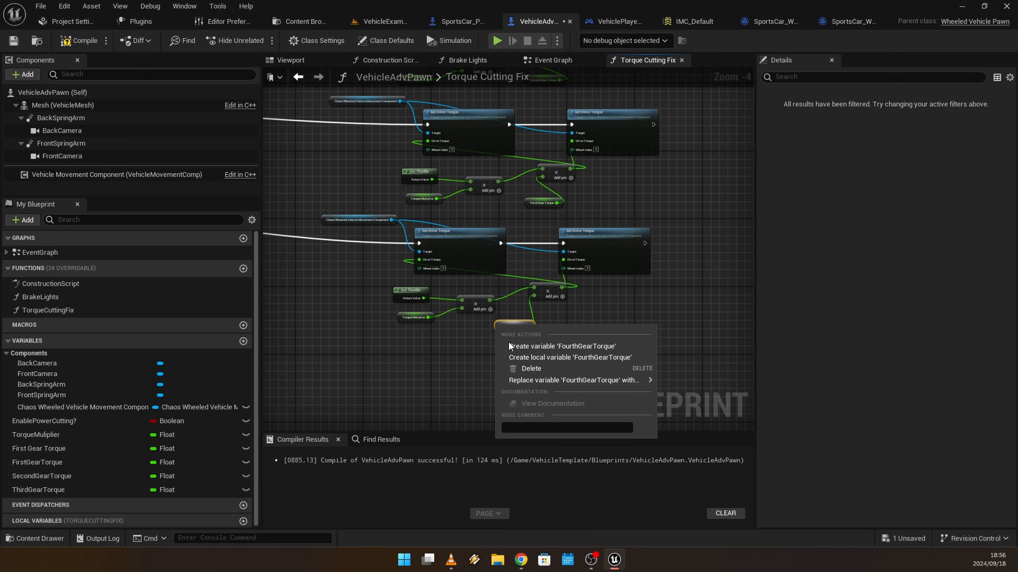
left_click(562, 346)
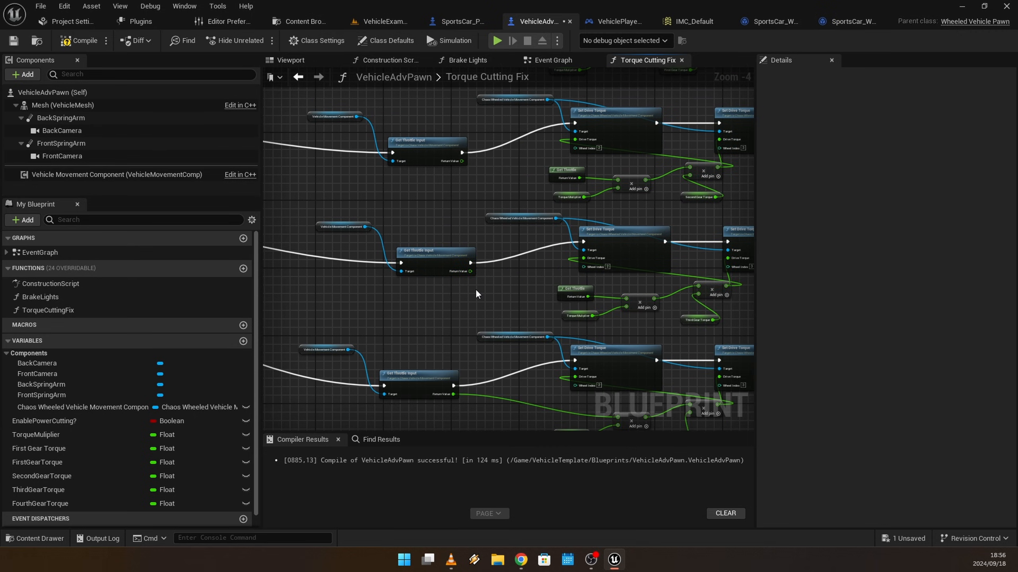
Bring the torque multiply nodes into view and compile the blueprint
left_click_drag(454, 272, 625, 299)
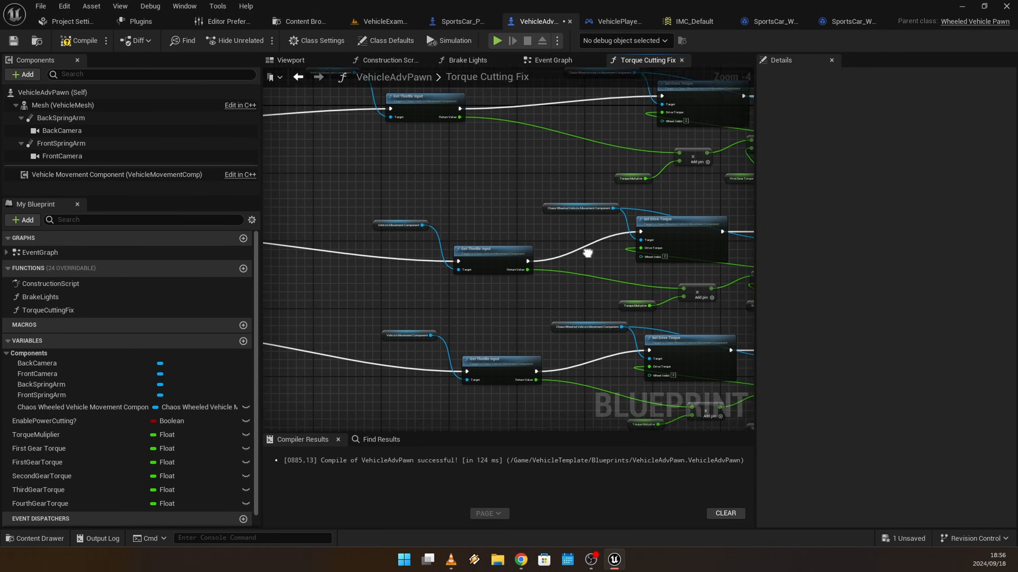
left_click_drag(586, 252, 448, 203)
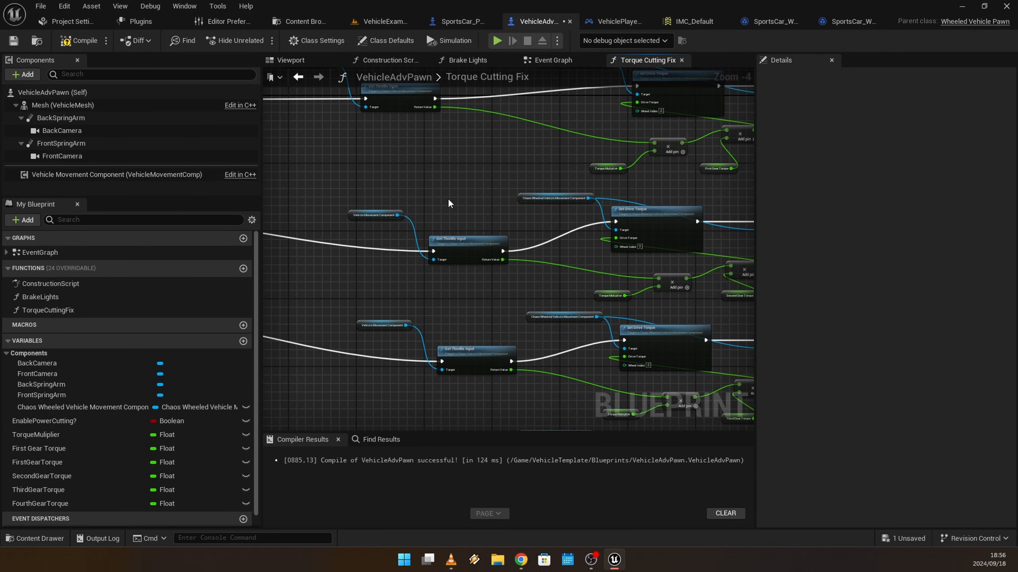
scroll("up", 3)
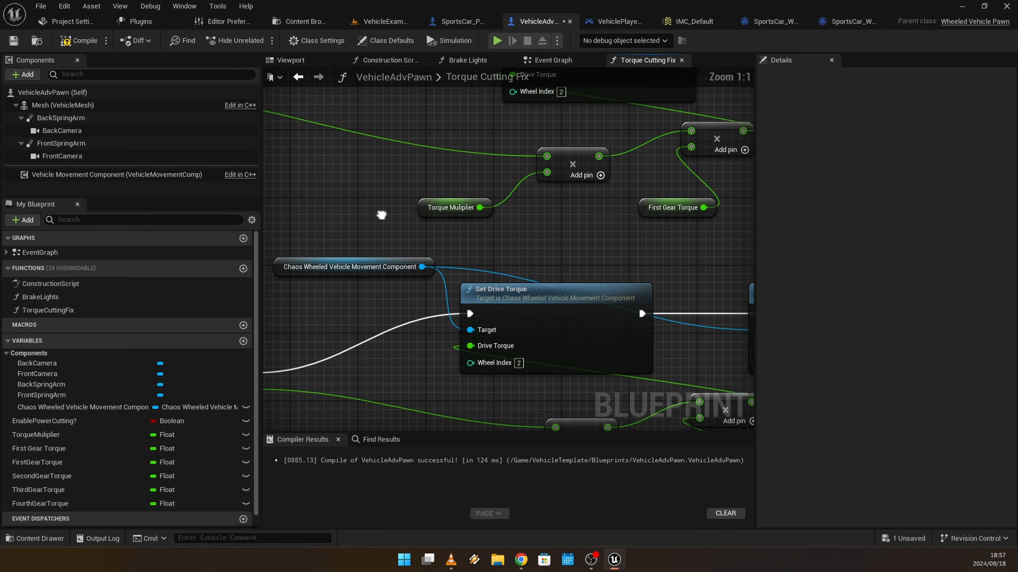
left_click(453, 207)
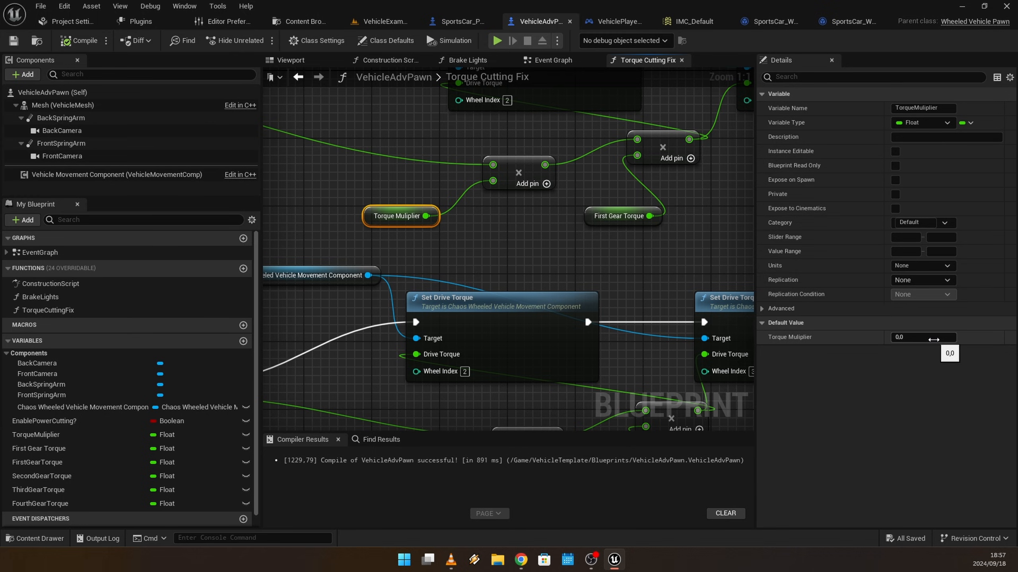
Set TorqueMuliplier's default value to 100 and select First Gear Torque to check its default
left_click(921, 337)
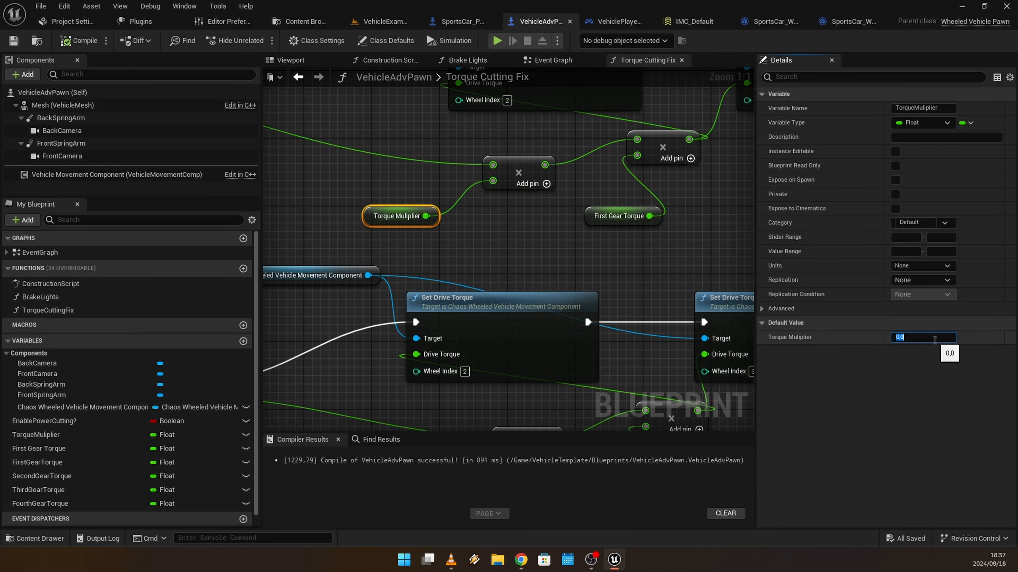
type("100")
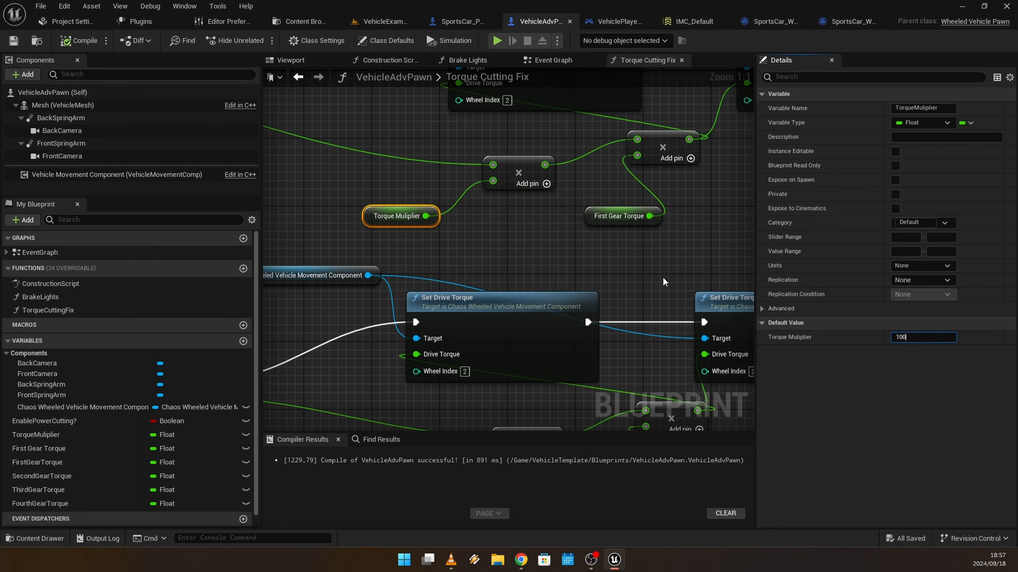
left_click(621, 215)
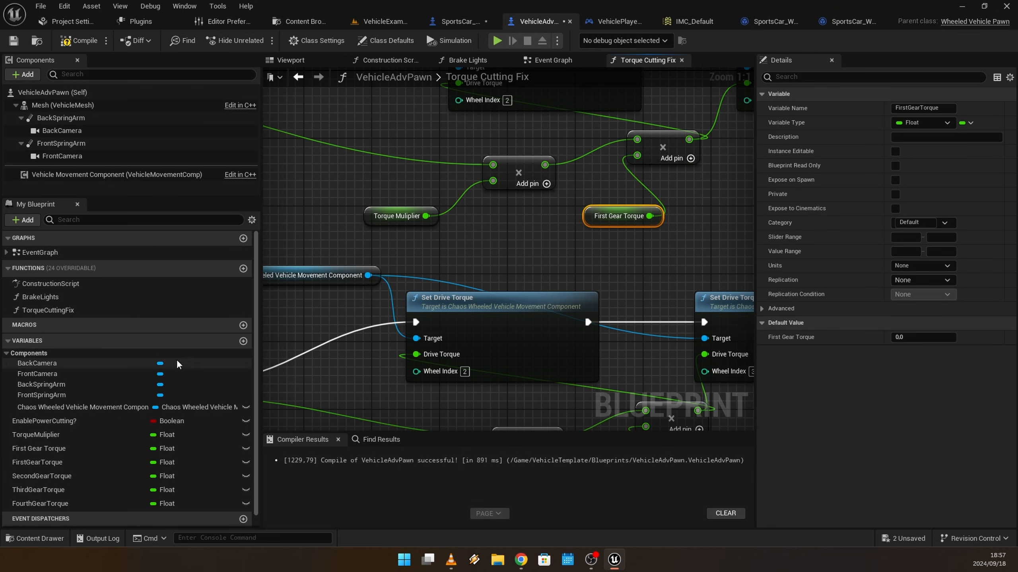
mouse_move(539, 22)
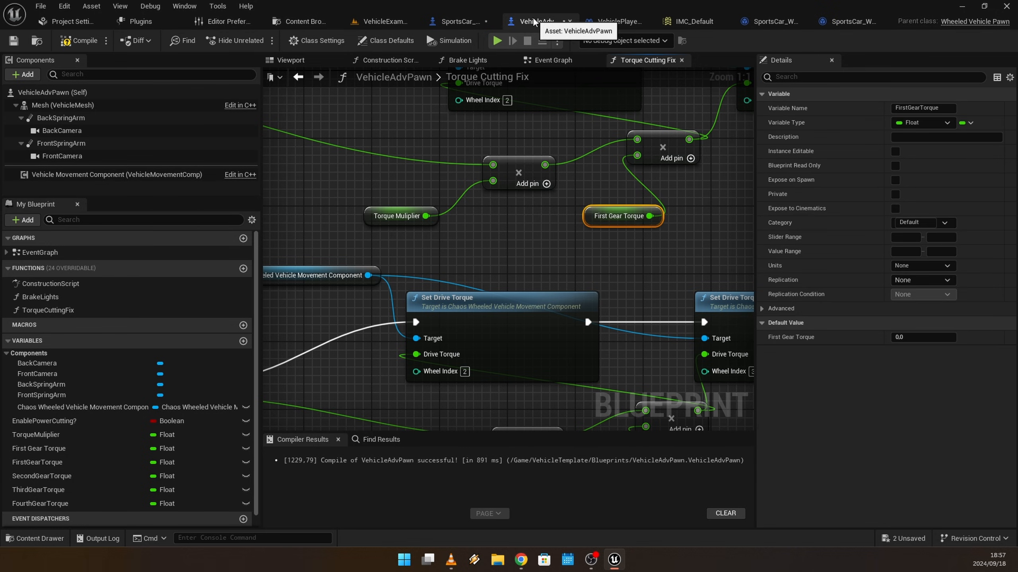
mouse_move(410, 58)
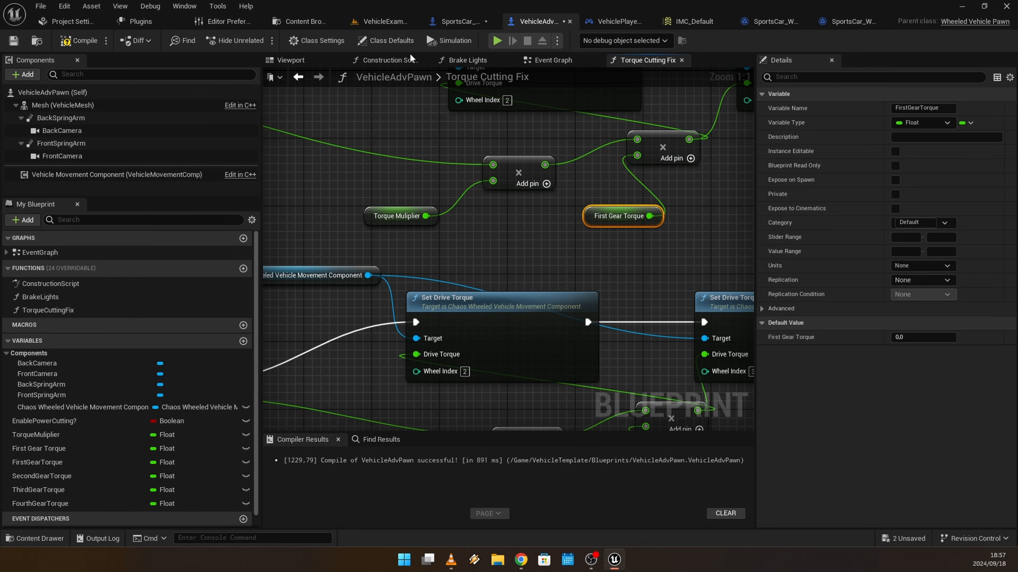
mouse_move(461, 20)
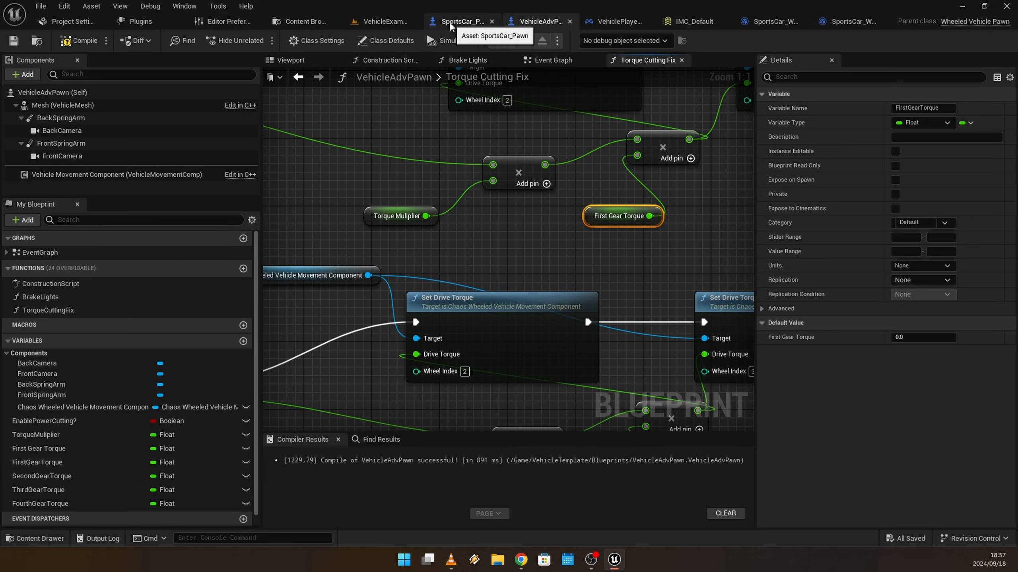
Set SportsCar_Pawn's engine Max Torque to 750, then return to the VehicleAdvPawn graph
left_click(458, 21)
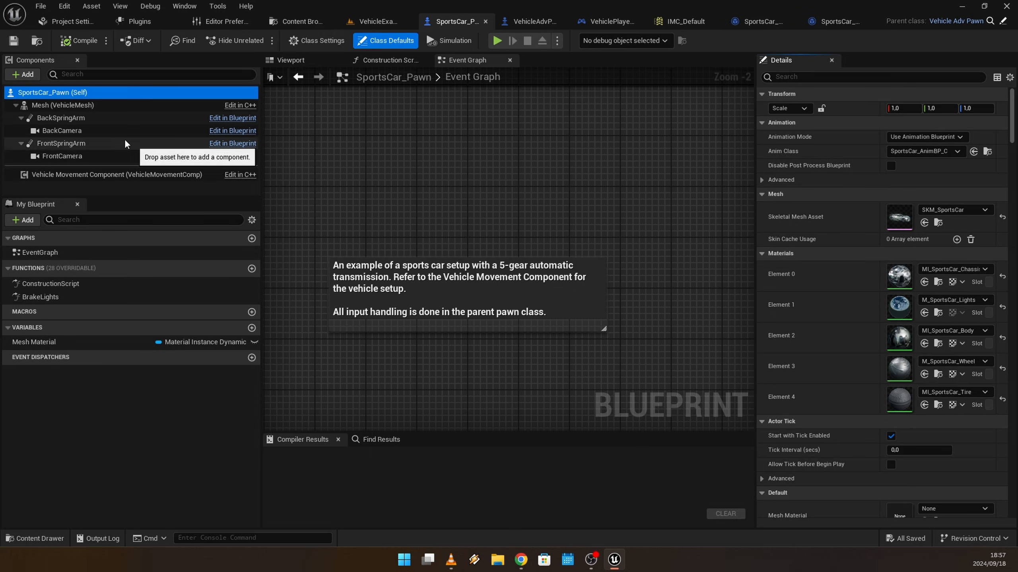
scroll("down", 3)
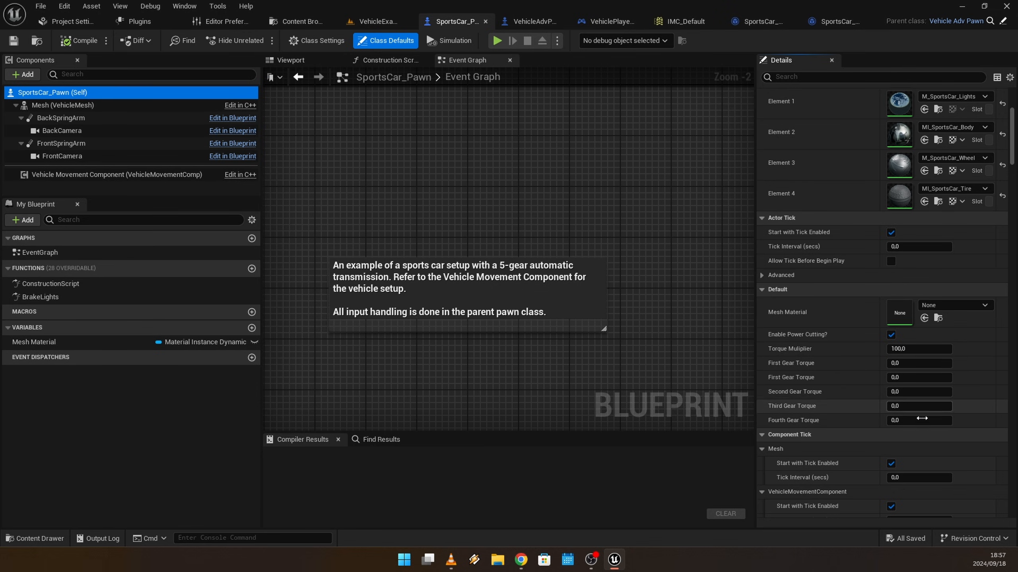
left_click(117, 174)
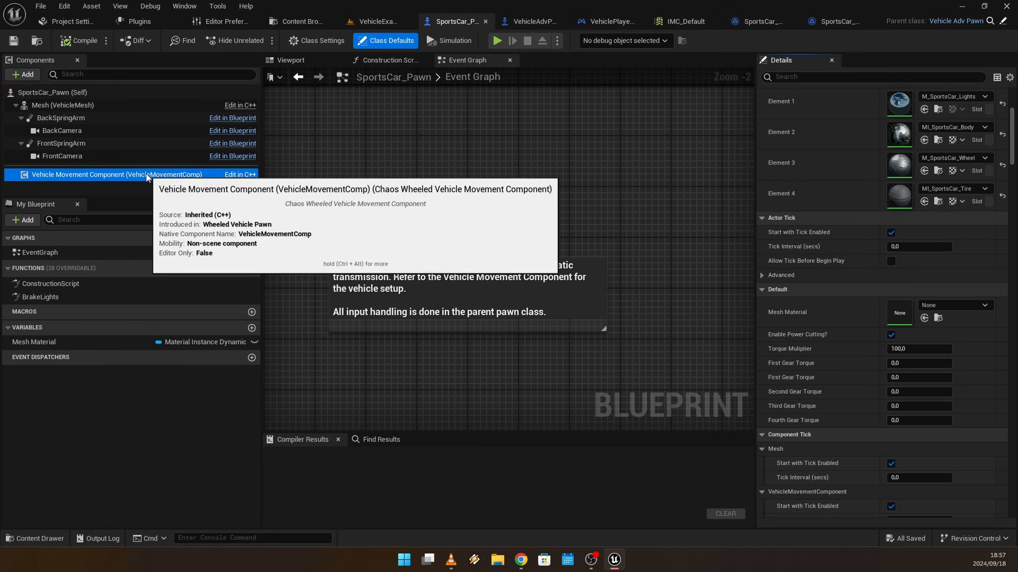
scroll("down", 3)
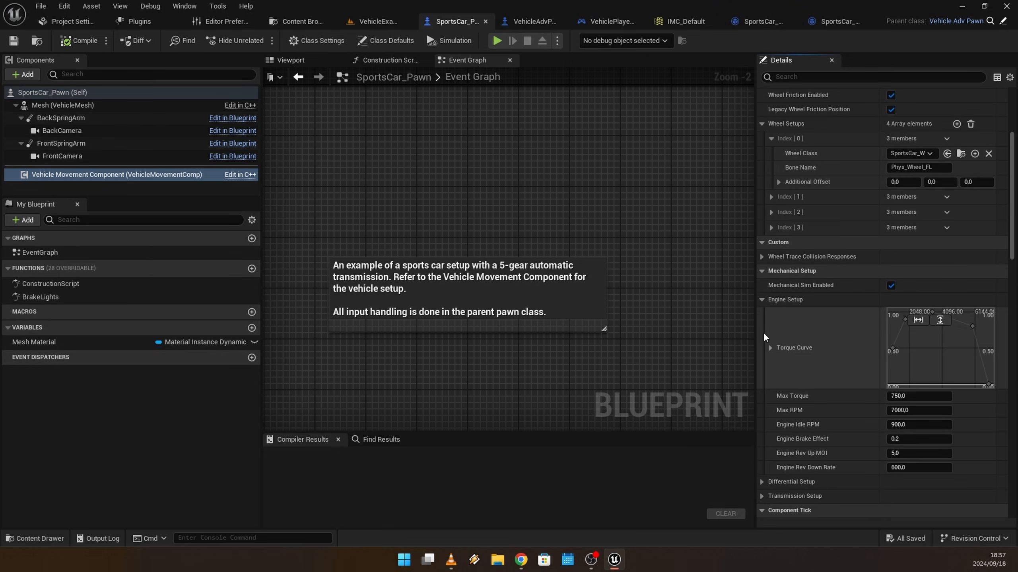
left_click(919, 396)
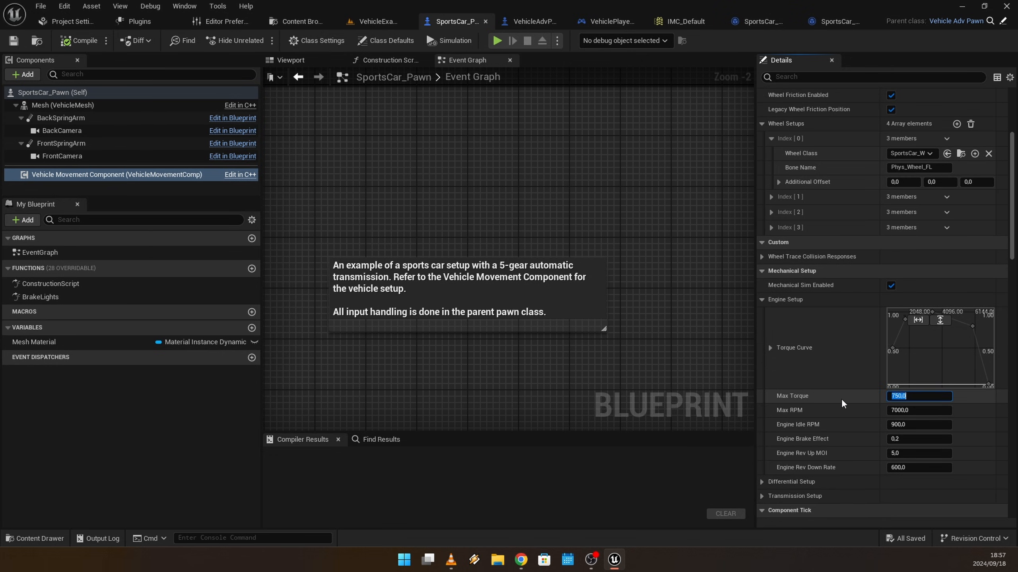
mouse_move(607, 21)
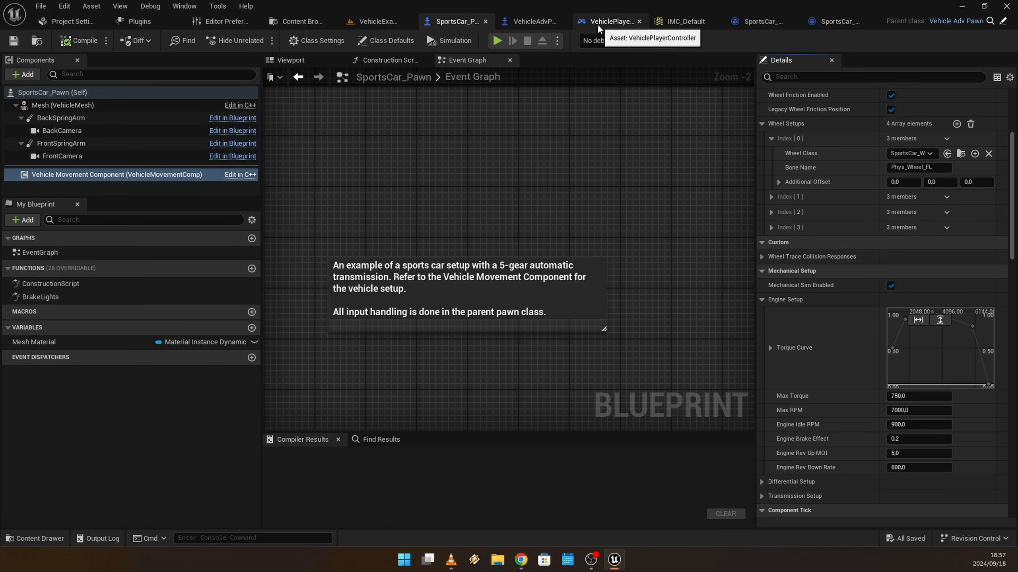
left_click(532, 20)
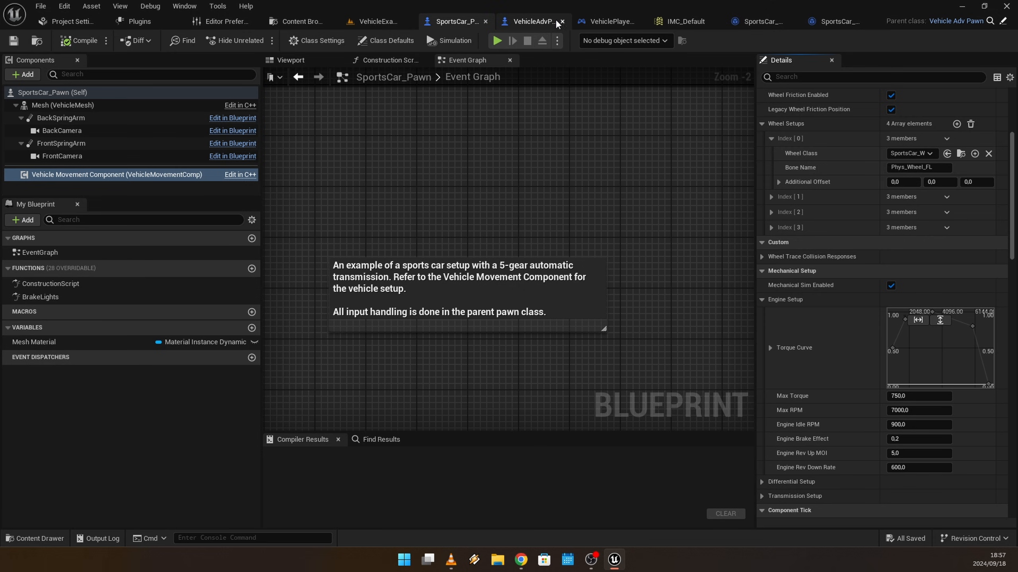
left_click(532, 21)
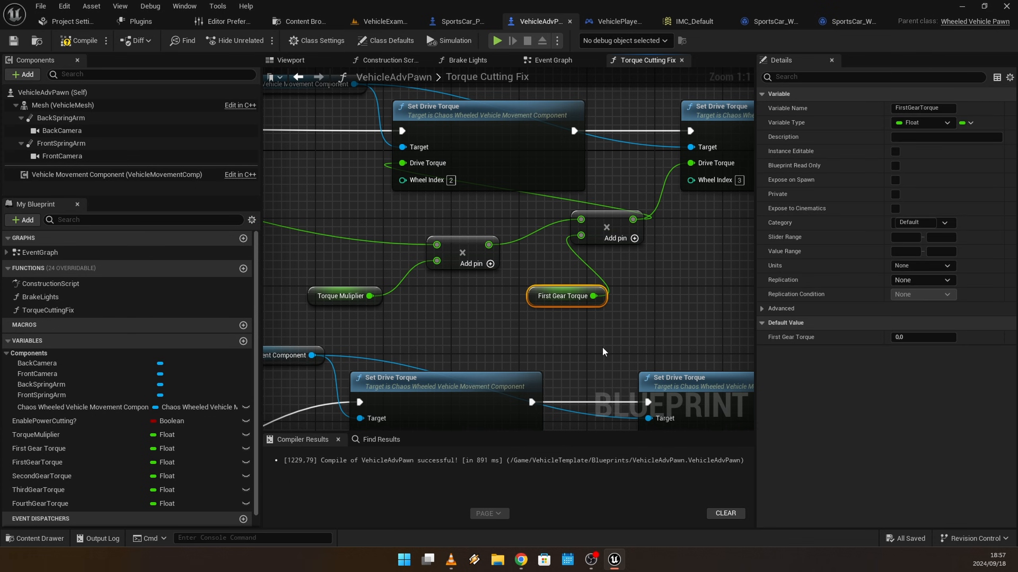
Give the gear torque variables defaults of 450 (First), 250 (Third) and 150 (Fourth)
left_click(921, 337)
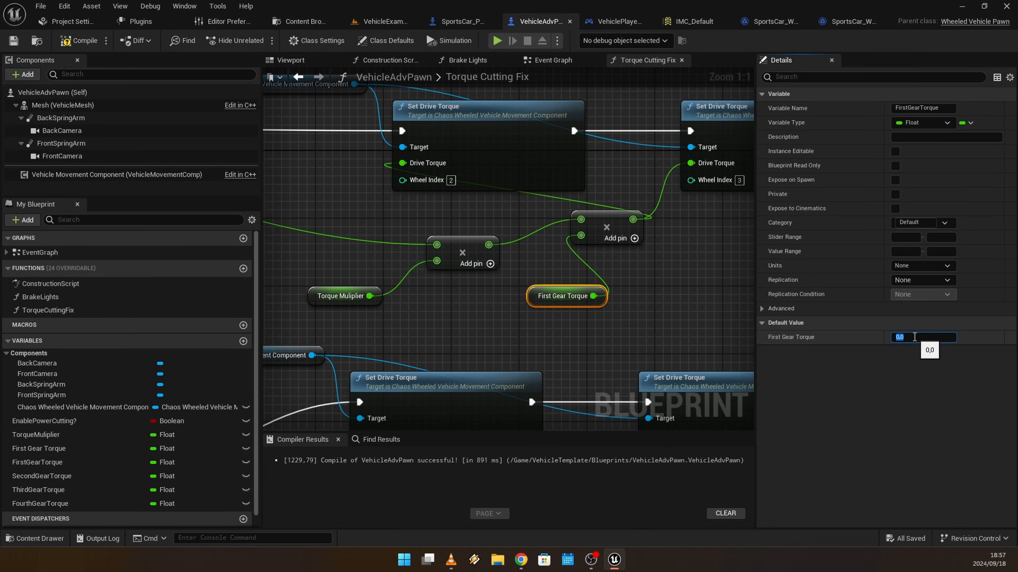
type("450")
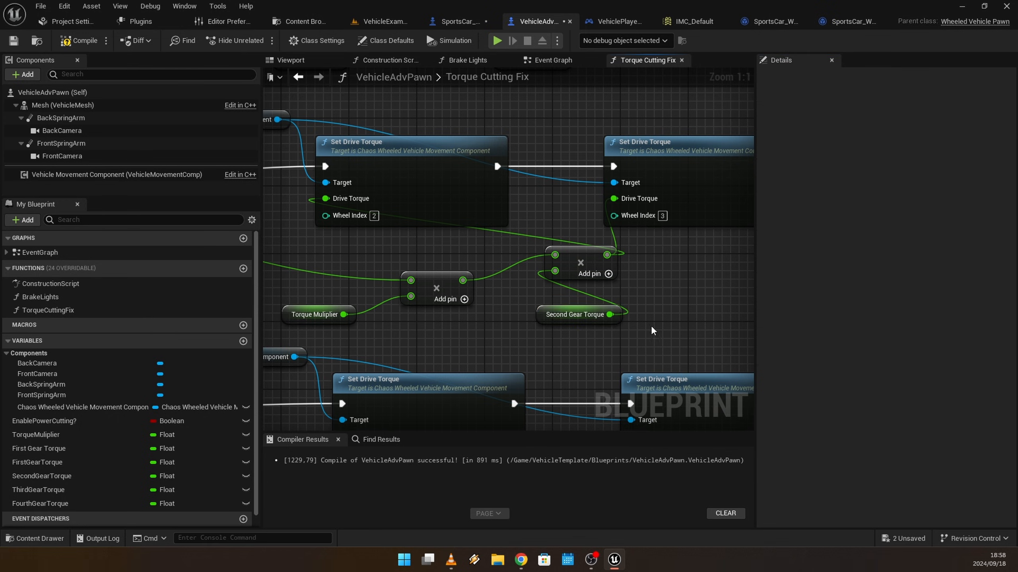
left_click(557, 372)
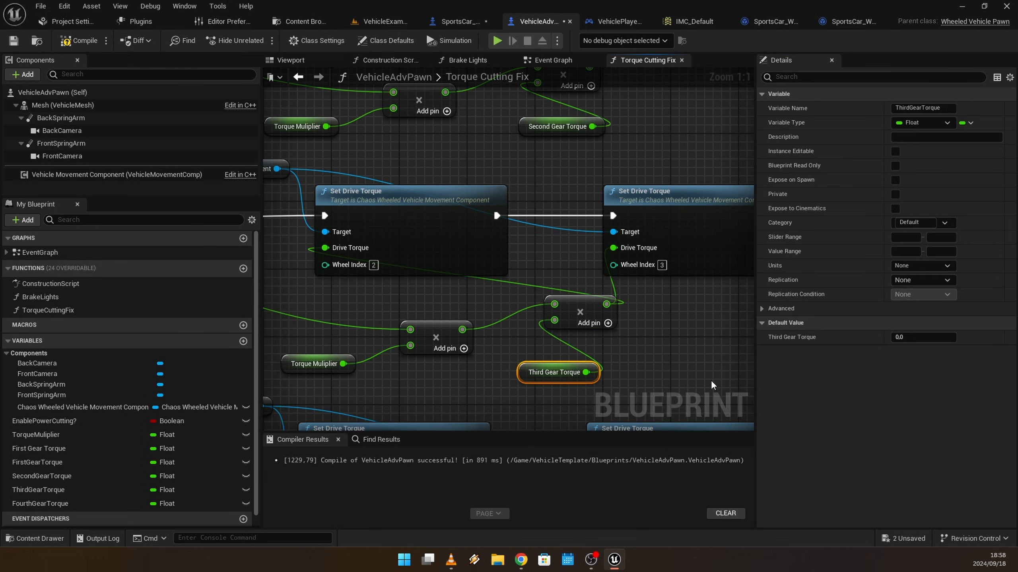
type("250")
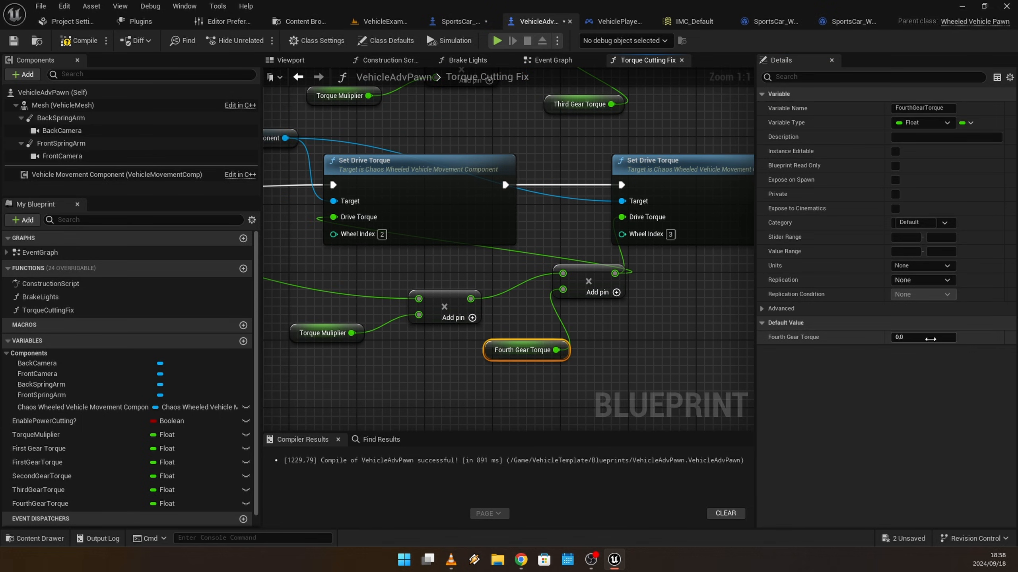
left_click(921, 337)
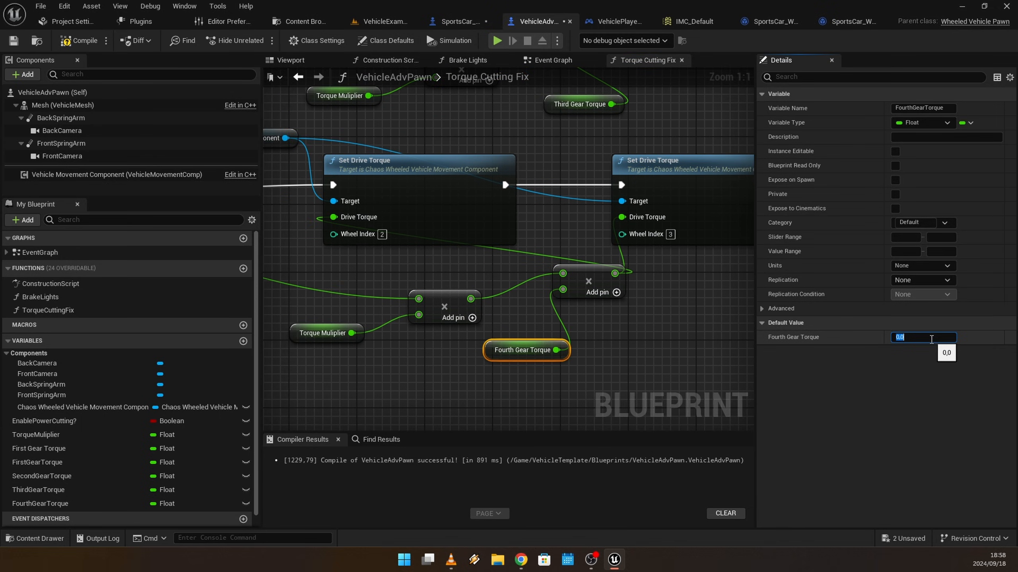
type("150")
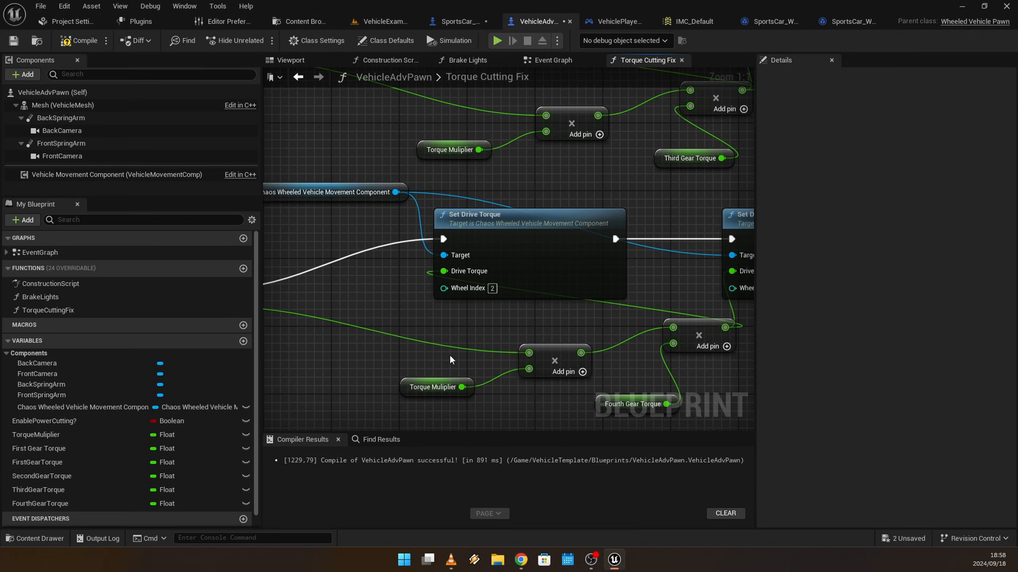
Call Torque Cutting Fix before Set Angular Damping in the Event Graph and recompile VehicleAdvPawn
scroll("down", 3)
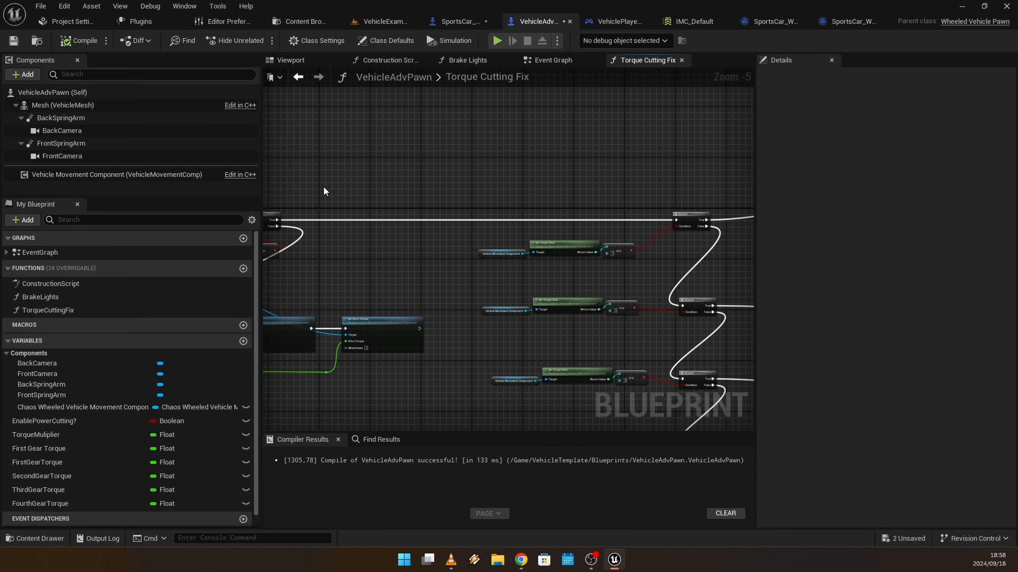
left_click(48, 310)
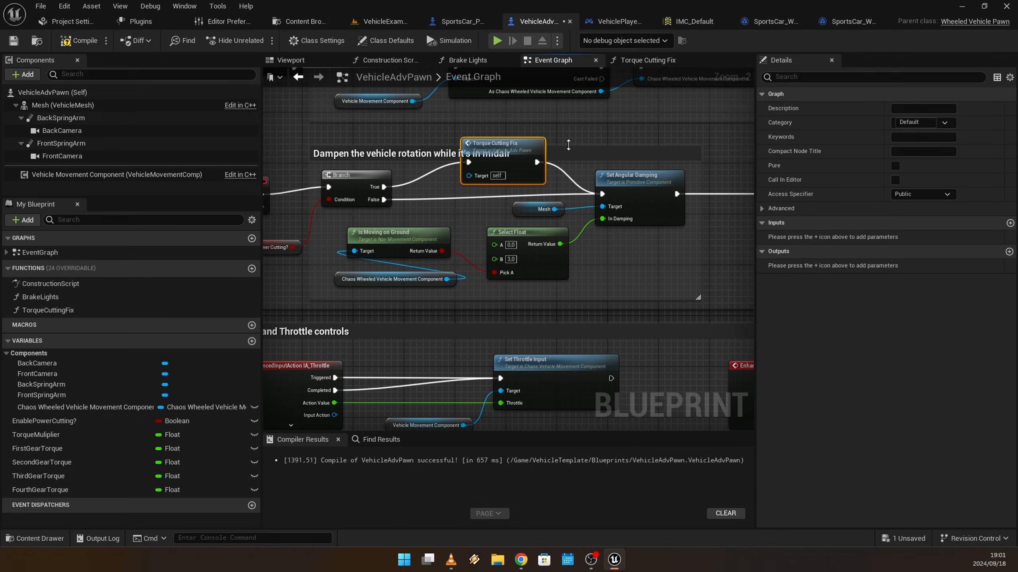
left_click(502, 143)
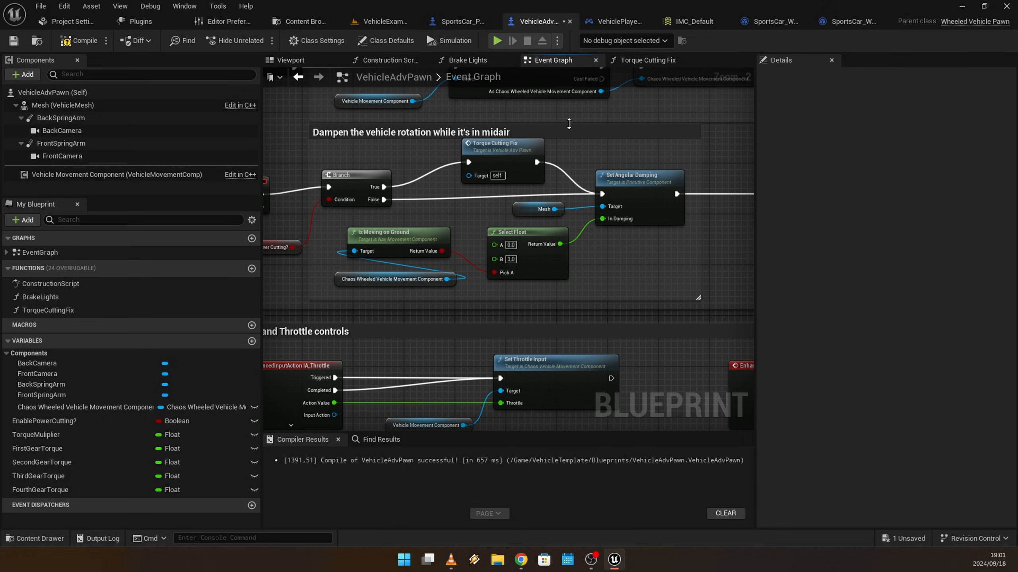
left_click(489, 144)
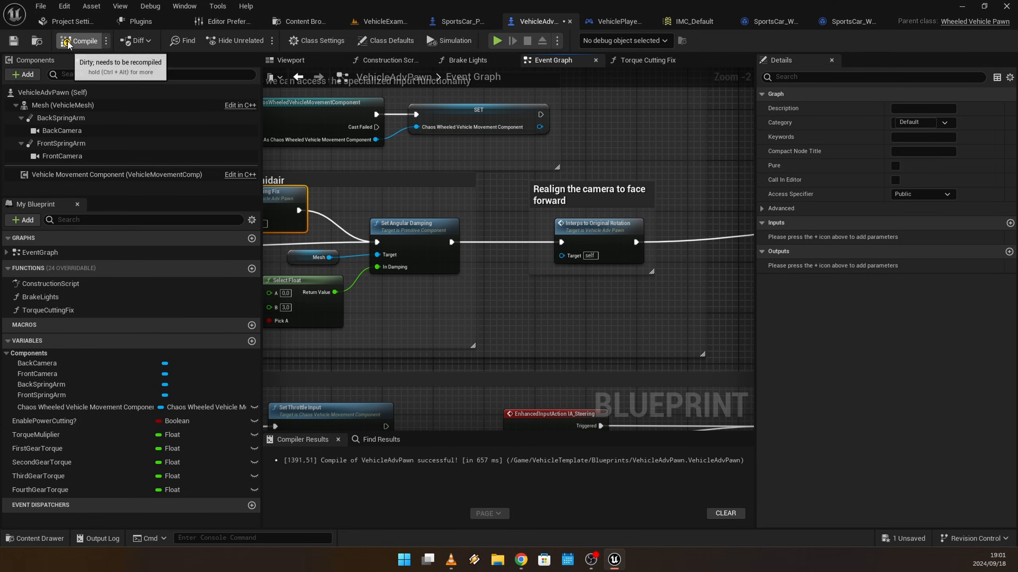
left_click(80, 40)
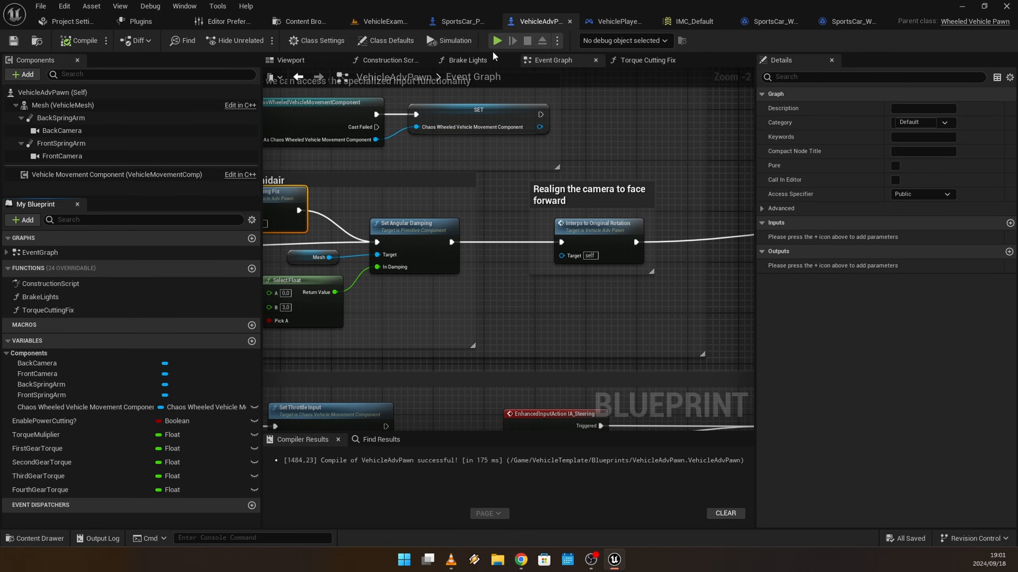
left_click(493, 41)
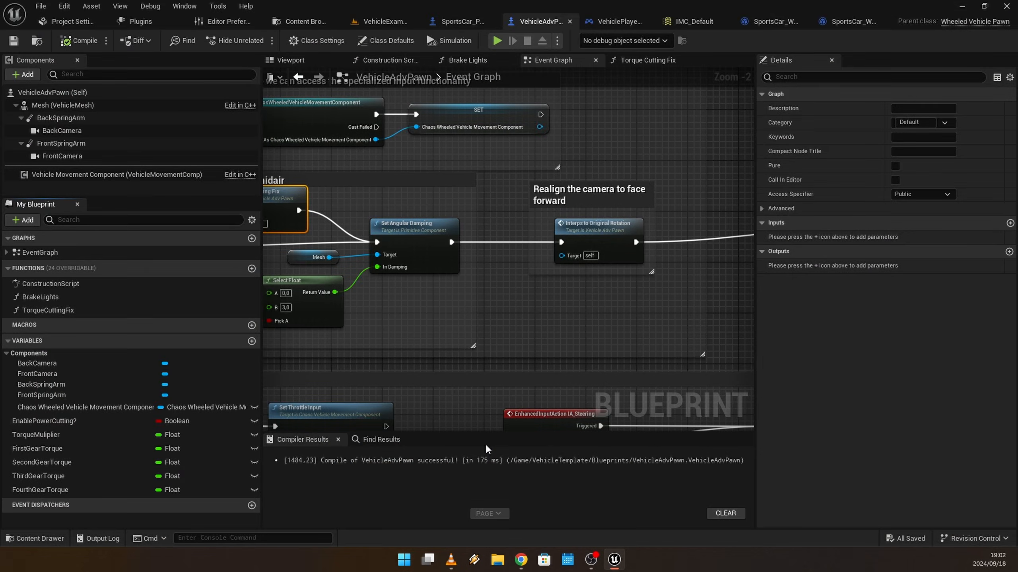
Place a Mesh reference node in the Event Graph beside the IA_Steering input logic
scroll("down", 3)
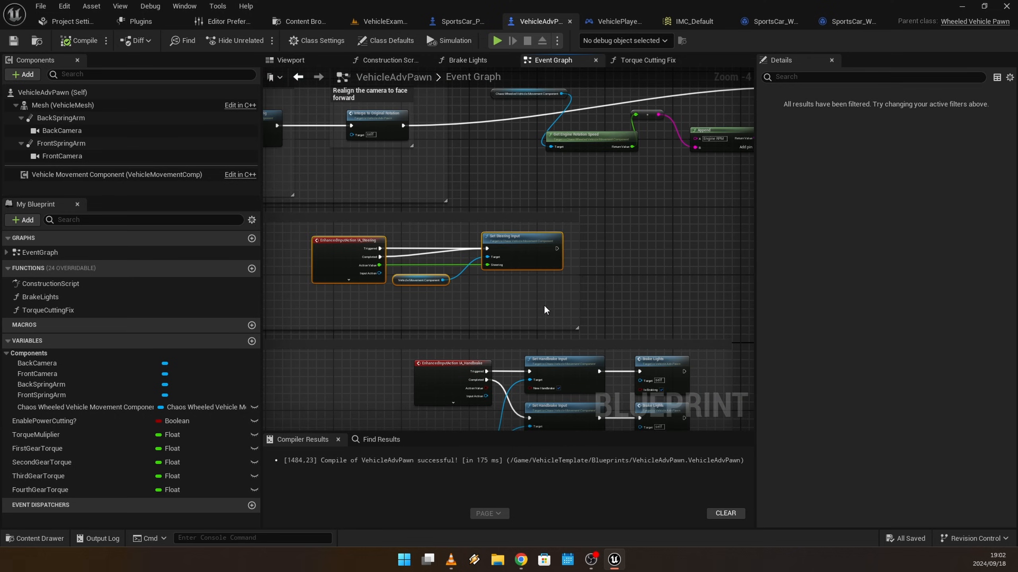
scroll("down", 3)
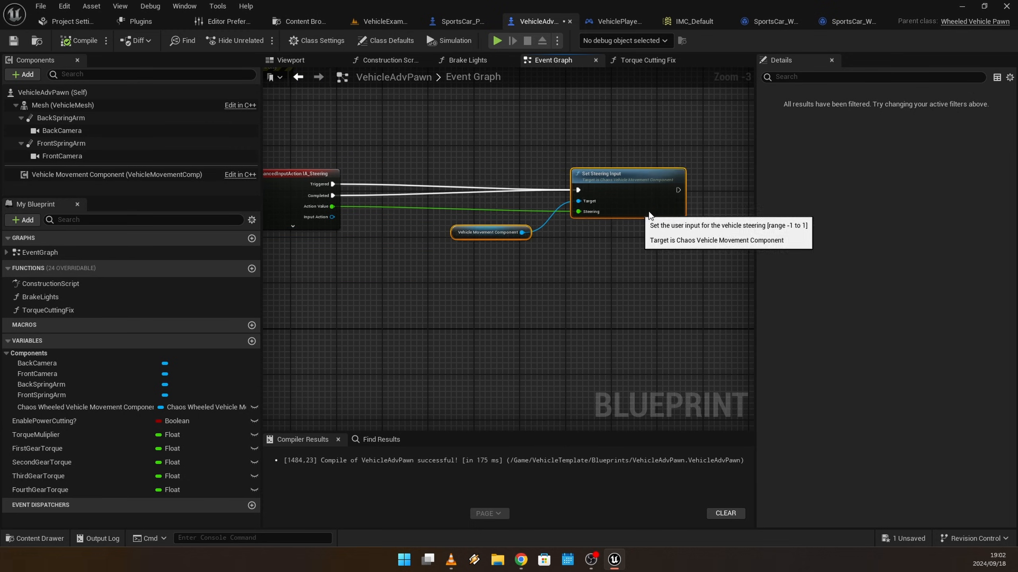
scroll("down", 3)
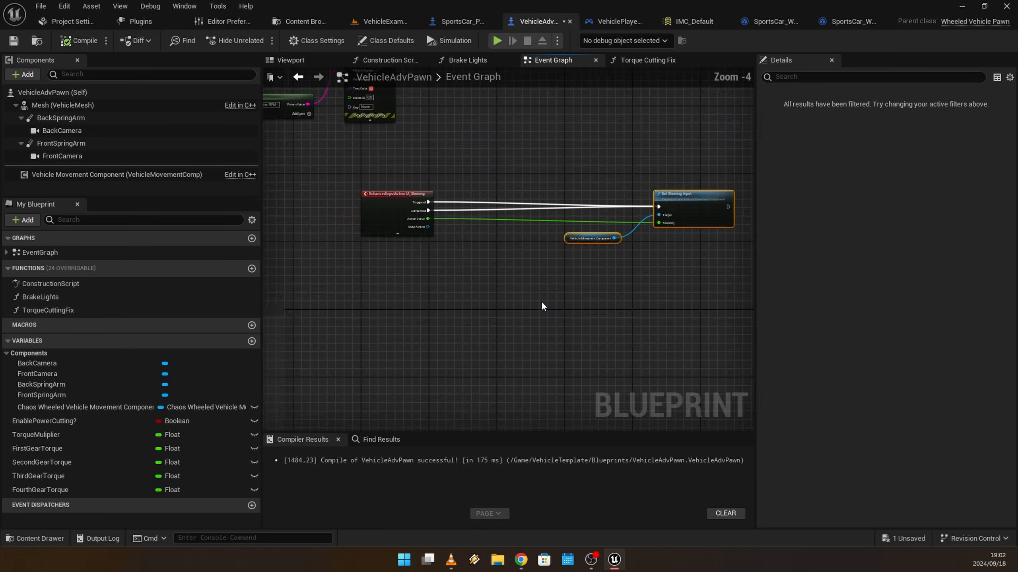
left_click(62, 105)
type("getcompone")
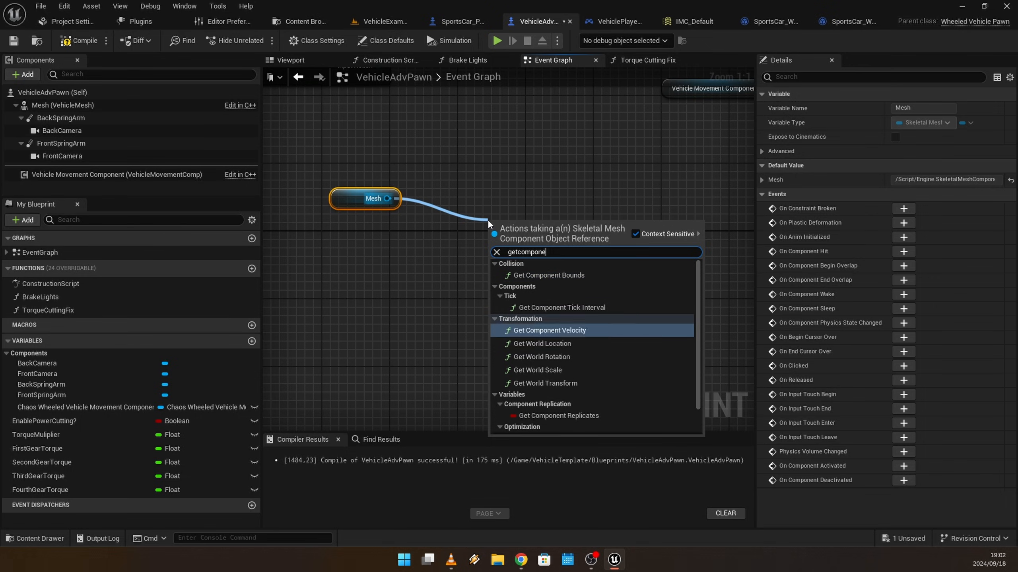
Add Get Component Velocity and Get Right Vector nodes driven by the Mesh reference
left_click(550, 331)
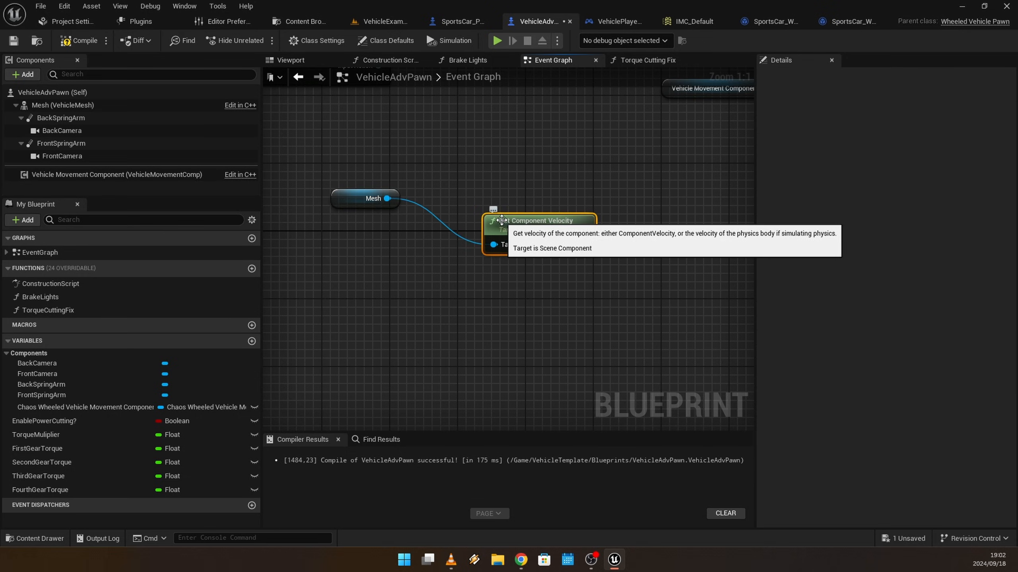
left_click_drag(390, 198, 477, 317)
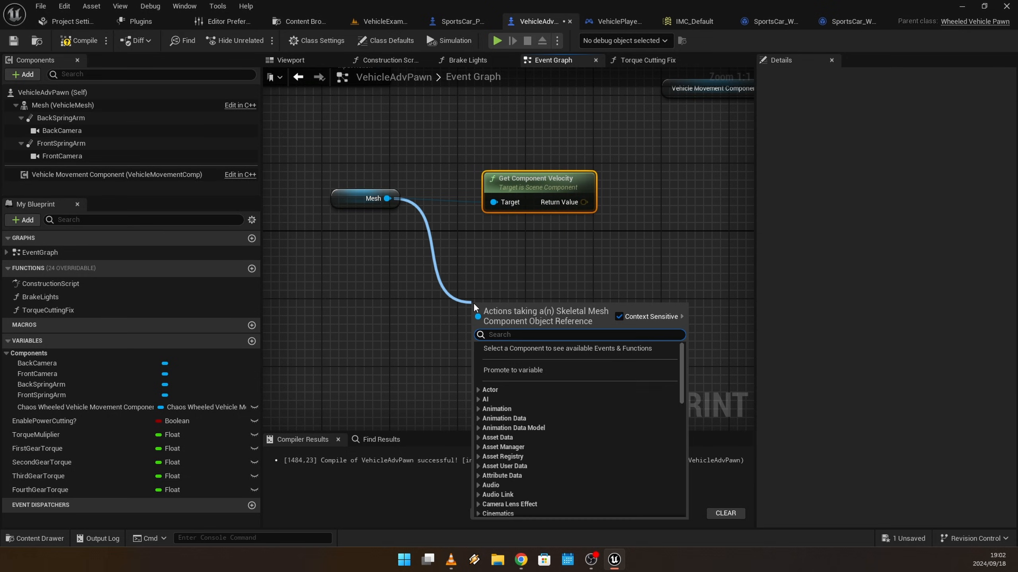
type("getrigh")
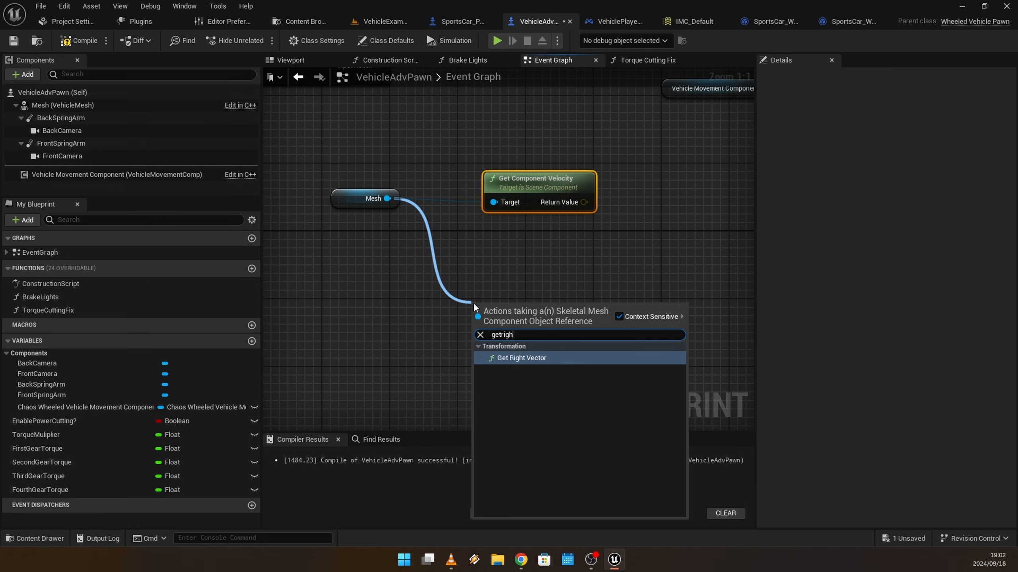
left_click(520, 357)
type("no")
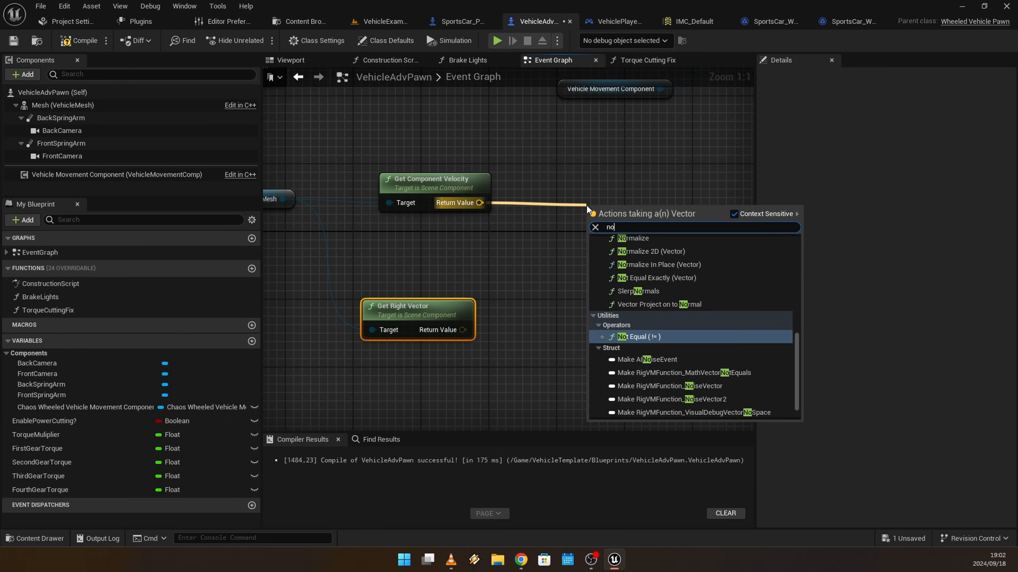
Normalize the velocity and right vector and feed both into a Dot Product node
left_click(633, 238)
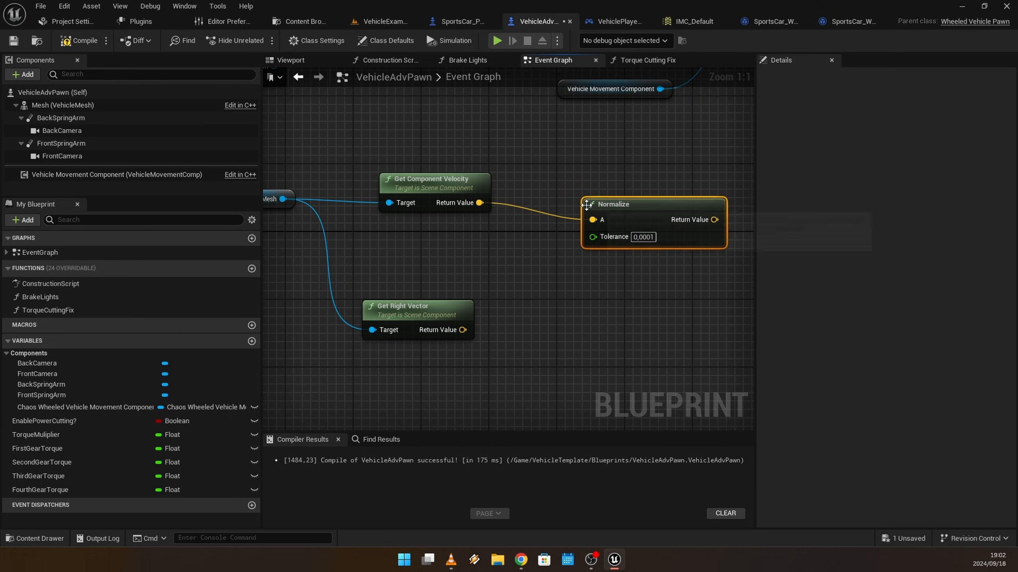
left_click_drag(652, 204, 626, 182)
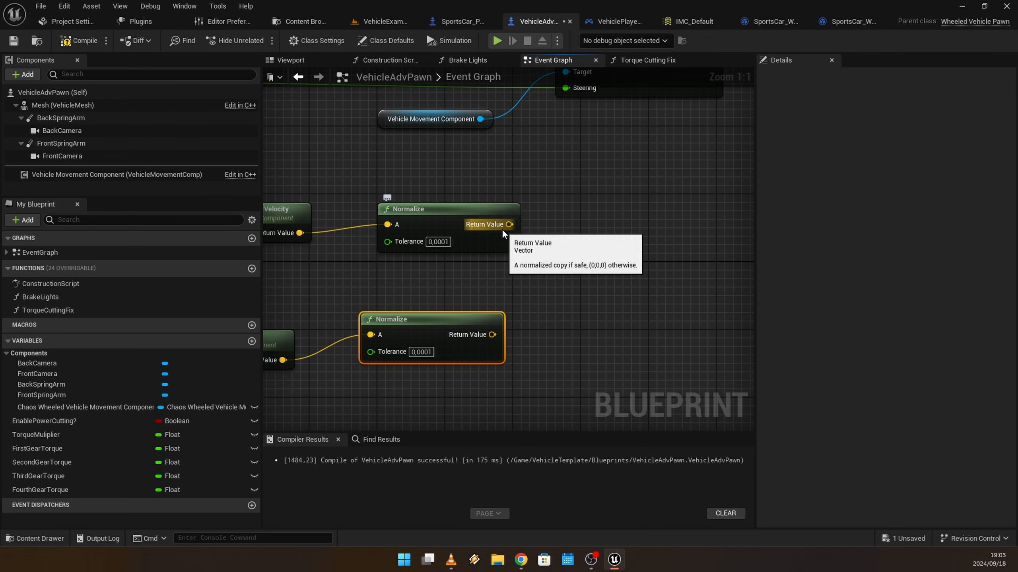
left_click_drag(509, 224, 559, 256)
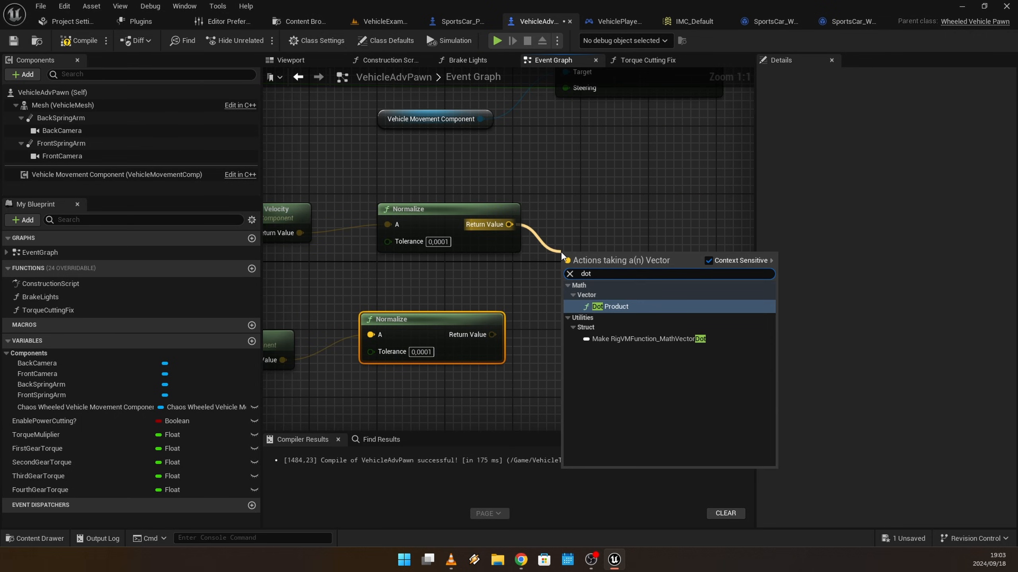
left_click(613, 305)
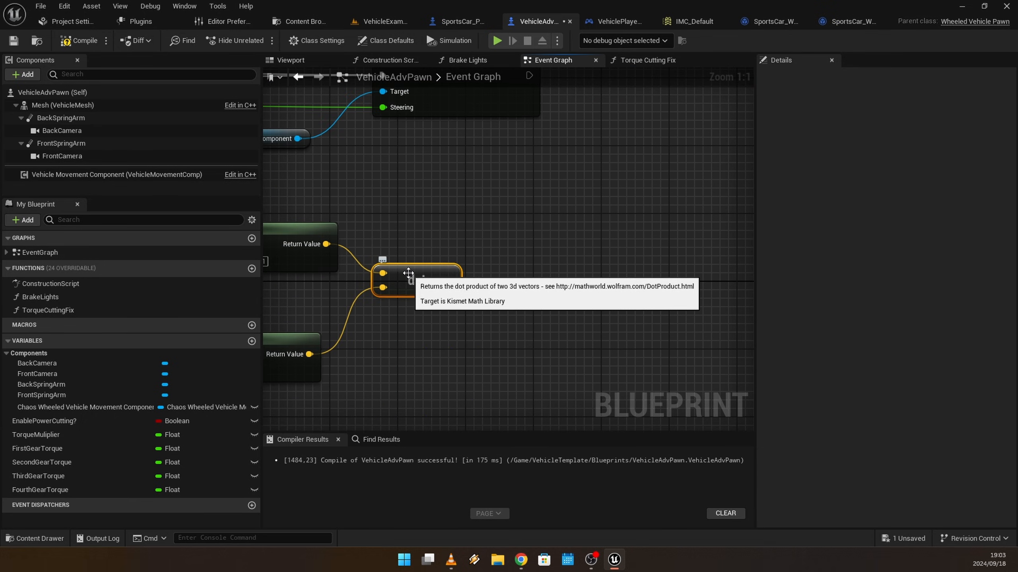
mouse_move(497, 342)
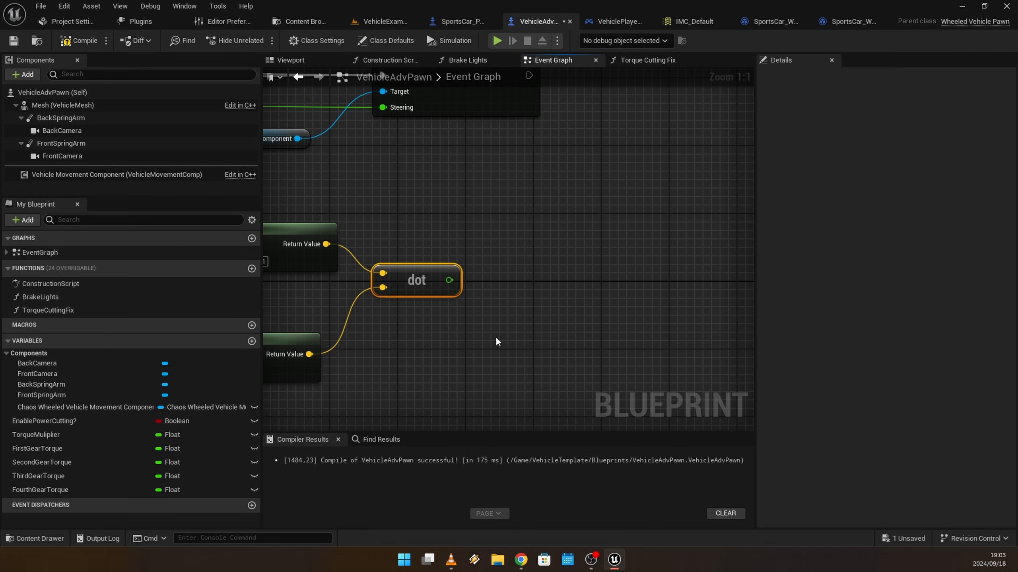
Route the multiply result through an Add node into a Clamp (Float) with Min -1 and Max 1
left_click_drag(496, 342, 438, 319)
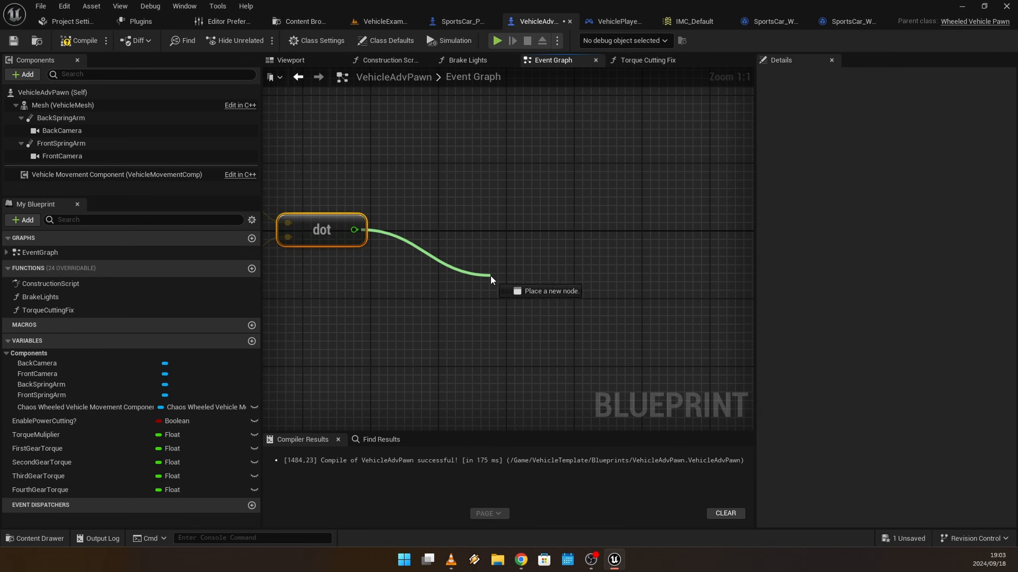
mouse_move(492, 275)
type("+")
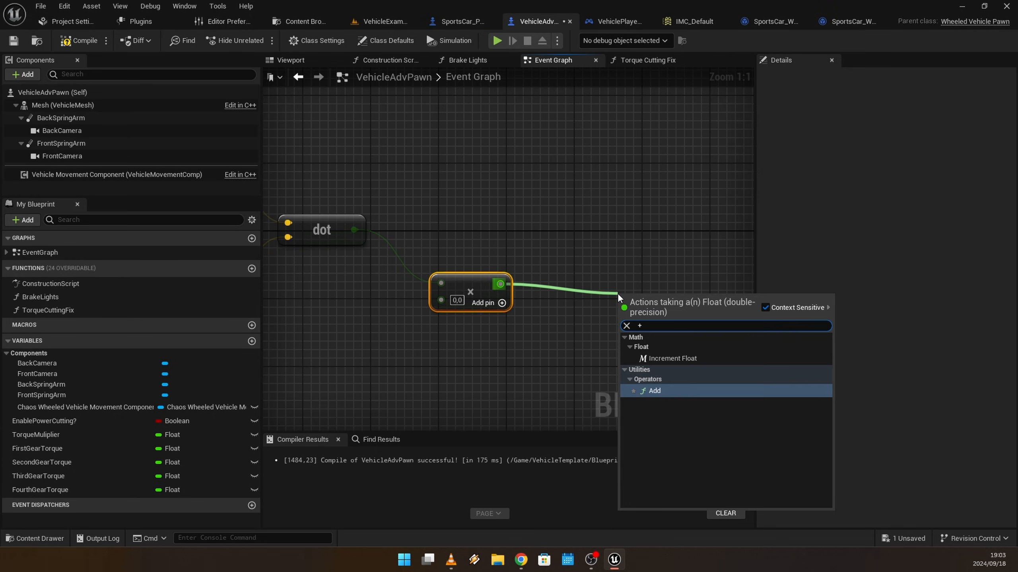
left_click(654, 390)
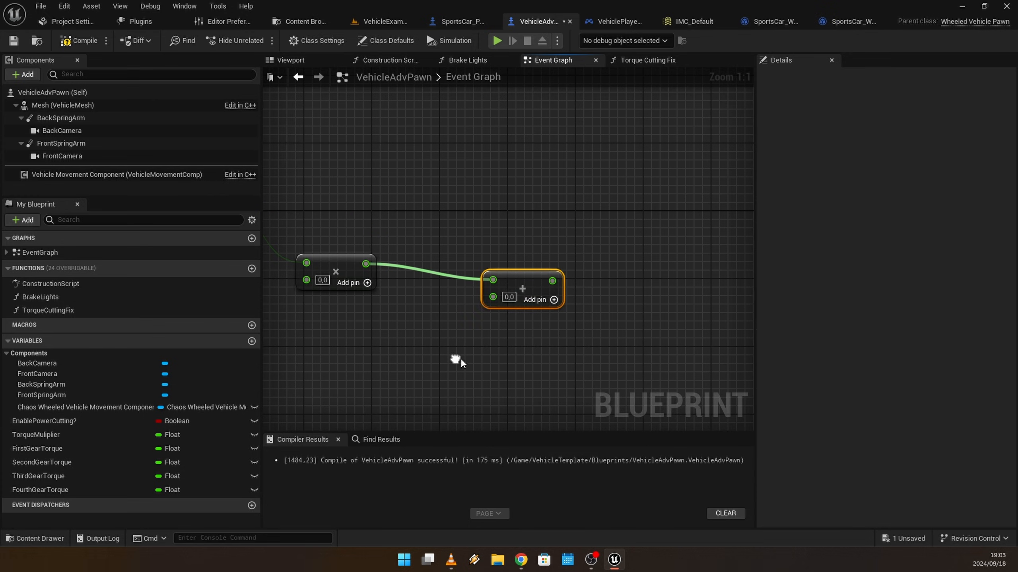
left_click_drag(551, 280, 562, 235)
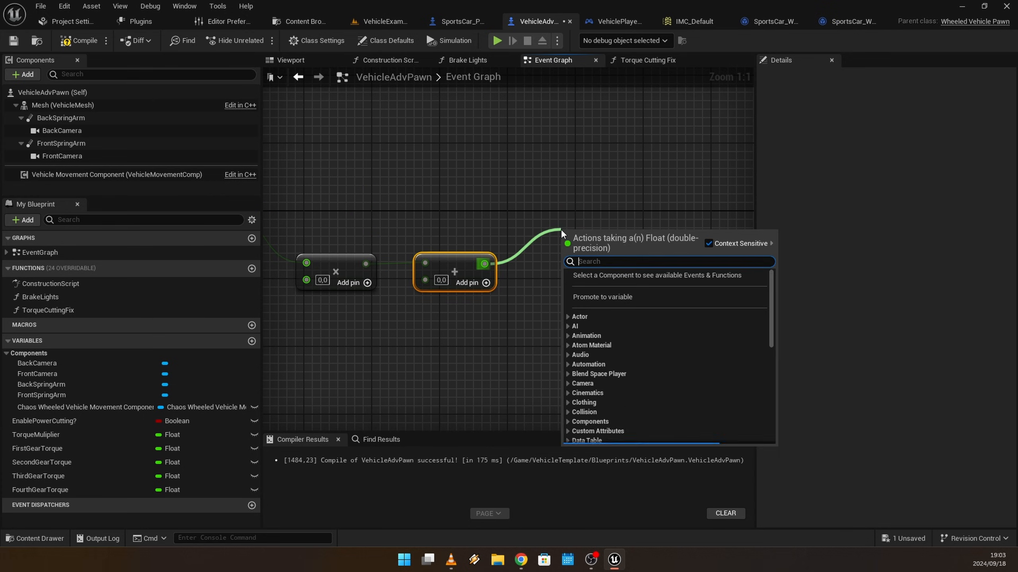
type("clamp")
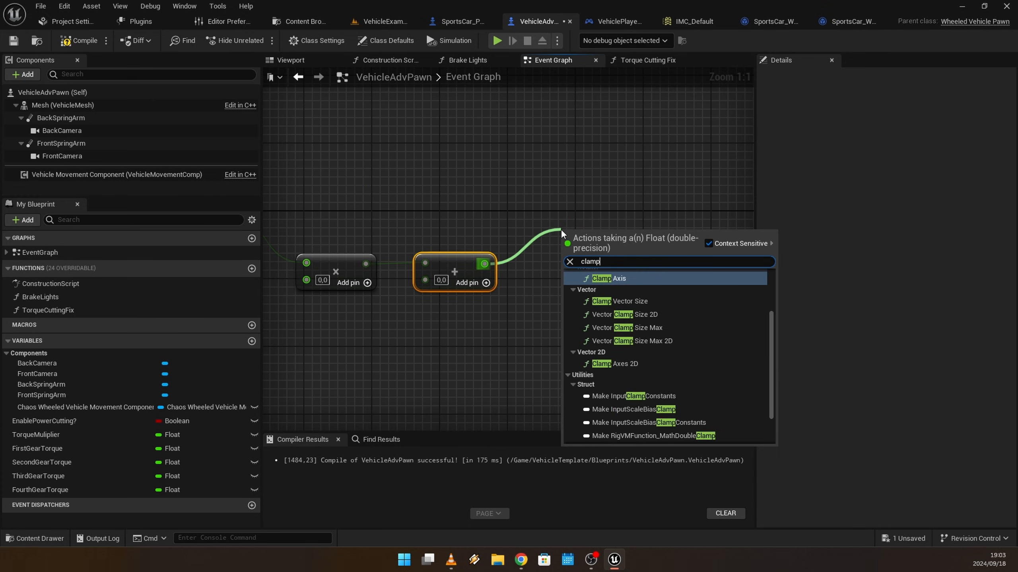
left_click(618, 278)
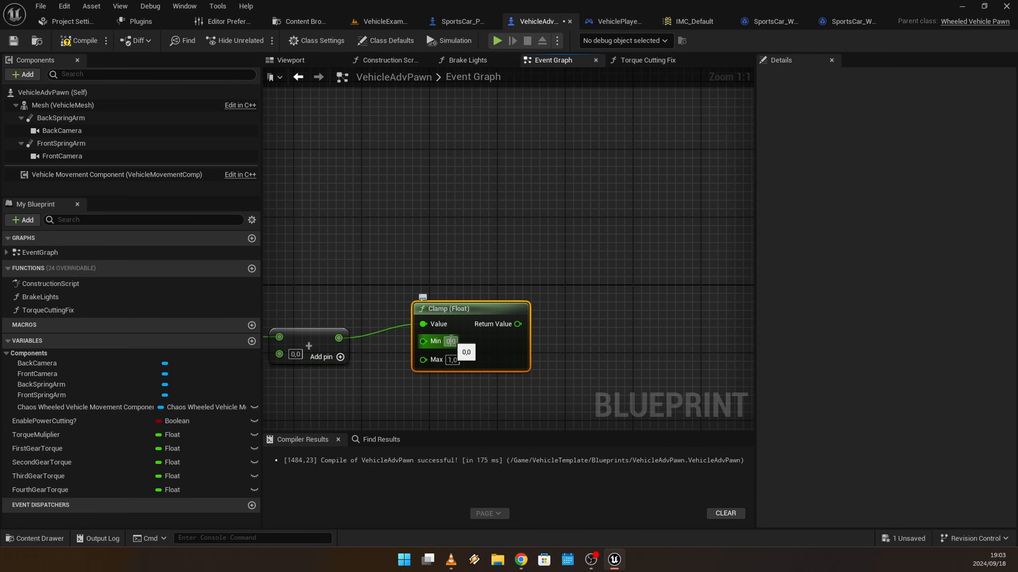
type("-1")
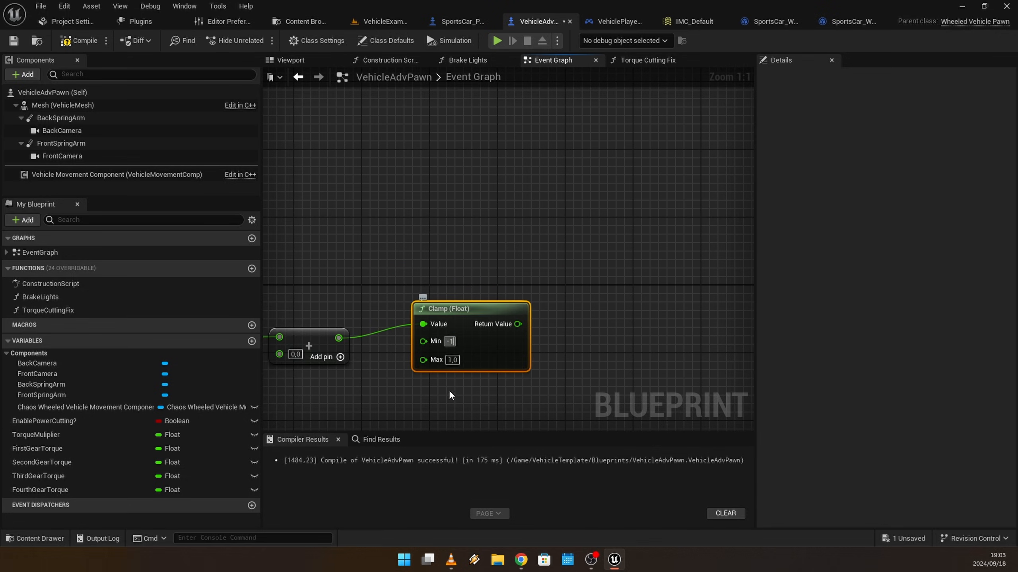
scroll("down", 3)
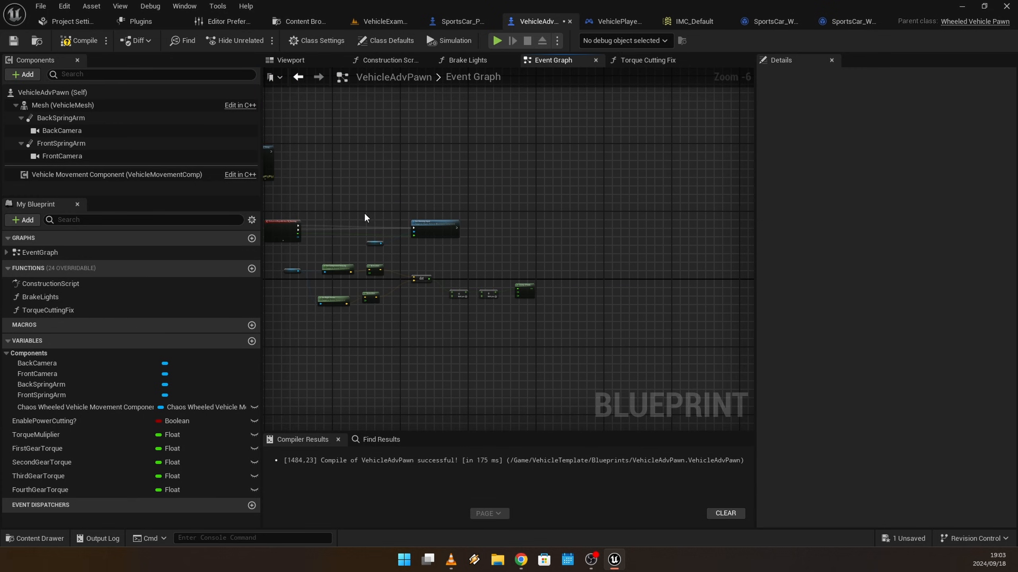
mouse_move(554, 233)
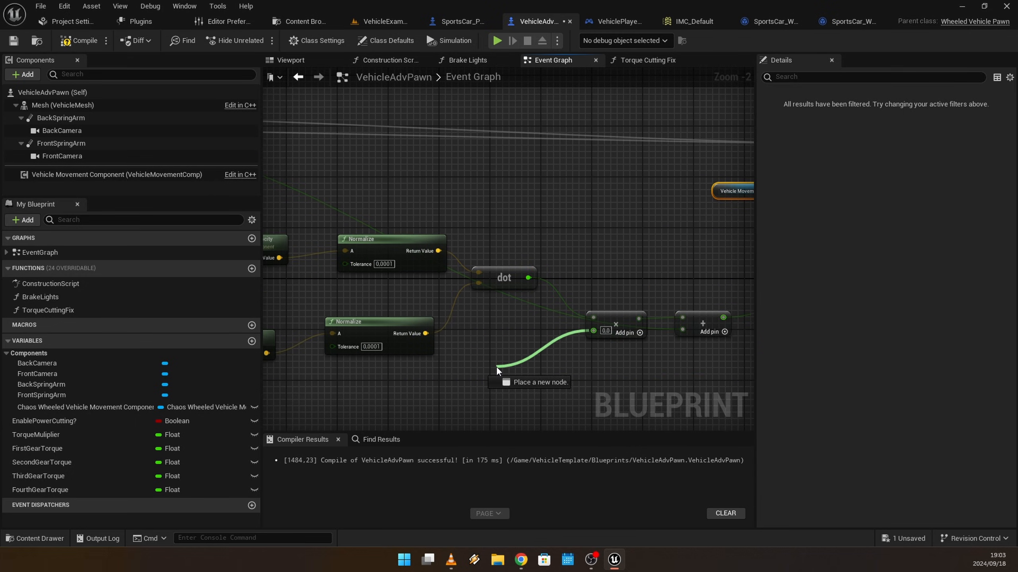
Promote the multiply node's second input to a SteeringAssistIntensity variable and compile
left_click(496, 371)
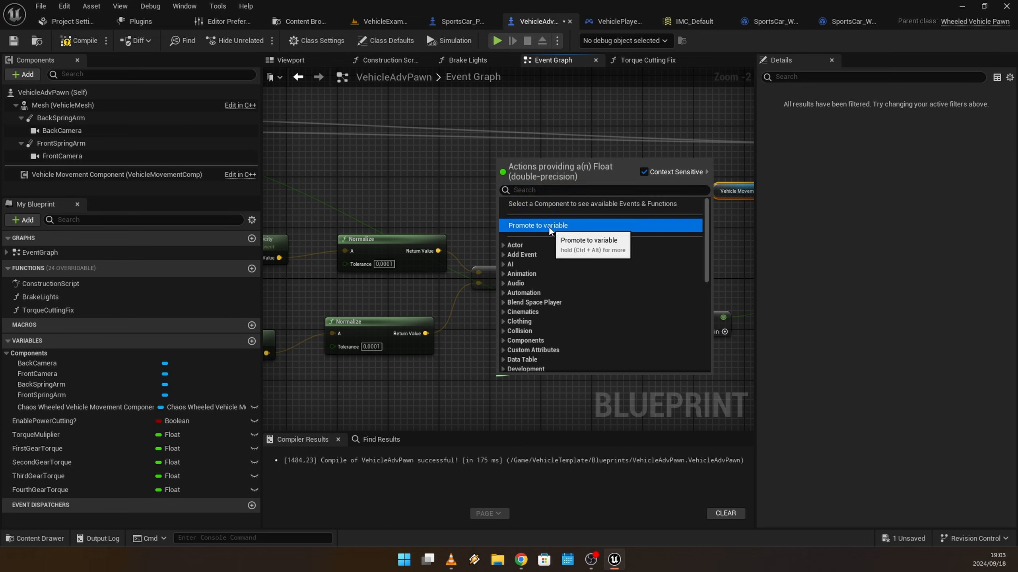
left_click(538, 225)
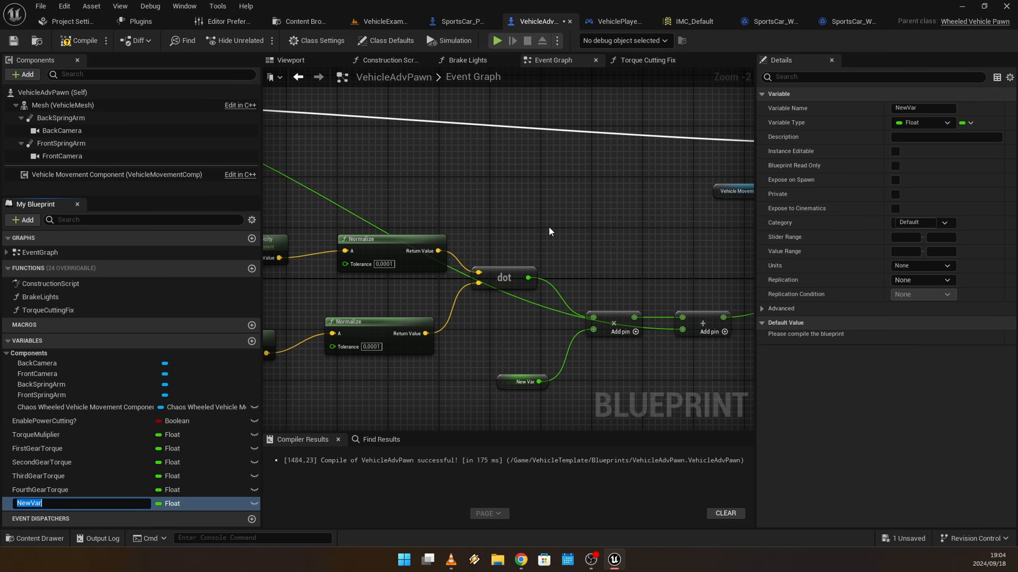
type("SteeringAssistInte")
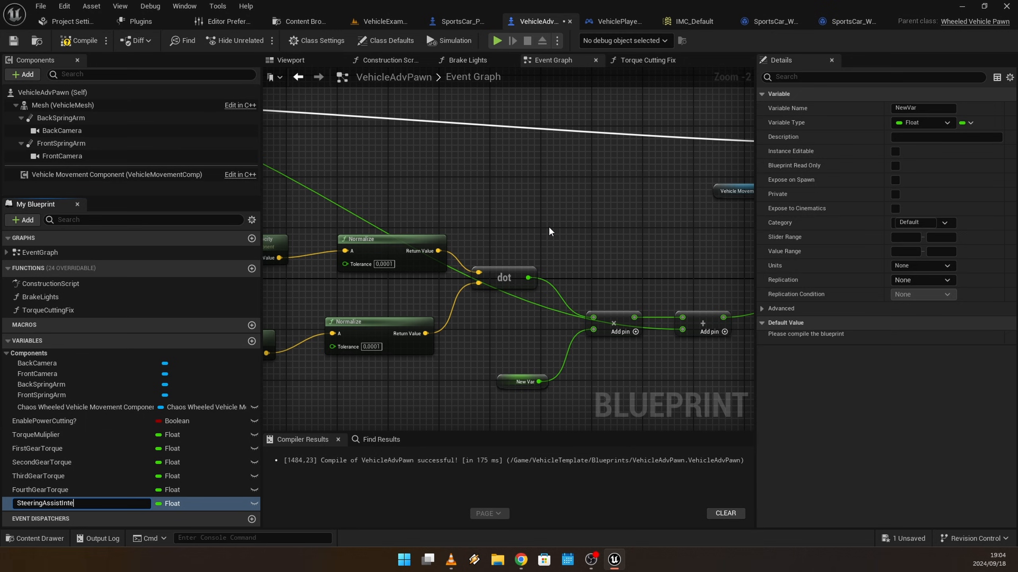
type("nsity")
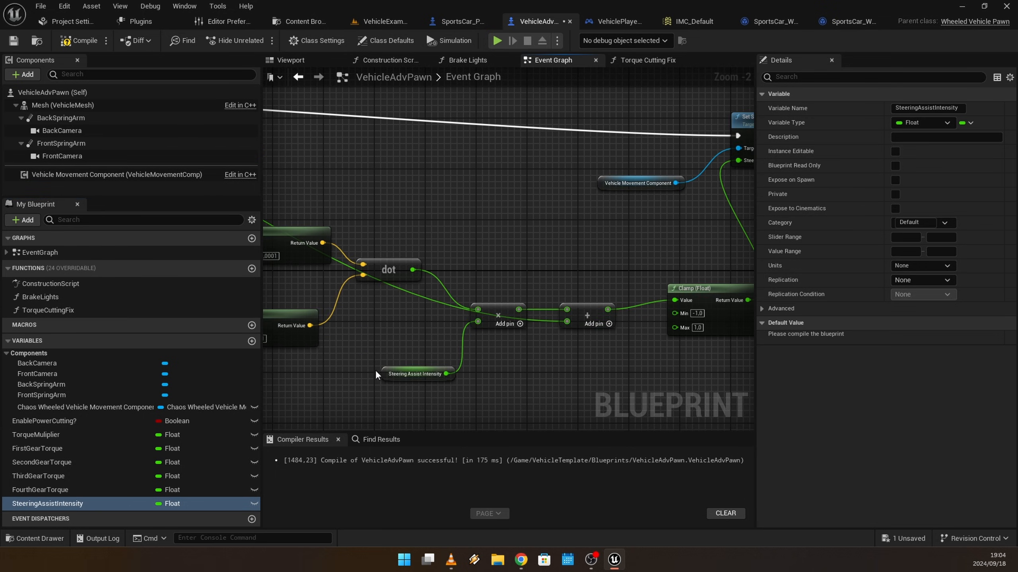
left_click(417, 372)
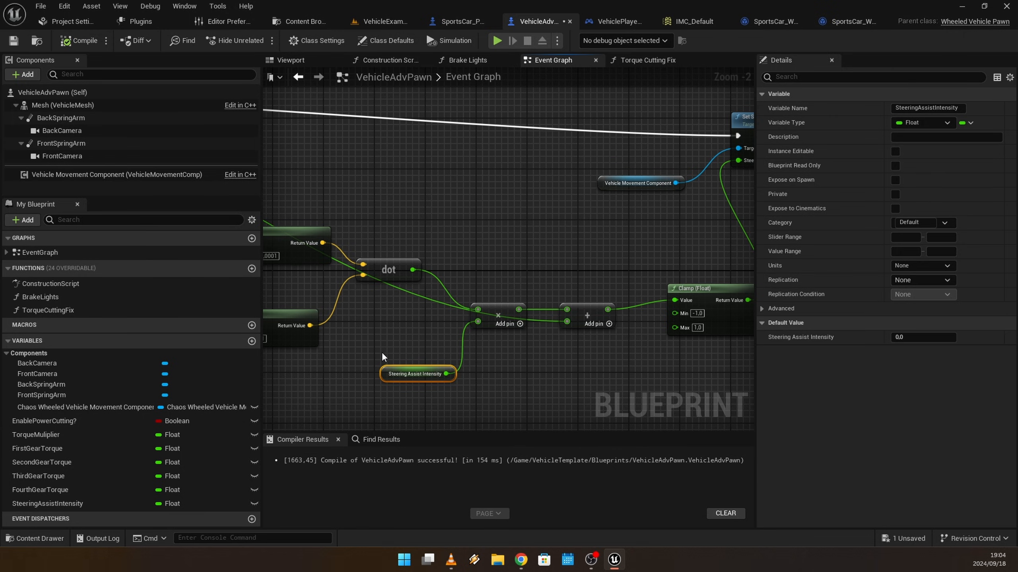
left_click(922, 337)
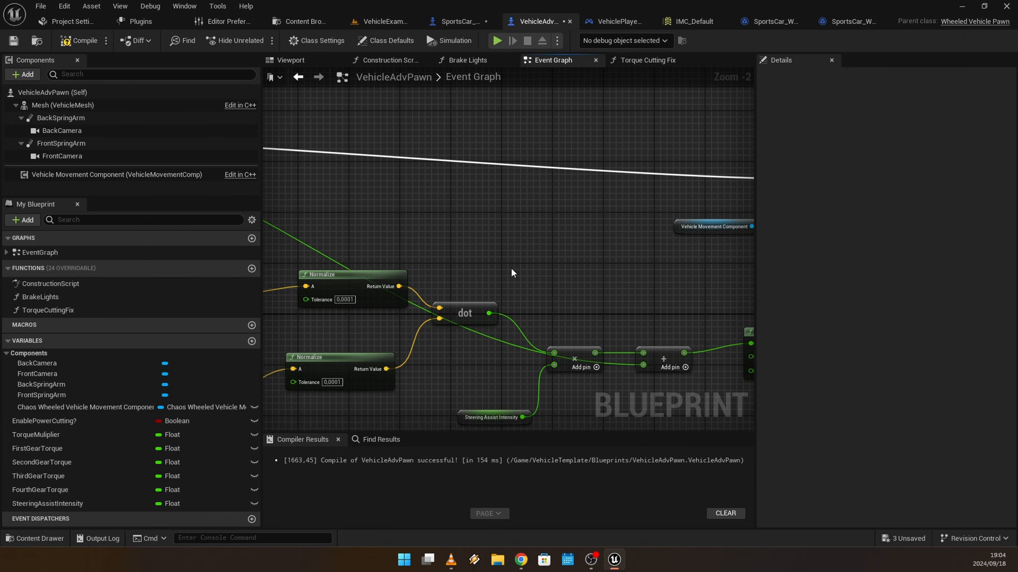
Play-test the level with the clamped steering-assist chain feeding Set Steering Input
scroll("down", 3)
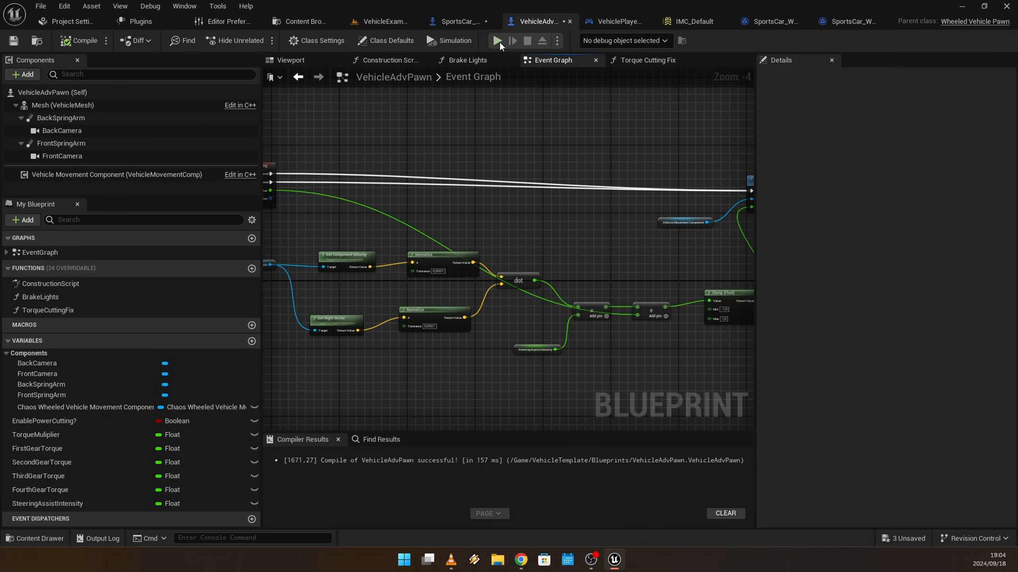
mouse_move(496, 41)
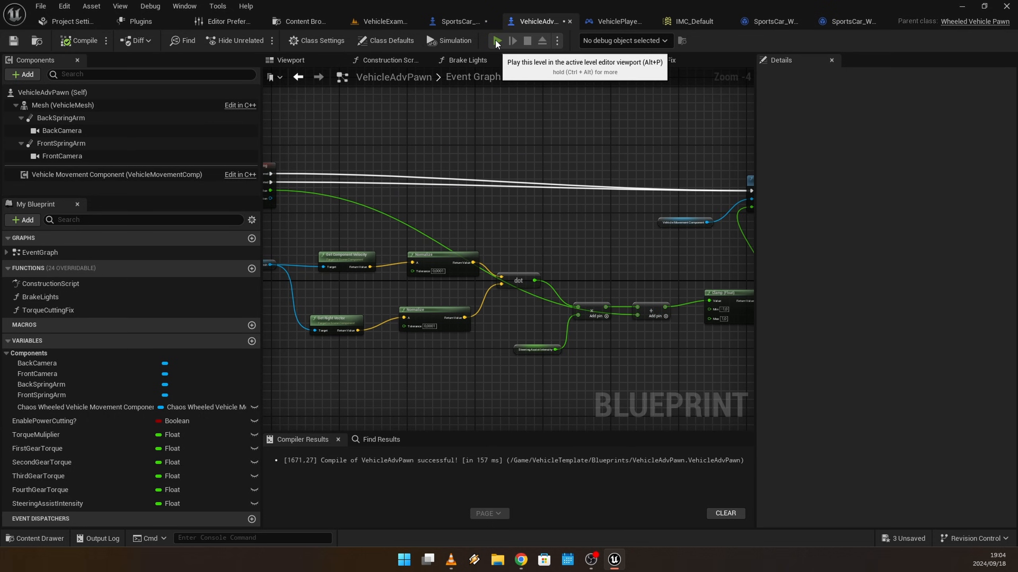
left_click(496, 40)
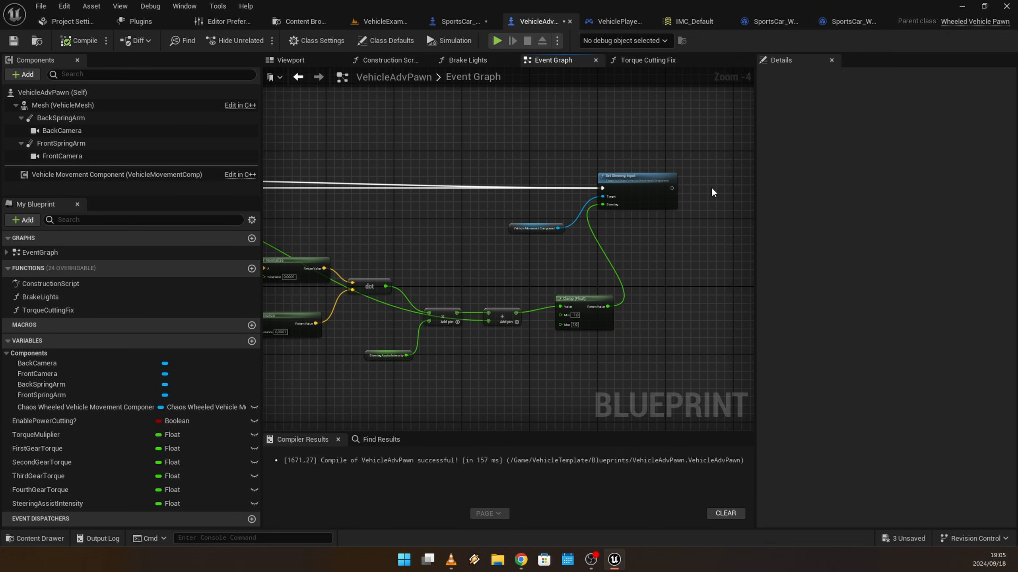
Set the Vehicle Movement Component's Steering Input Rise Rate to 6
left_click(116, 174)
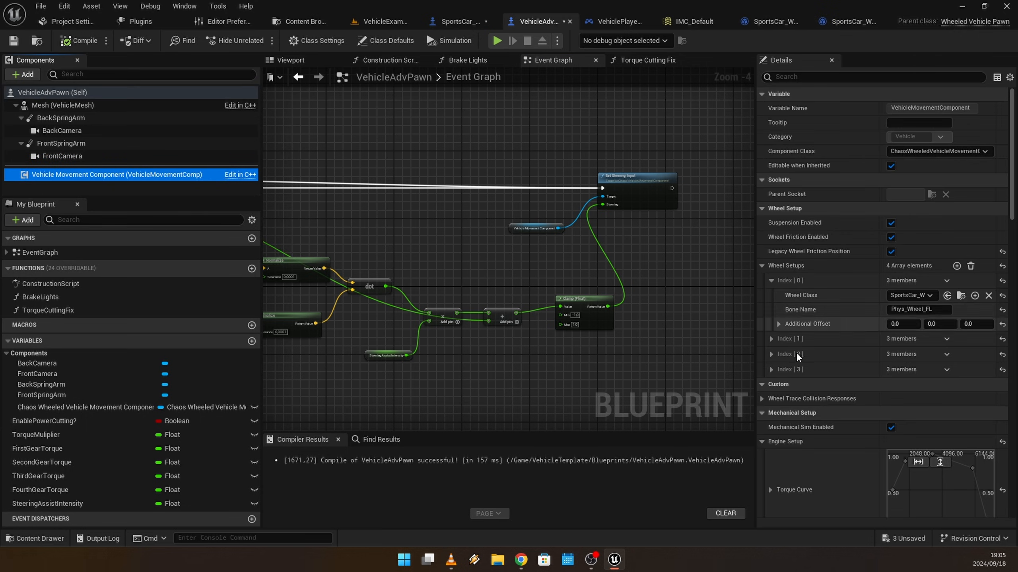
scroll("down", 3)
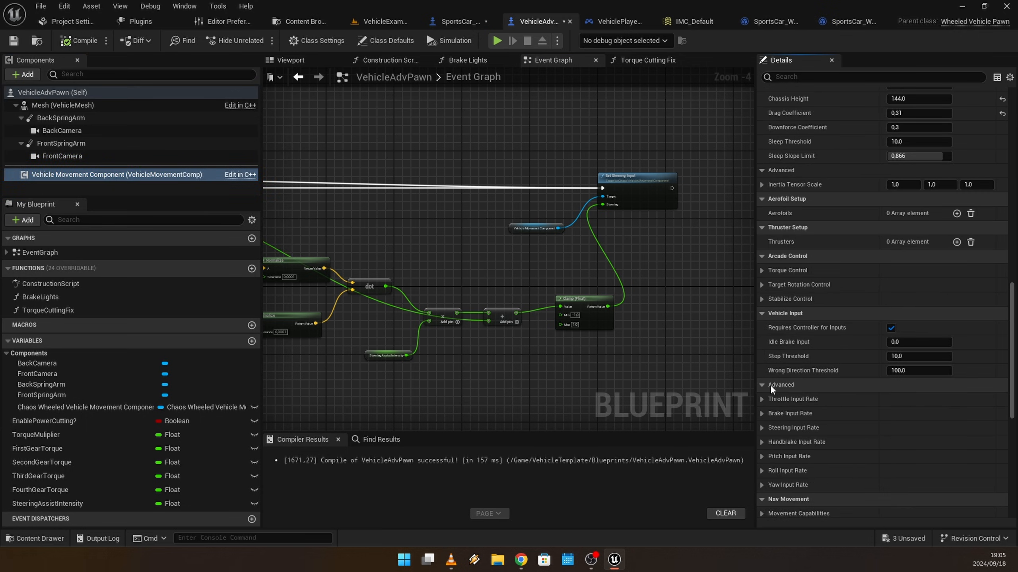
scroll("down", 3)
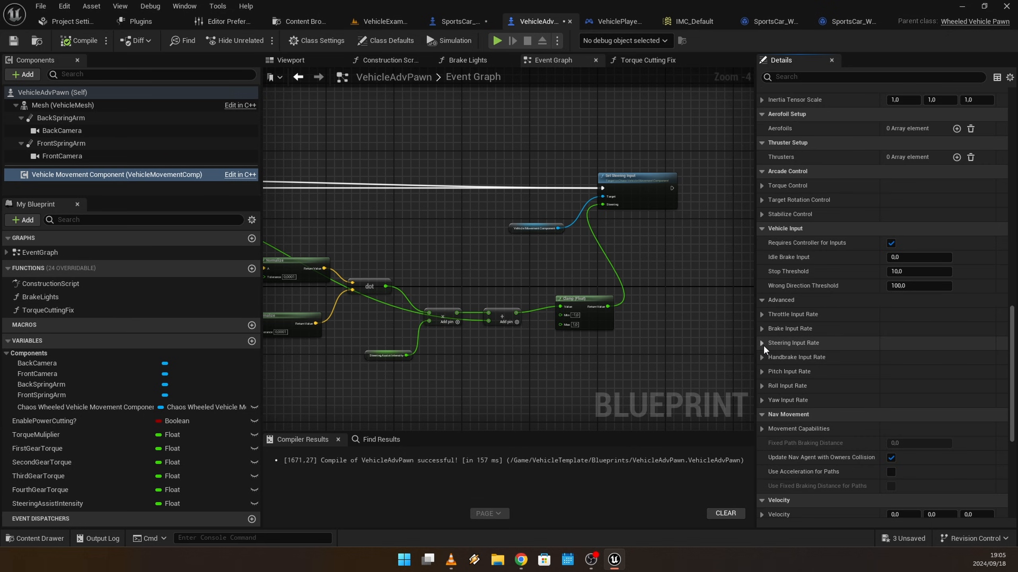
left_click(793, 343)
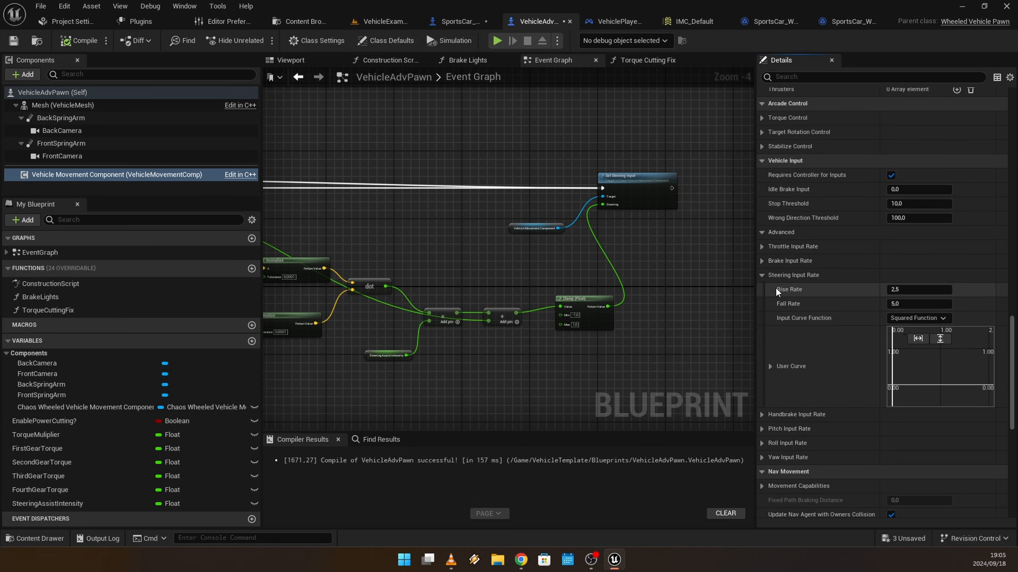
left_click(919, 289)
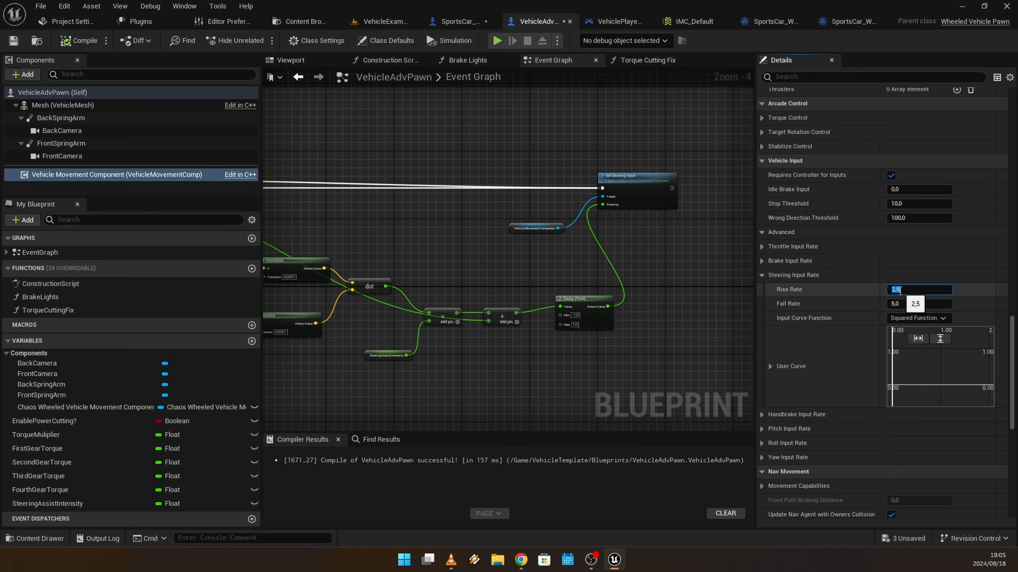
type("68,03")
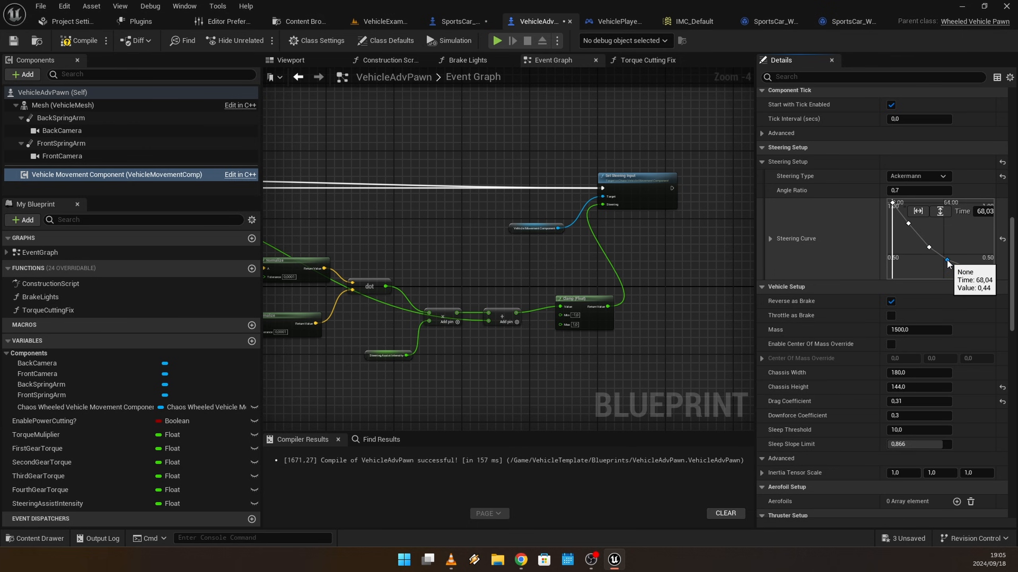
Raise the steering Angle Ratio to 1.0 and play-test the car
left_click(936, 176)
type("1")
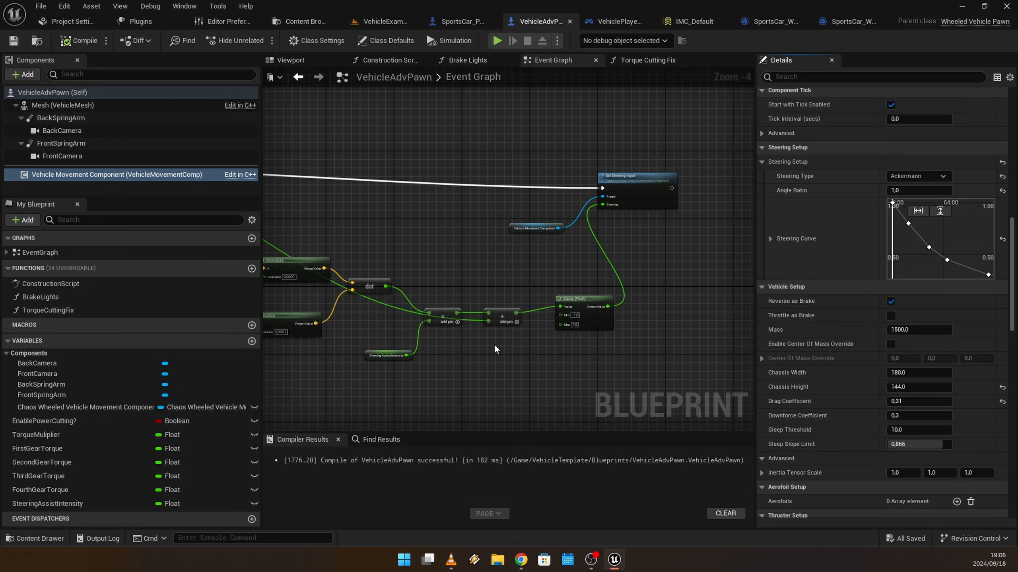
mouse_move(496, 41)
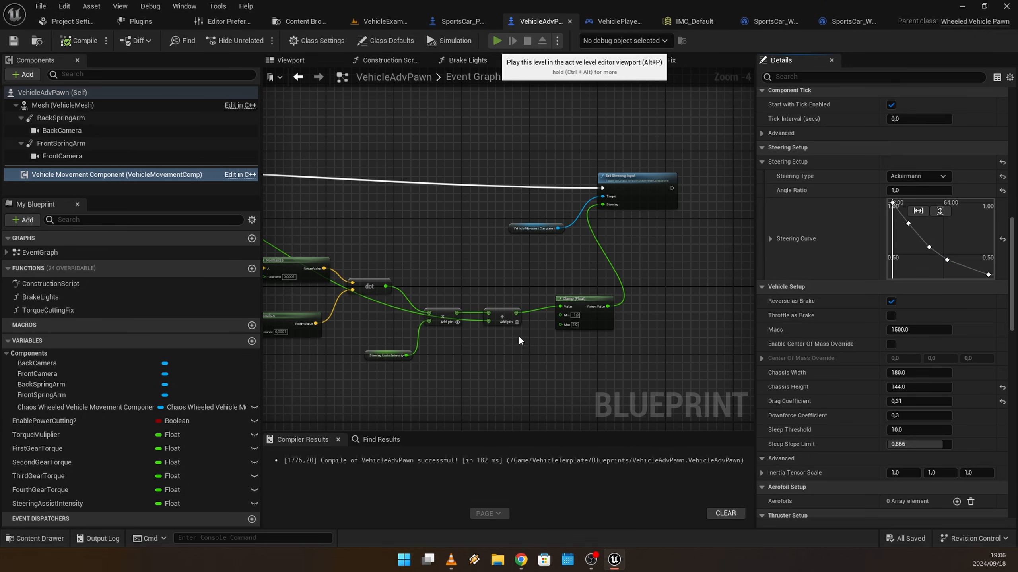
left_click(496, 41)
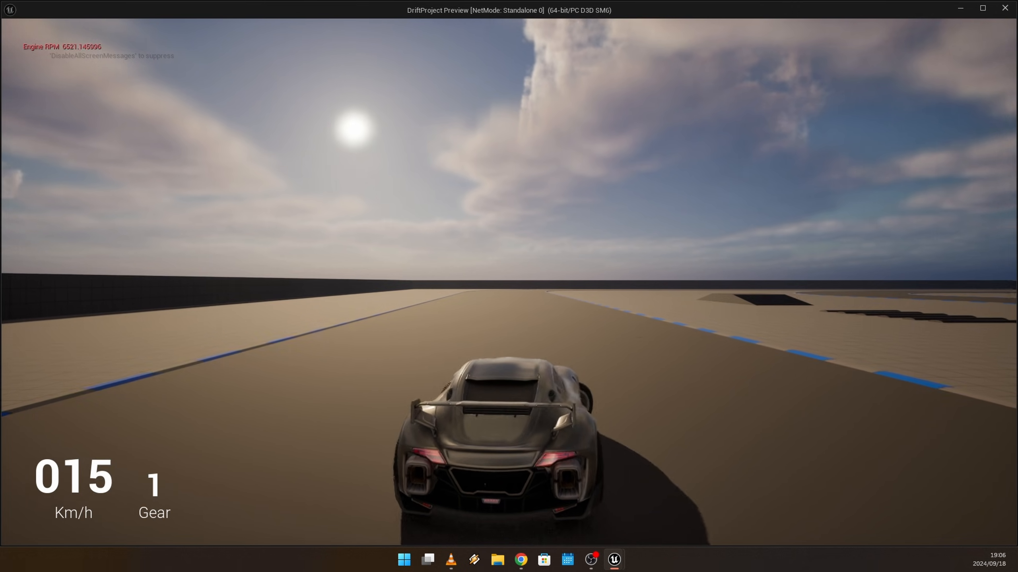